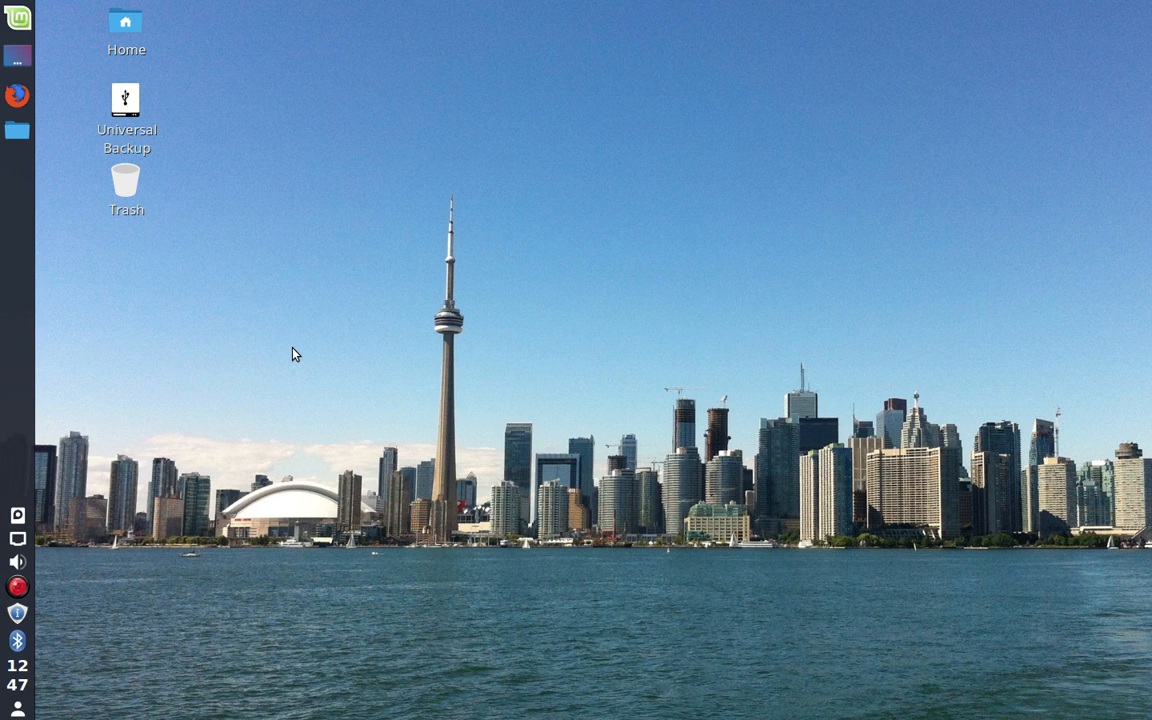
mouse_move(15, 342)
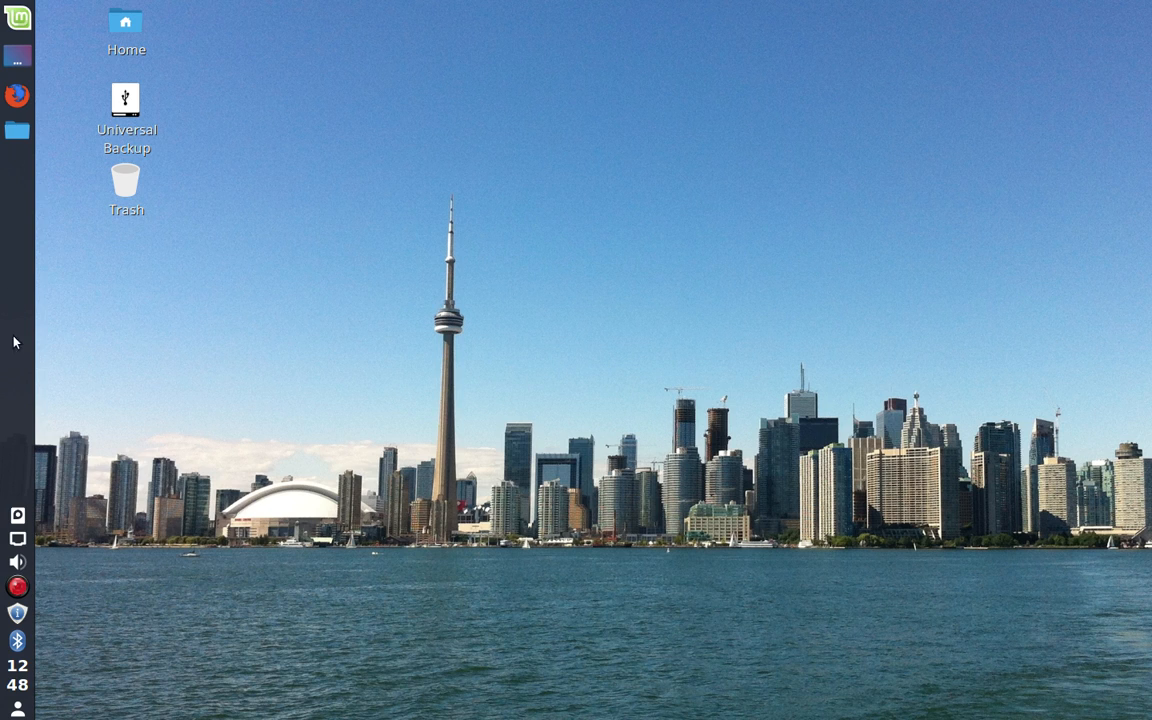
mouse_move(13, 223)
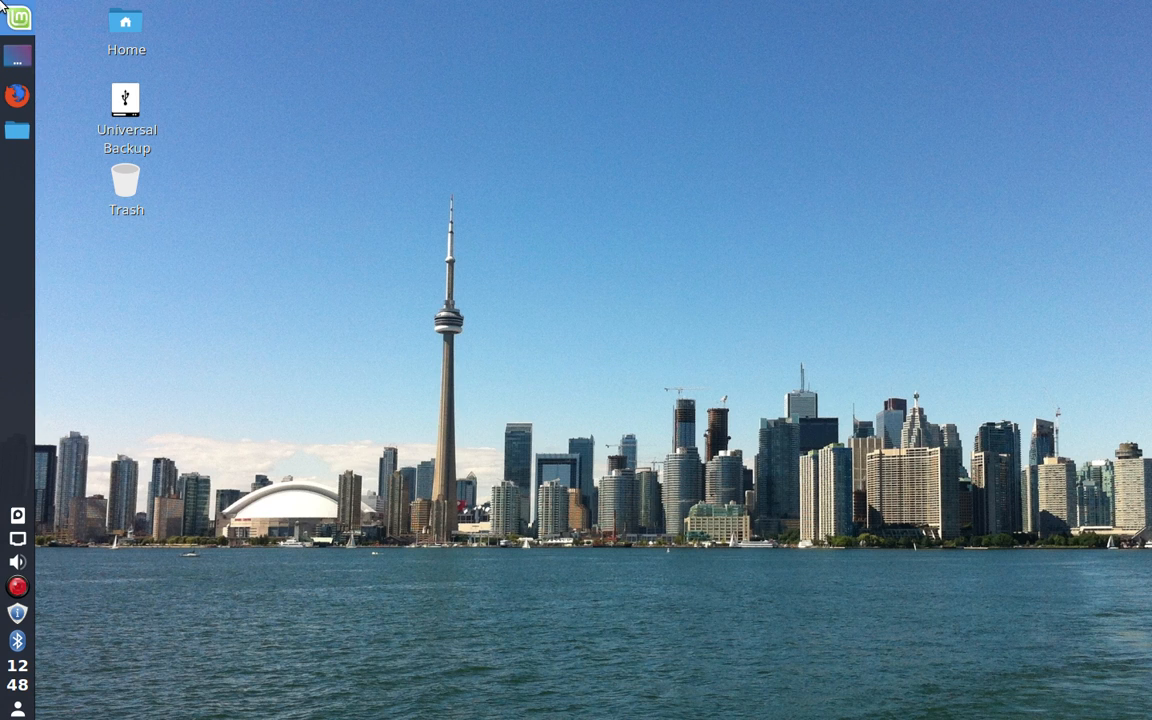
Launch Grsync from the Mint applications menu.
click(17, 18)
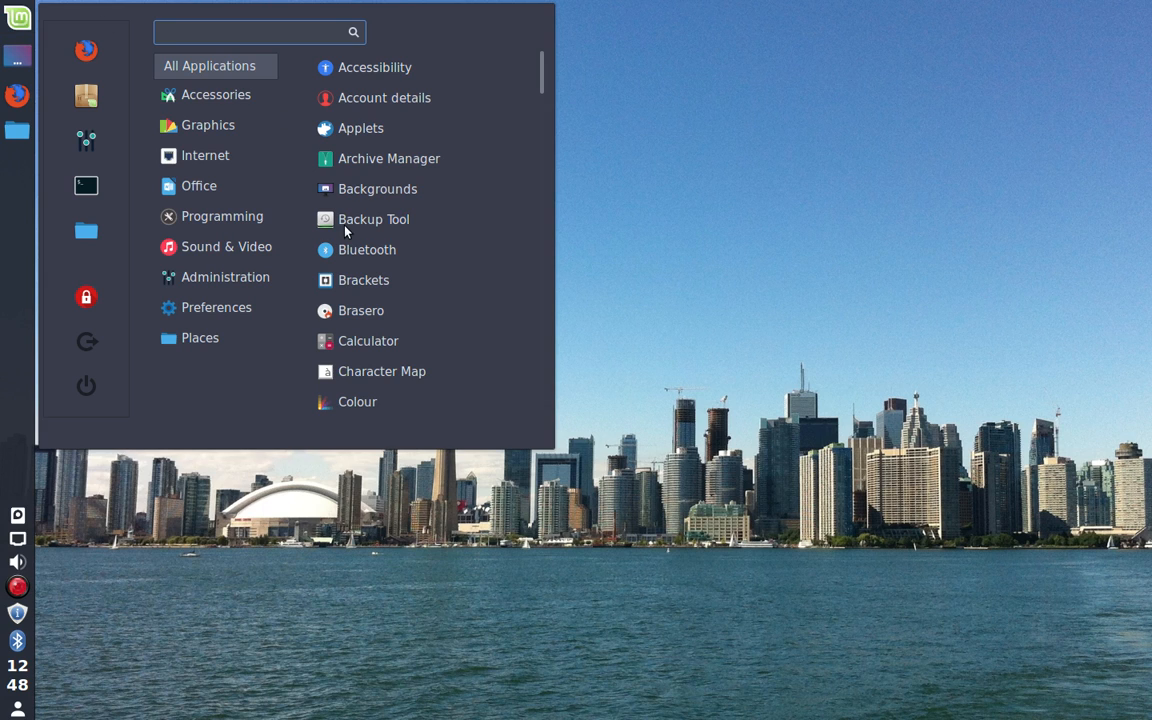
click(200, 337)
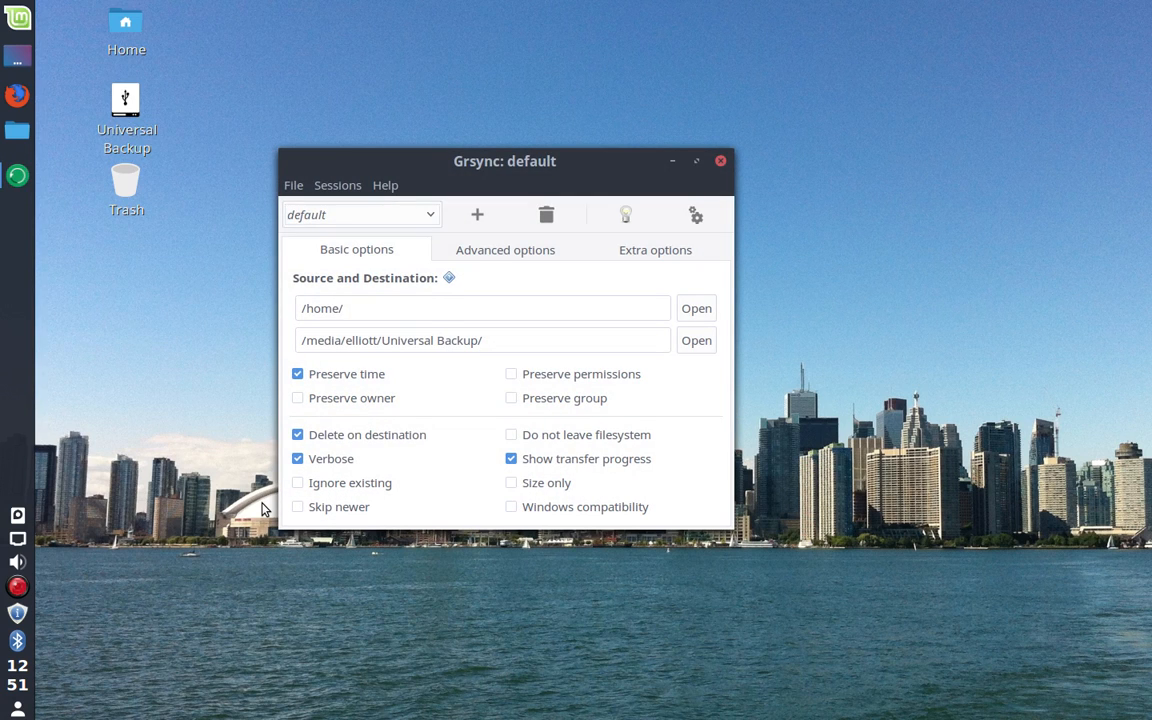
mouse_move(360, 430)
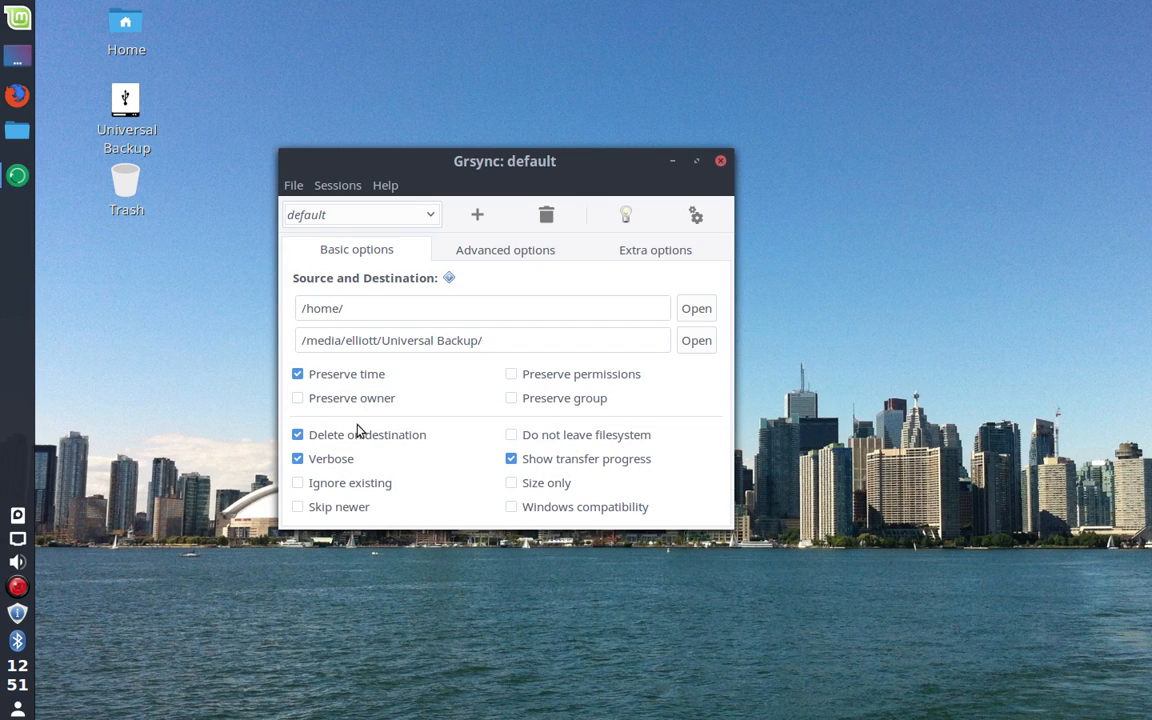
mouse_move(391, 166)
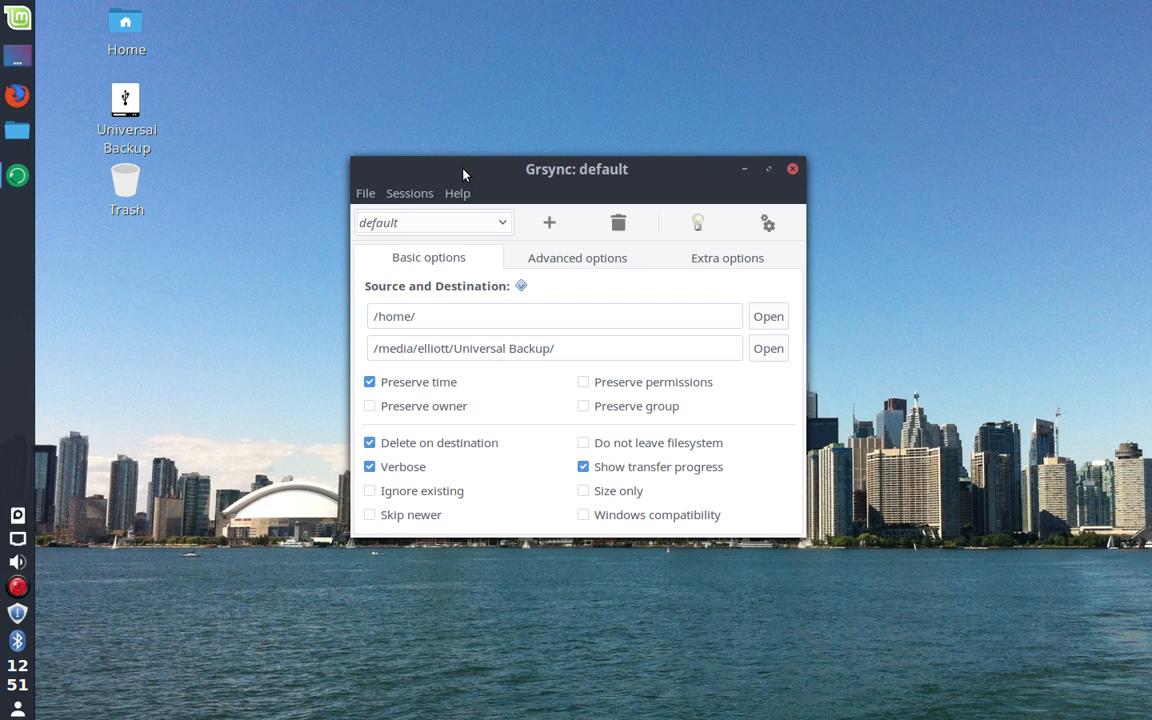
mouse_move(501, 287)
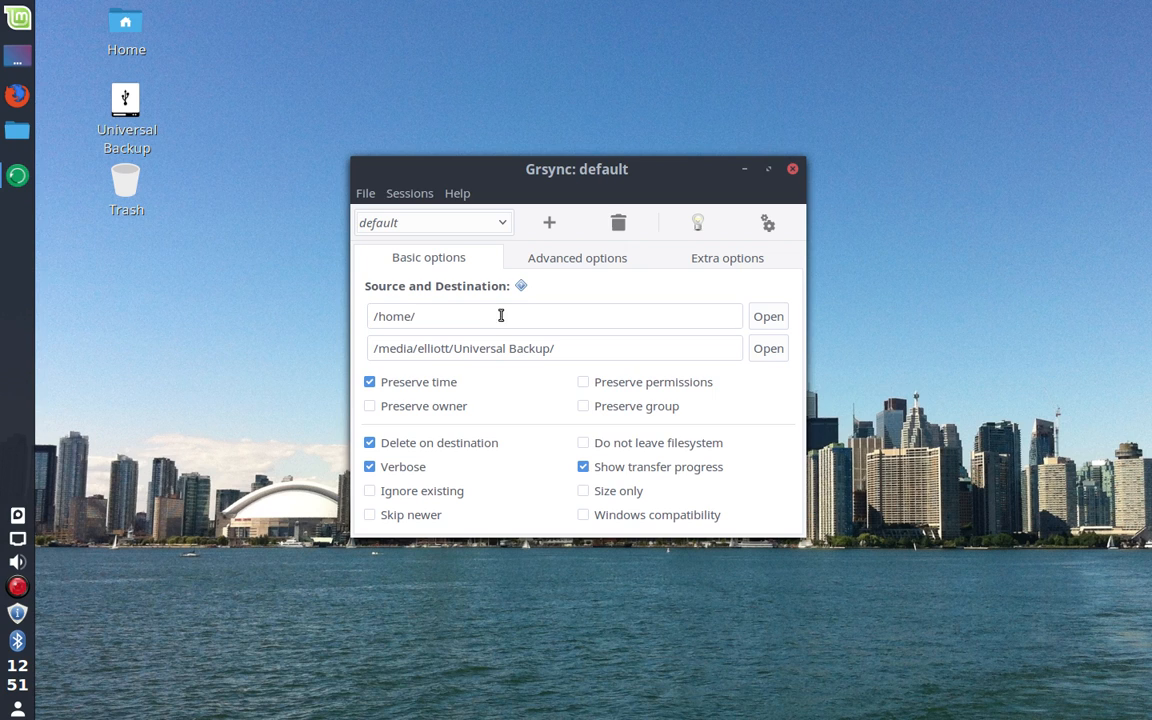
mouse_move(601, 347)
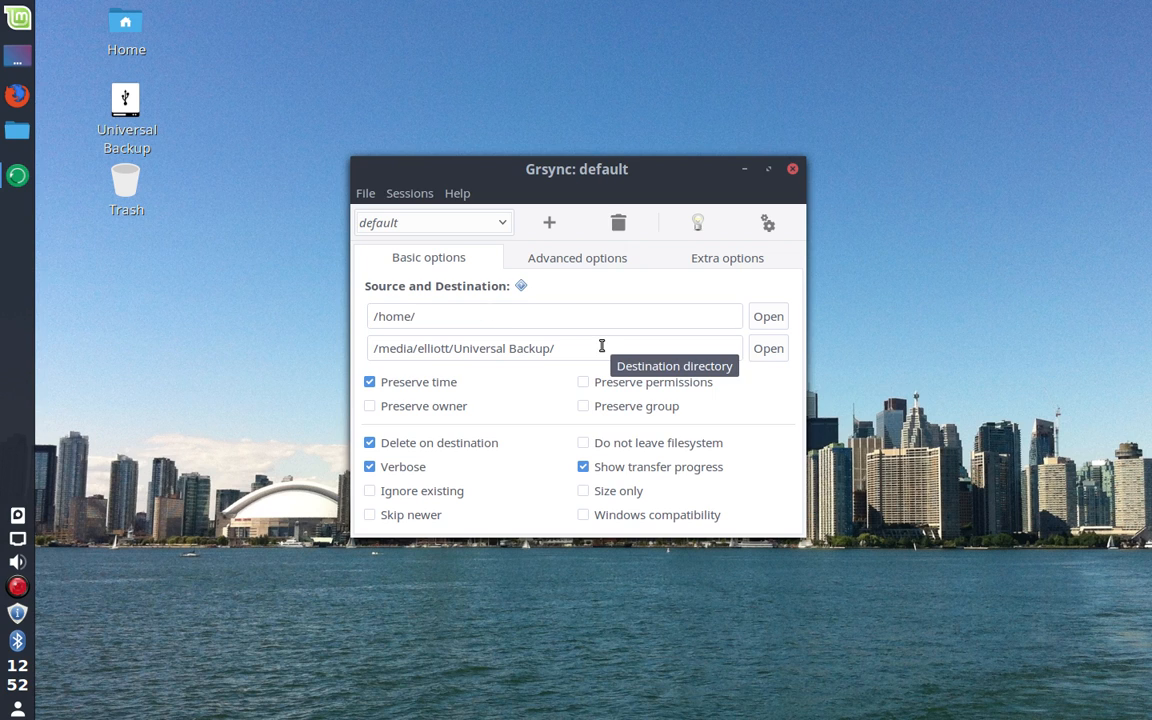
mouse_move(609, 294)
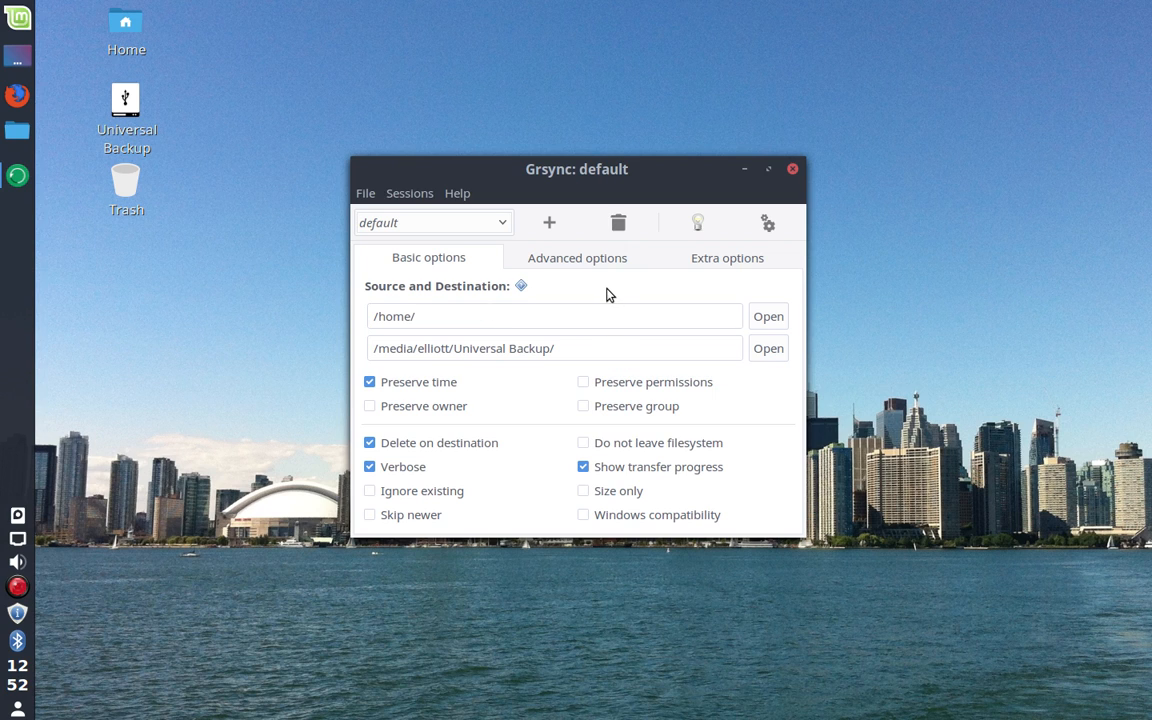
mouse_move(645, 408)
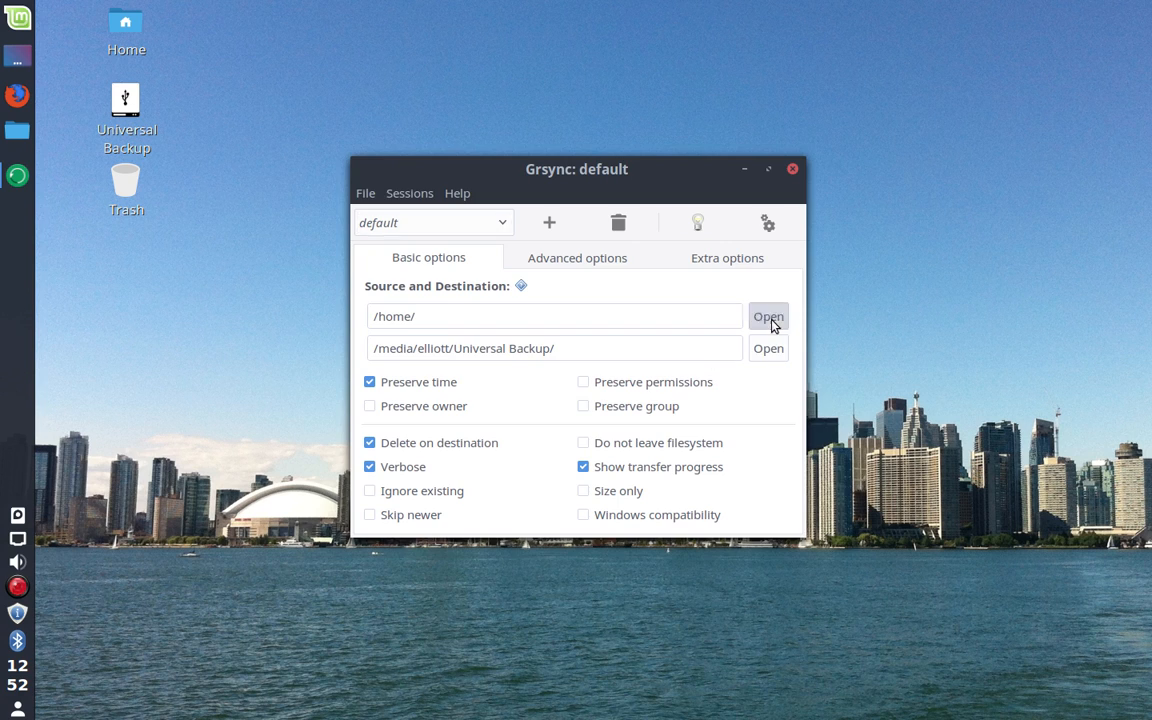
Browse for the source folder, showing the home directory with the elliott folder.
click(768, 316)
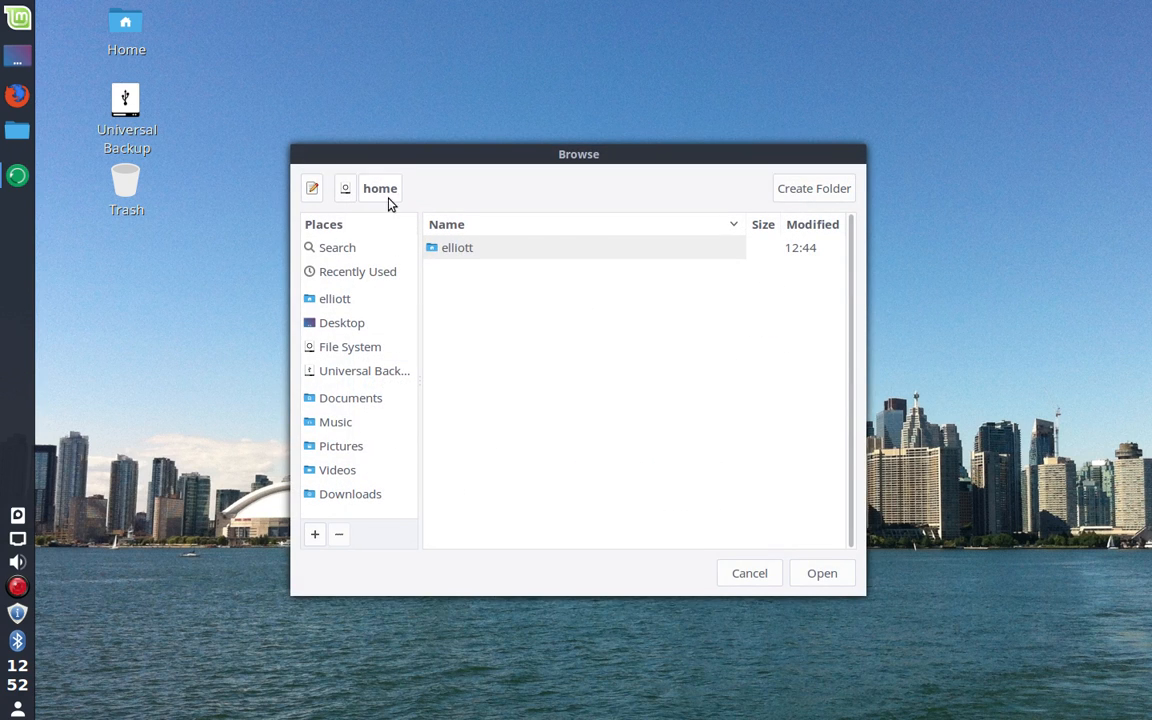
mouse_move(380, 321)
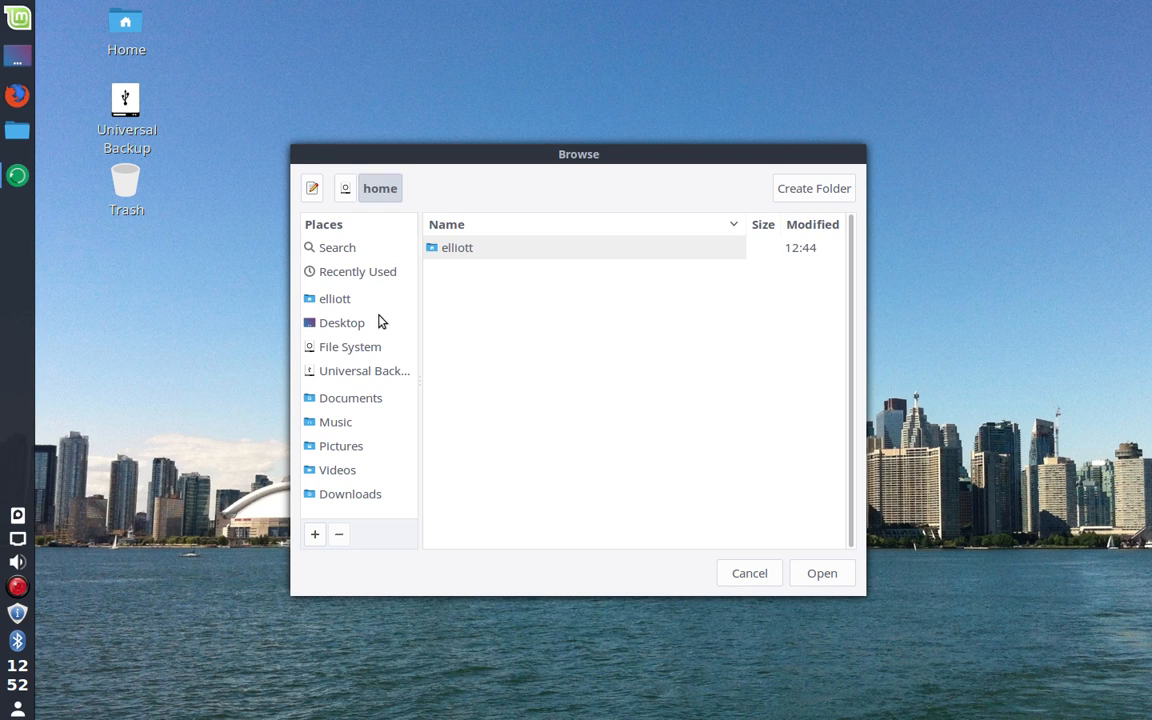
mouse_move(475, 280)
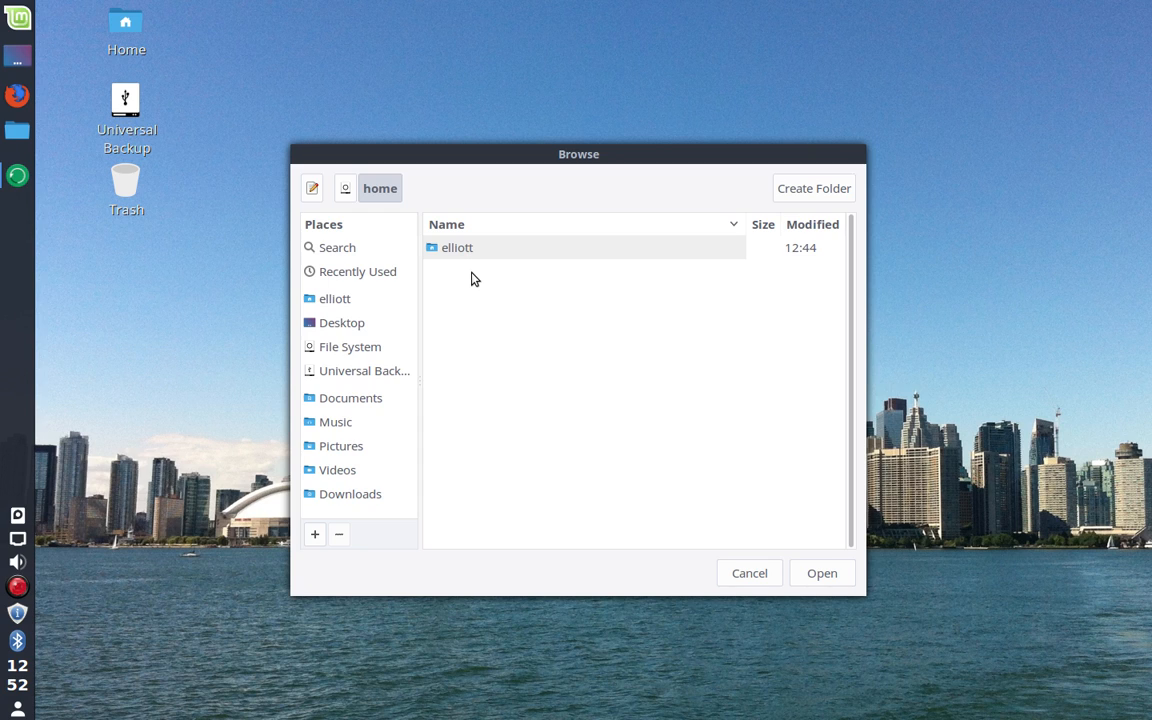
mouse_move(380, 188)
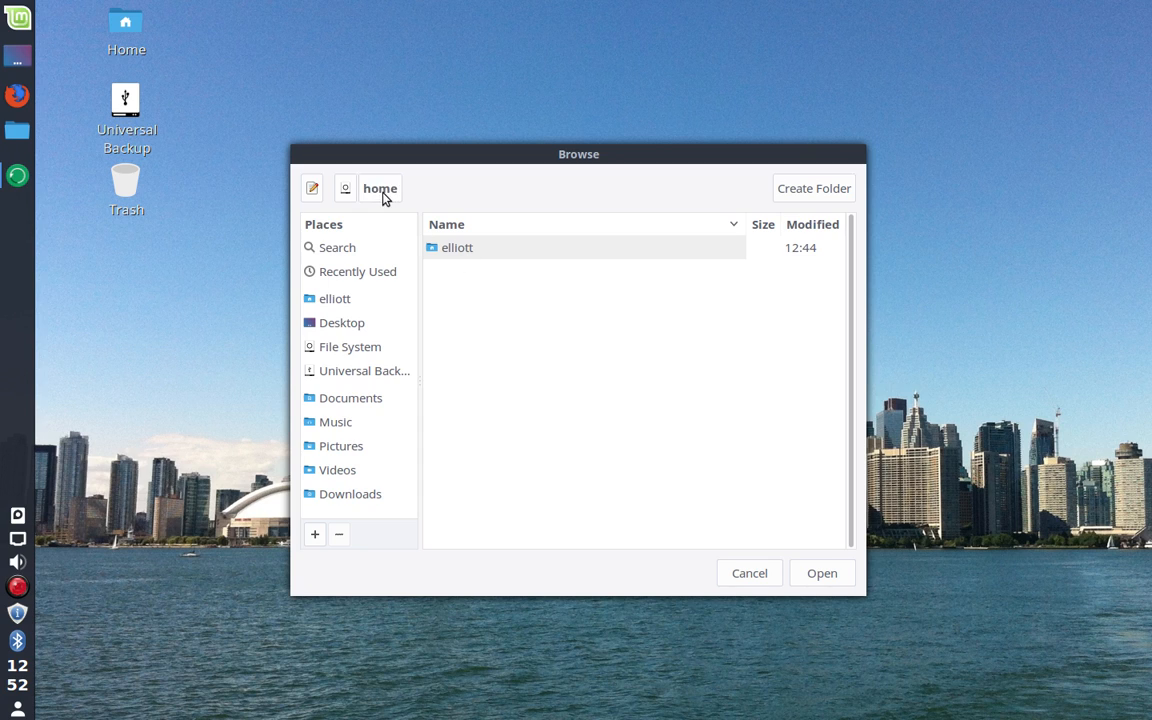
mouse_move(644, 416)
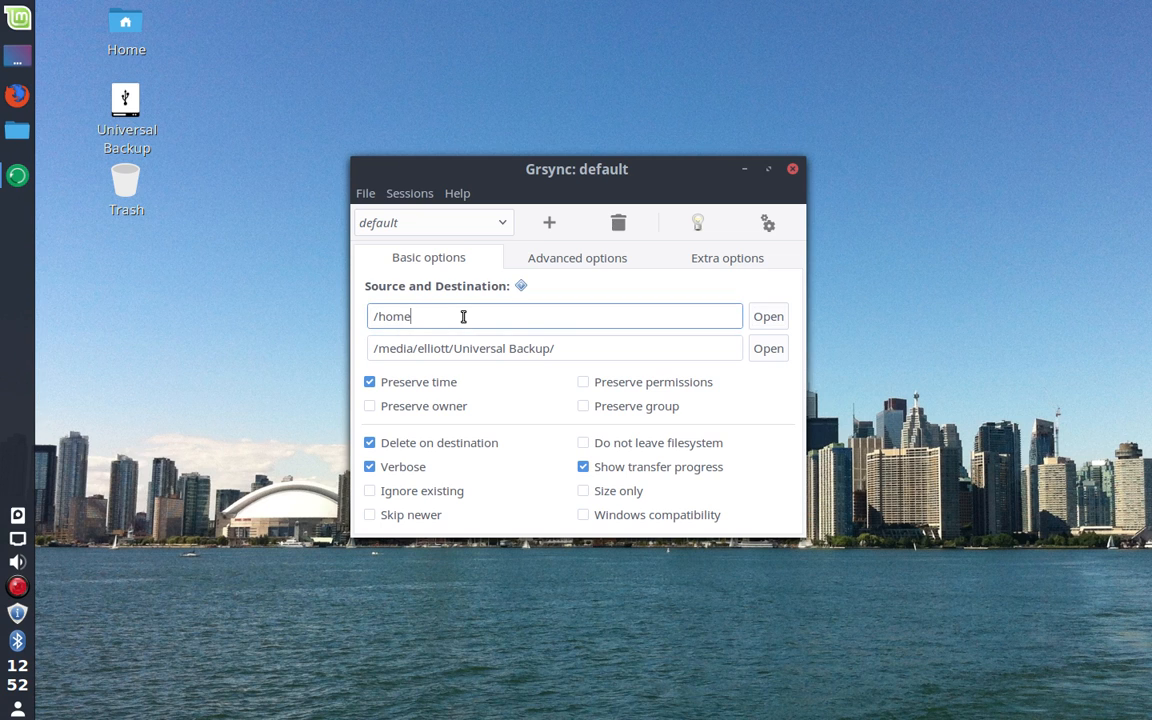
mouse_move(765, 349)
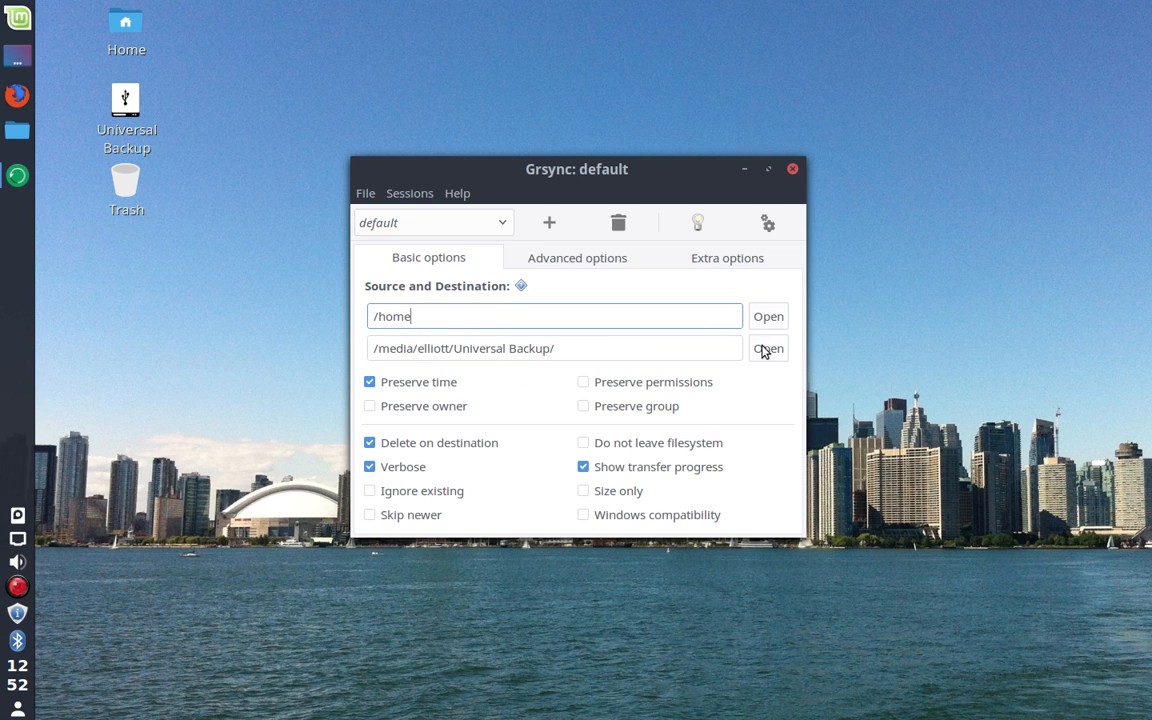
Browse for the destination folder, showing the empty Universal Backup drive.
click(768, 348)
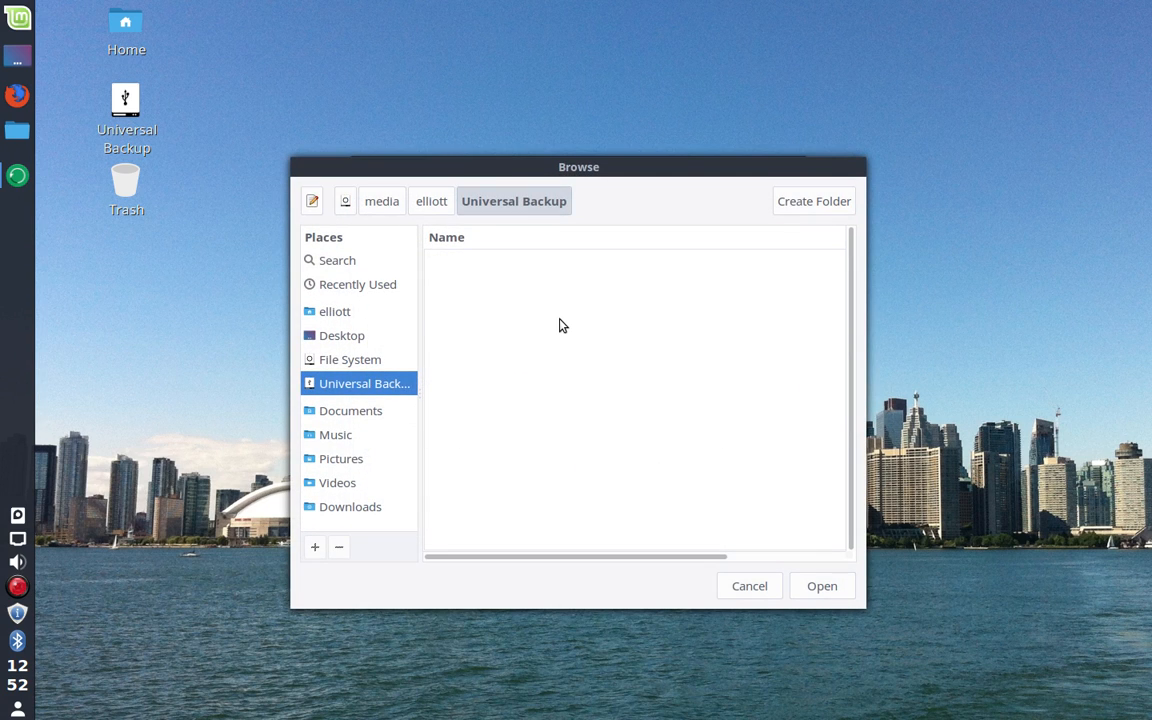
mouse_move(469, 306)
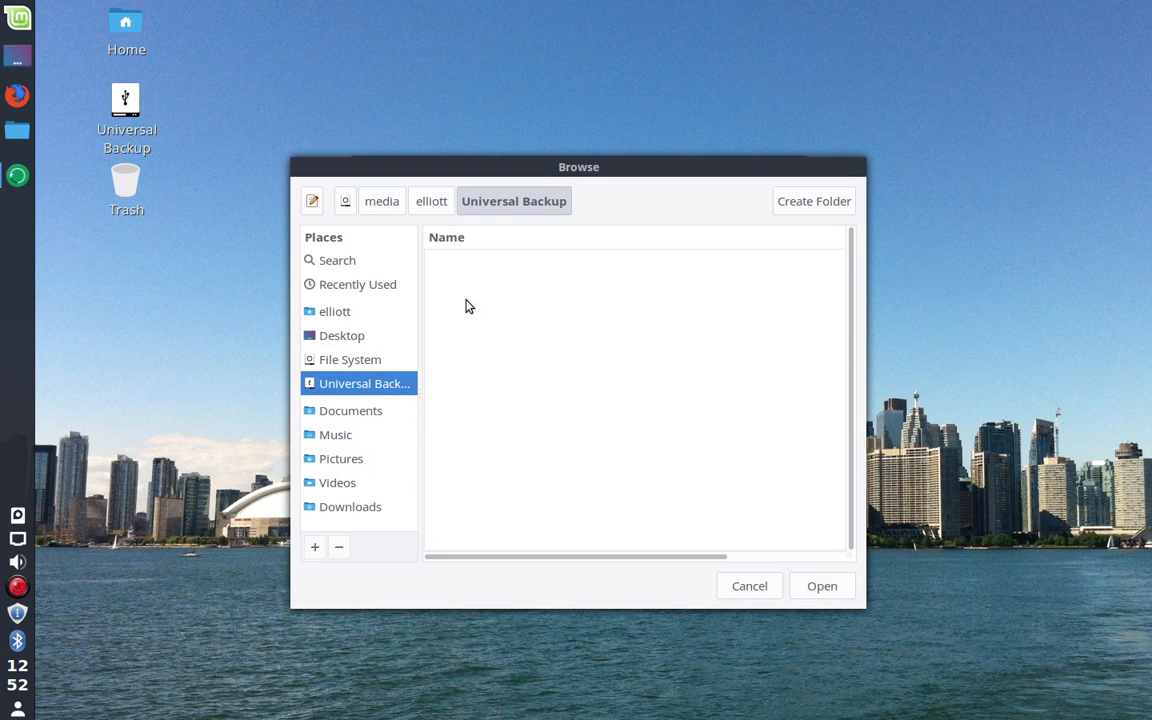
mouse_move(134, 89)
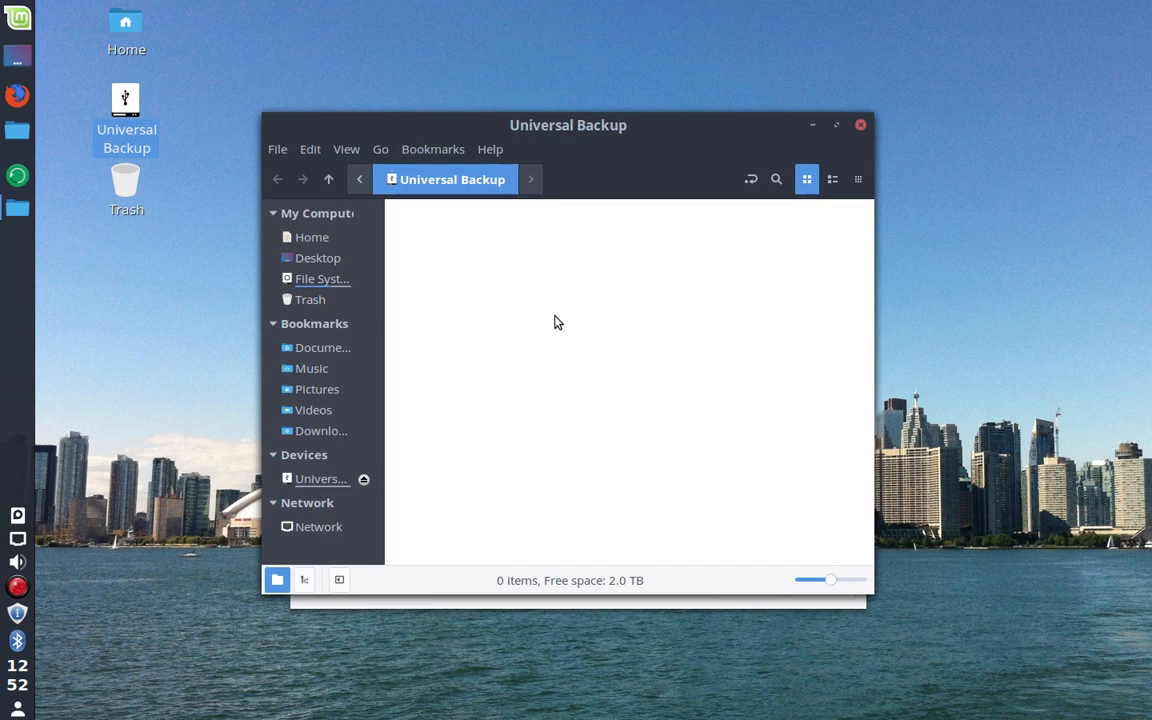
mouse_move(708, 195)
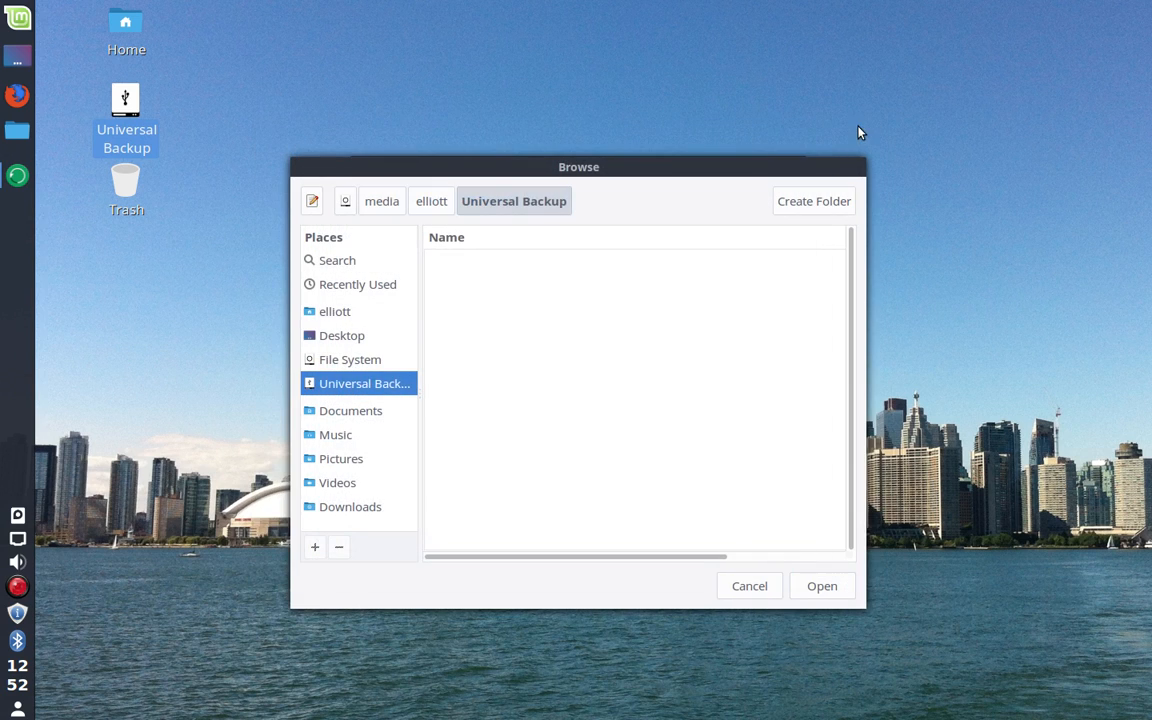
mouse_move(628, 323)
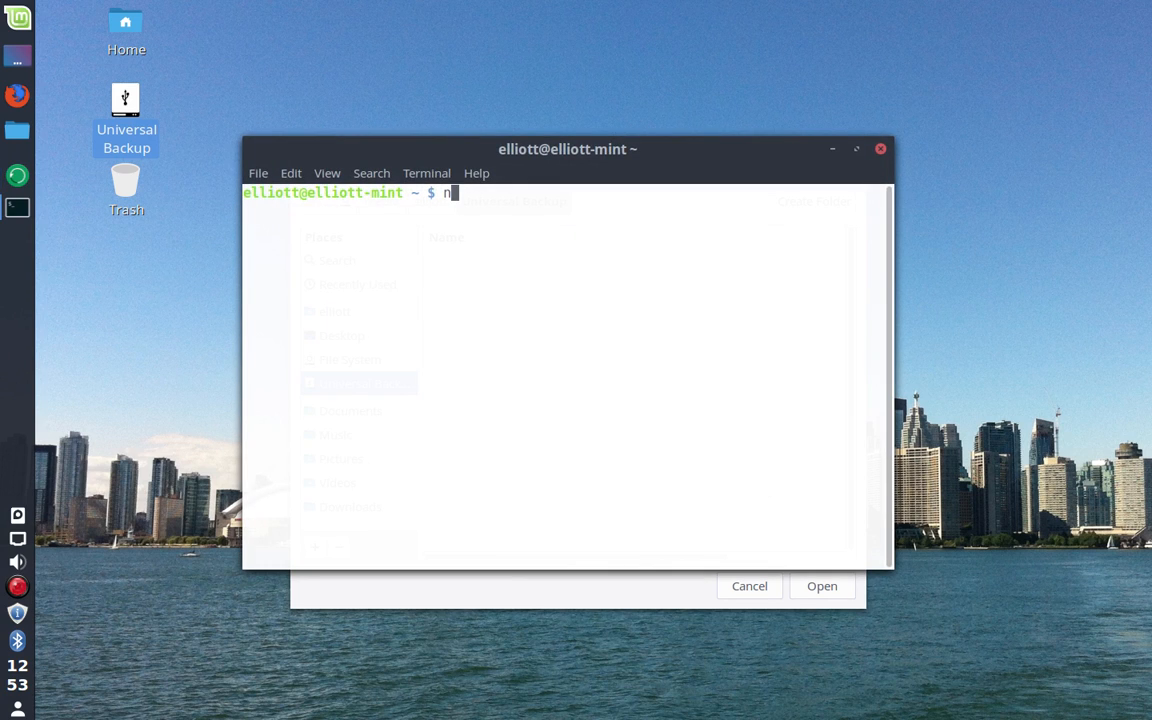
Run 'sudo nemo' and browse File System > media > elliott as root.
text(sudo nemo)
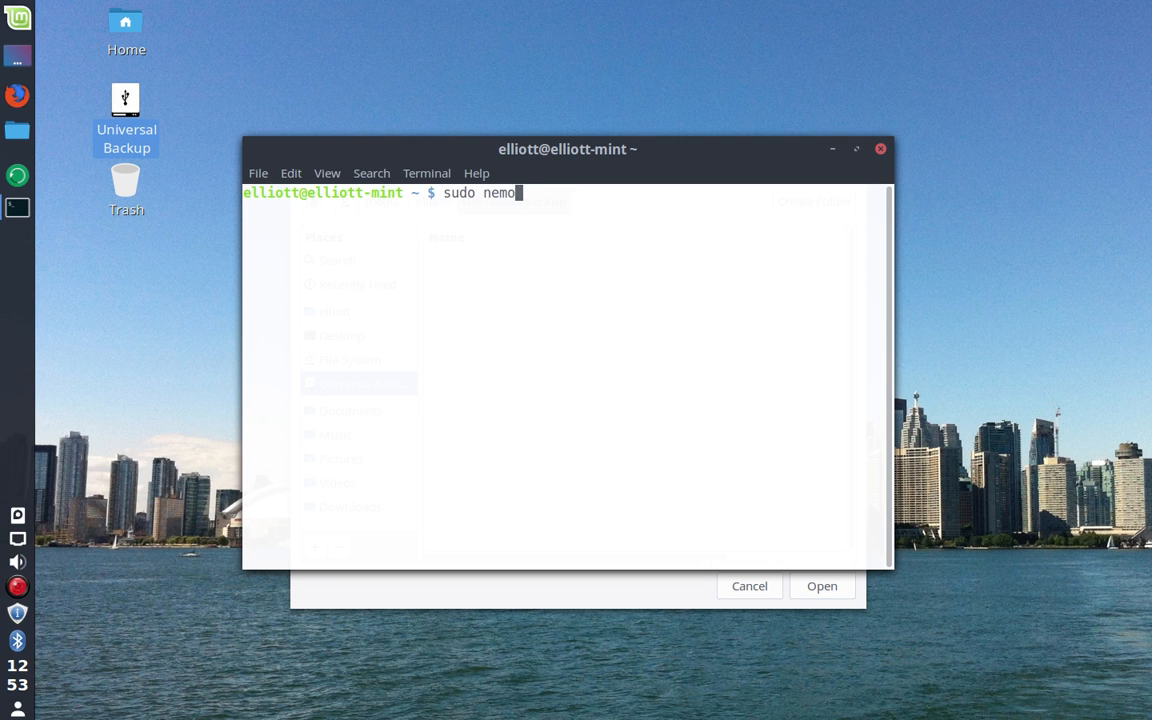
key(Return)
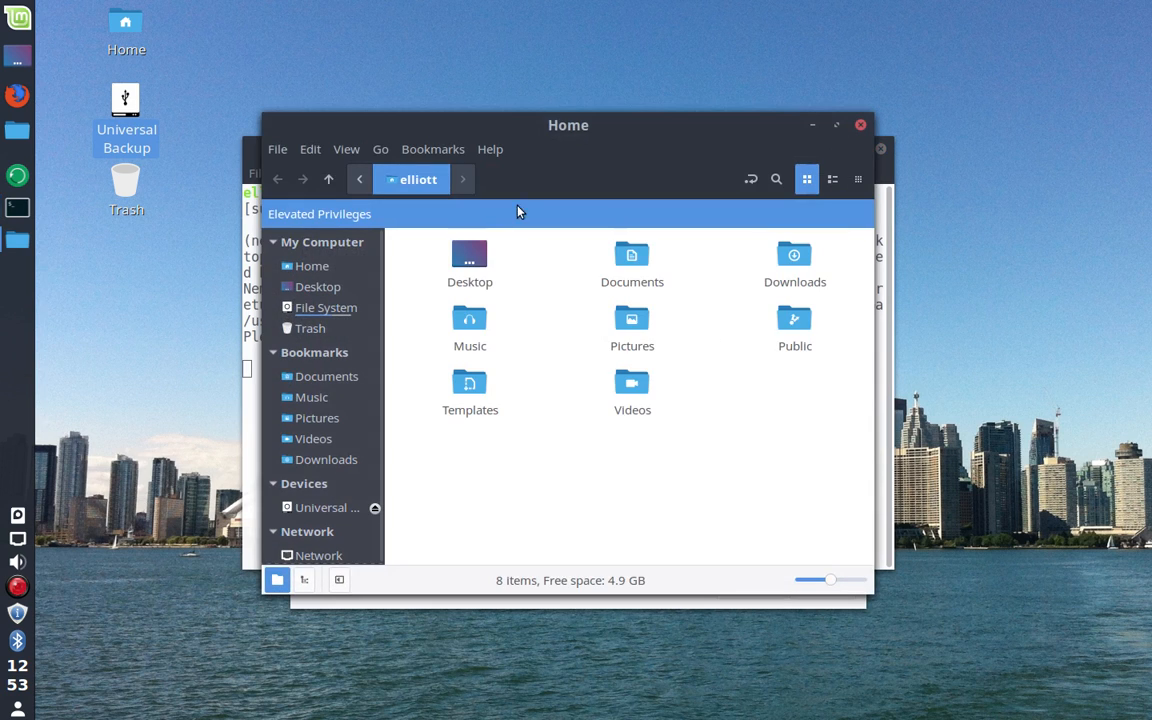
mouse_move(570, 480)
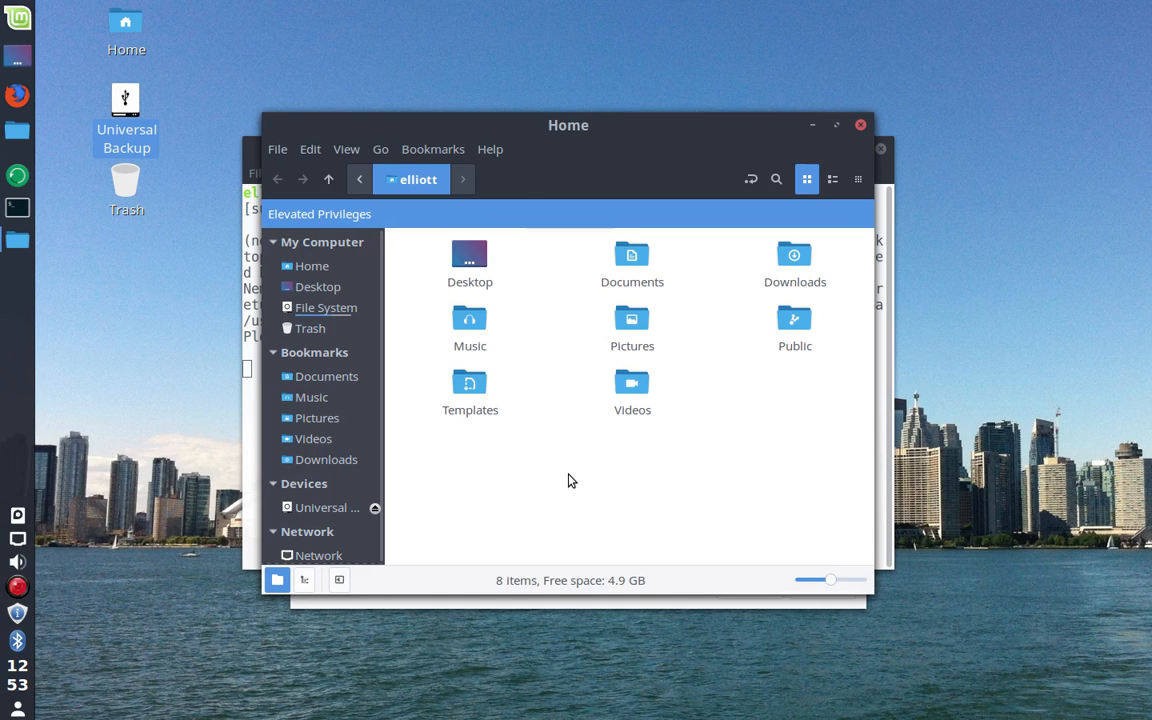
mouse_move(386, 361)
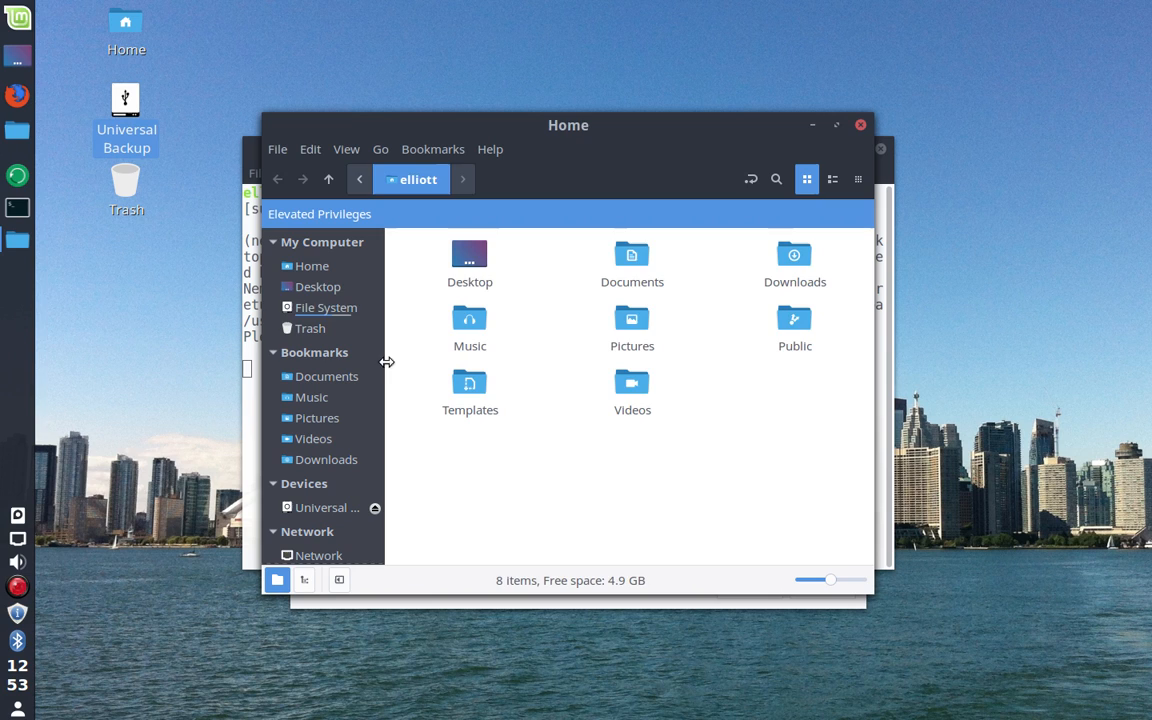
click(325, 307)
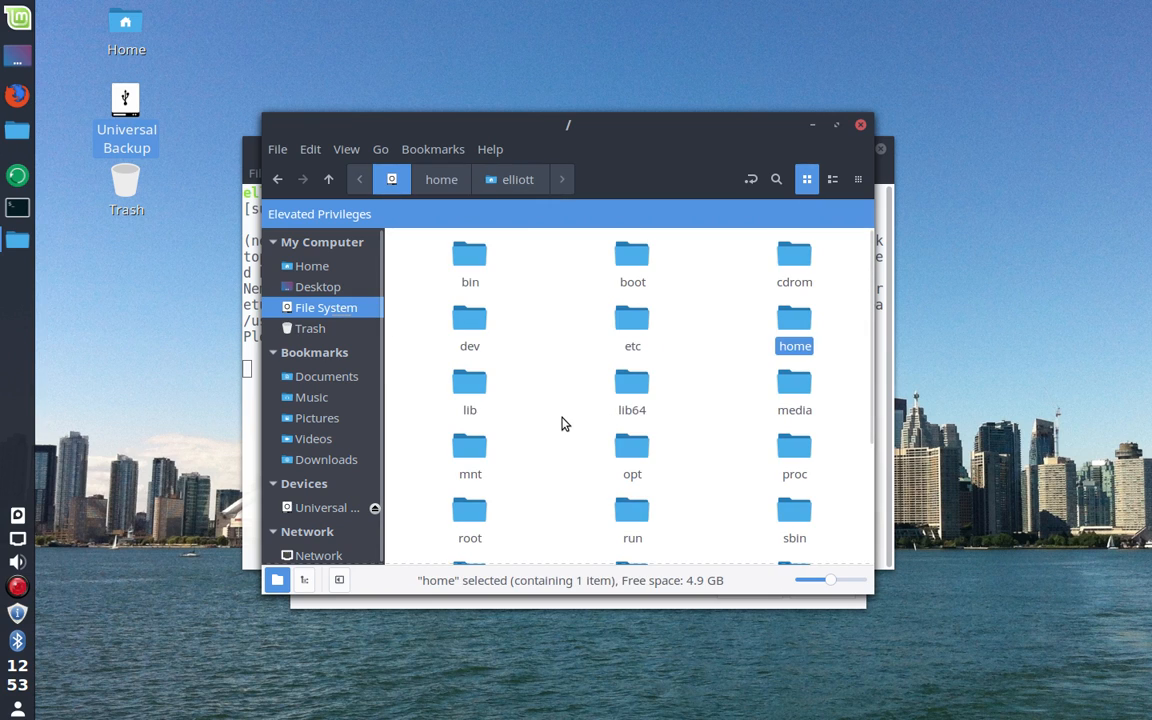
mouse_move(555, 423)
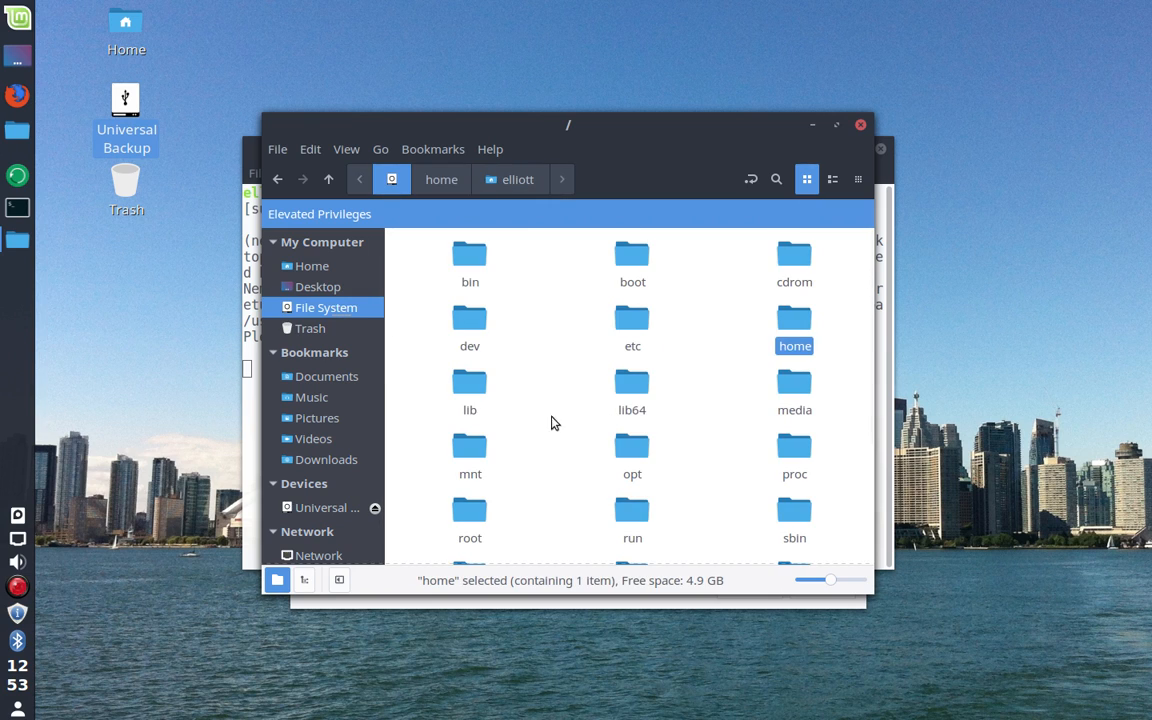
mouse_move(280, 463)
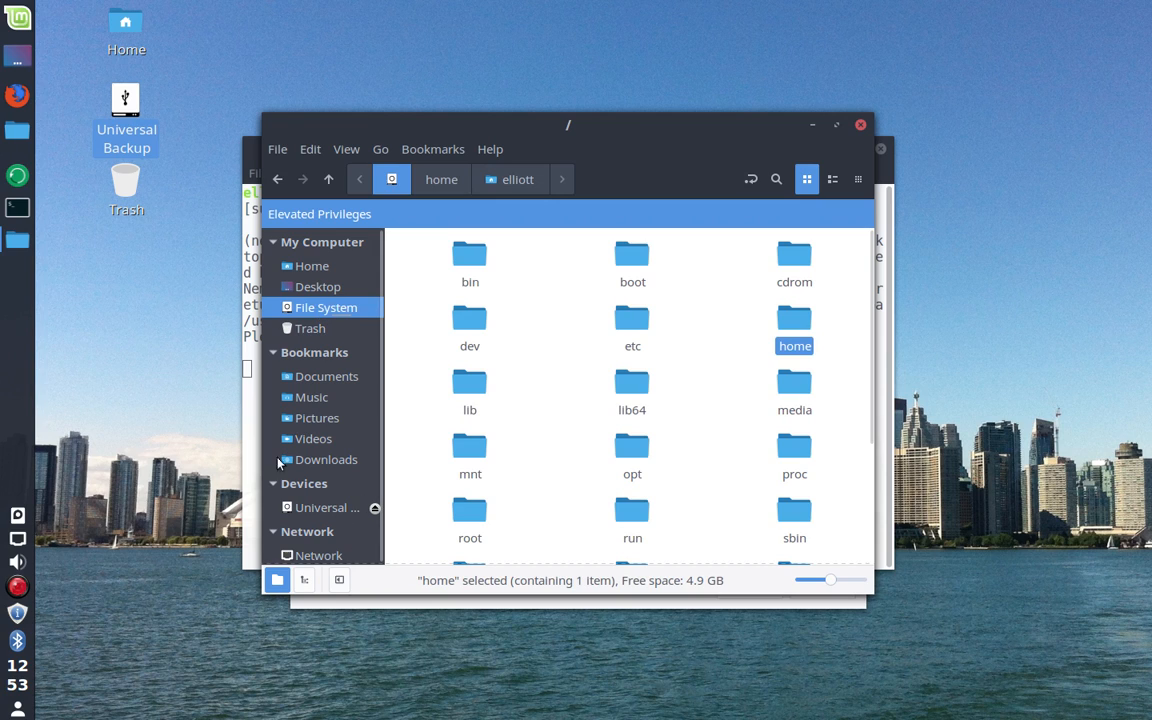
mouse_move(313, 365)
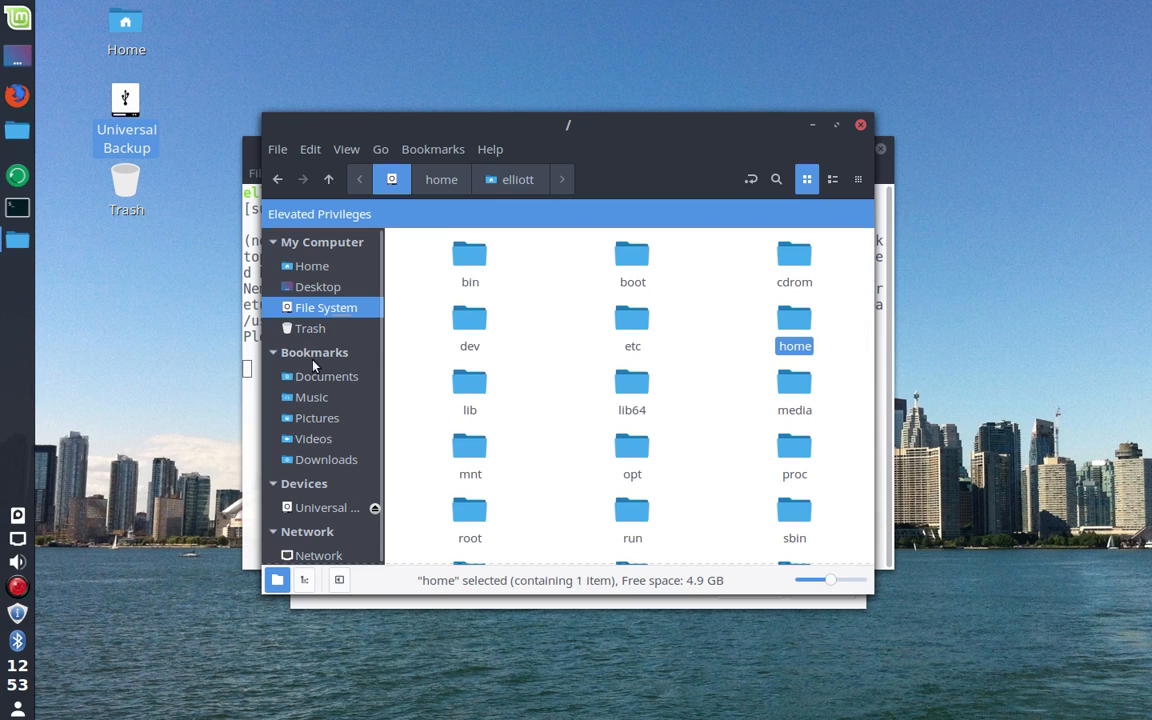
mouse_move(322, 515)
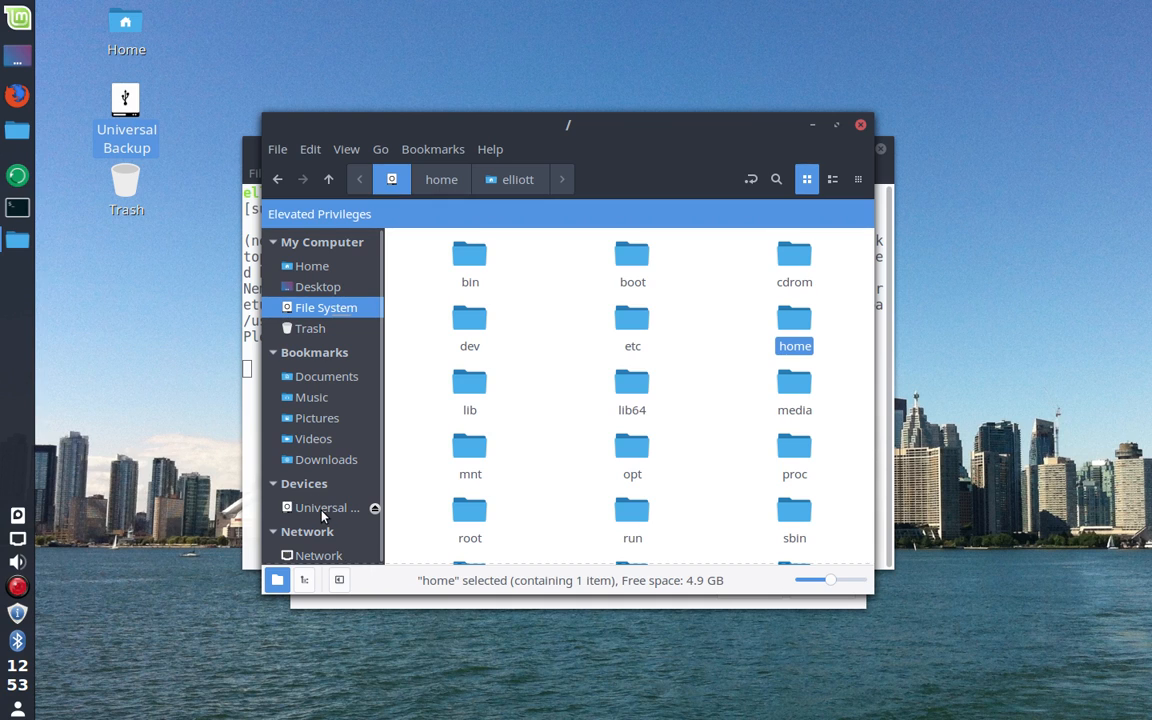
mouse_move(510, 498)
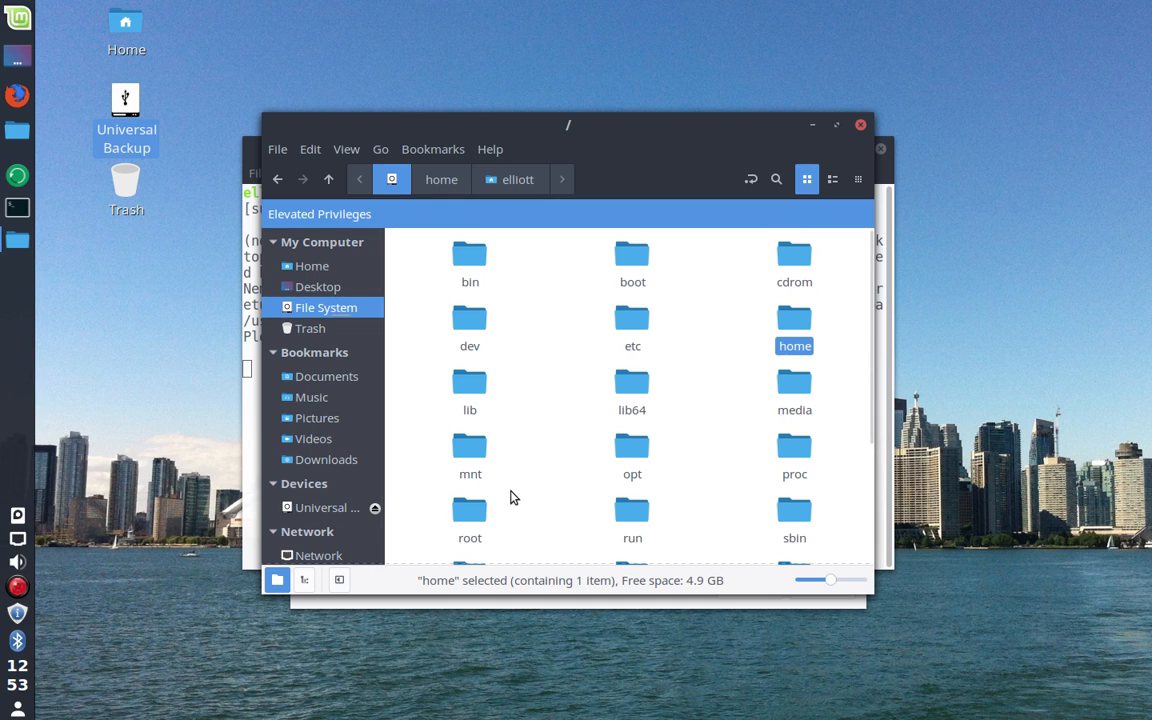
double_click(794, 390)
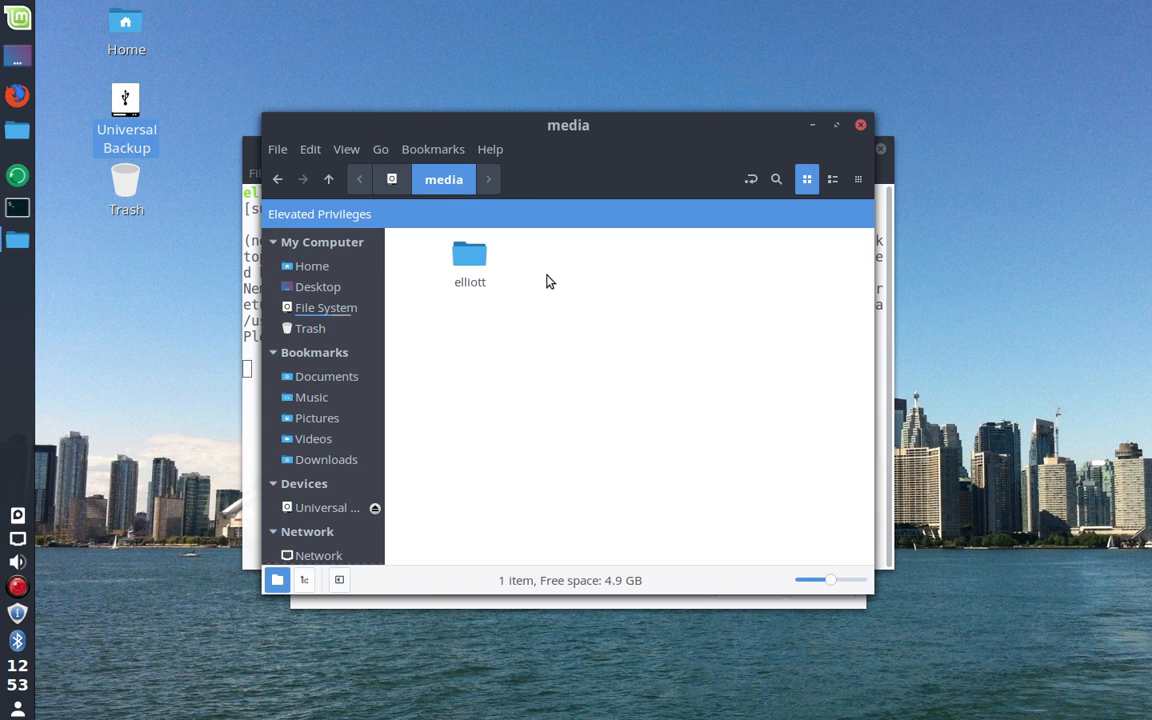
double_click(469, 255)
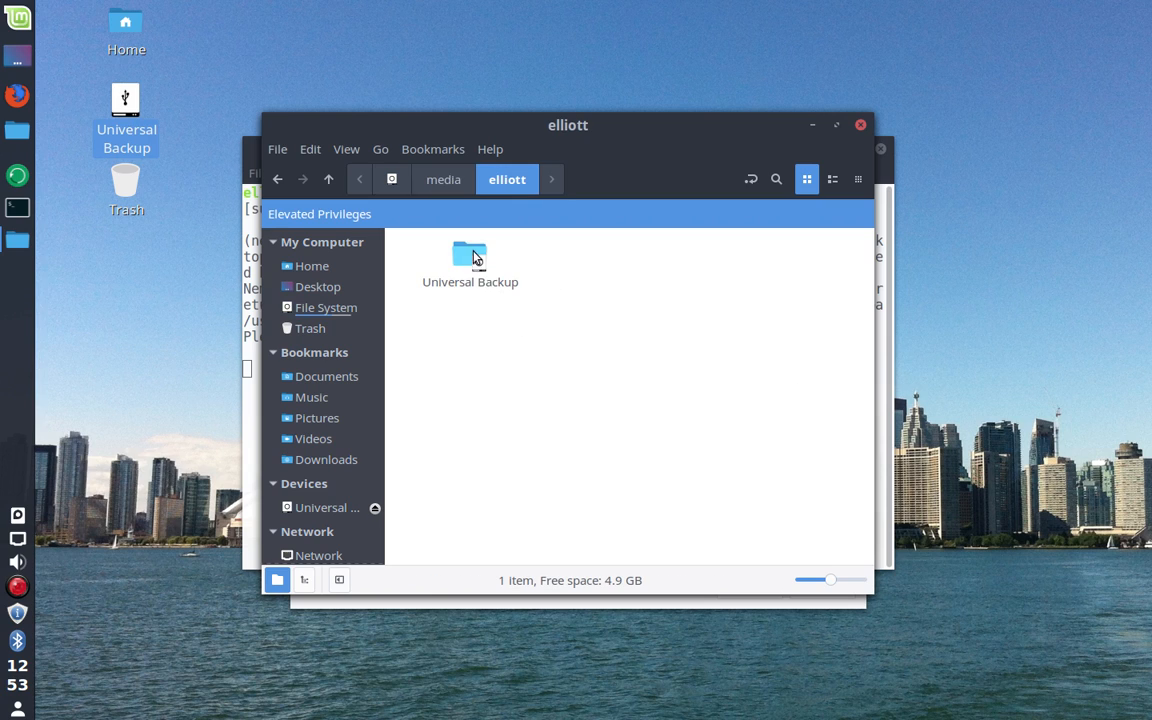
mouse_move(472, 273)
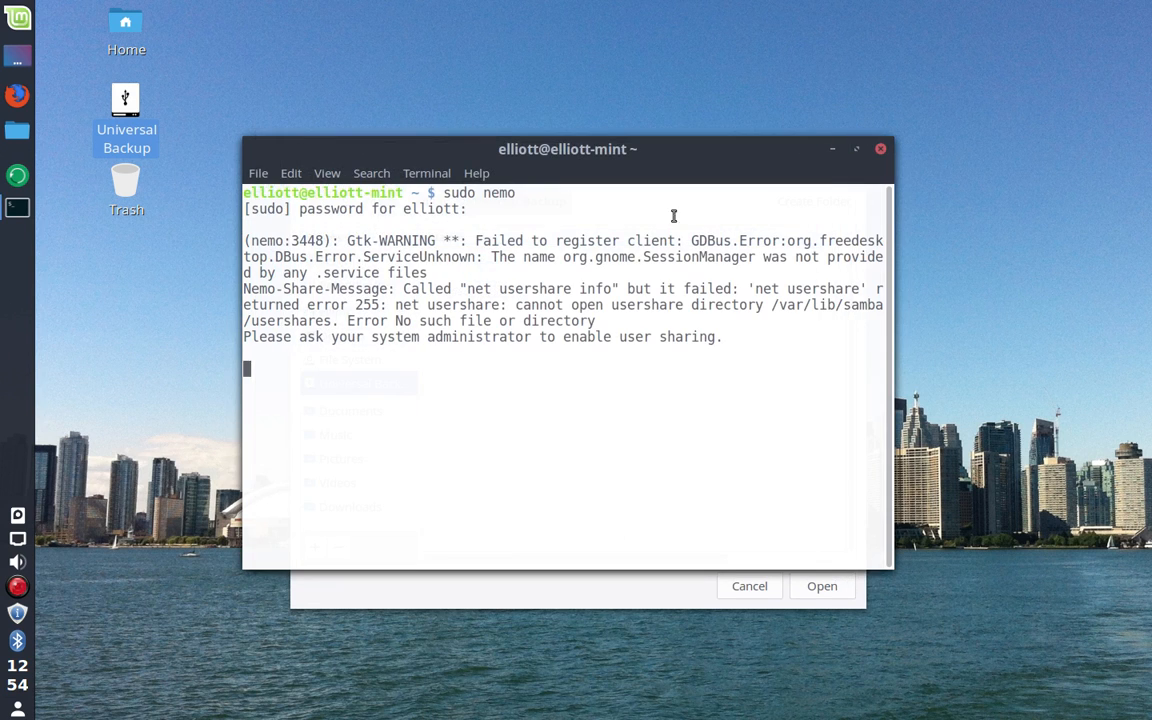
Close the root Nemo terminal and set Universal Backup as the destination.
click(879, 148)
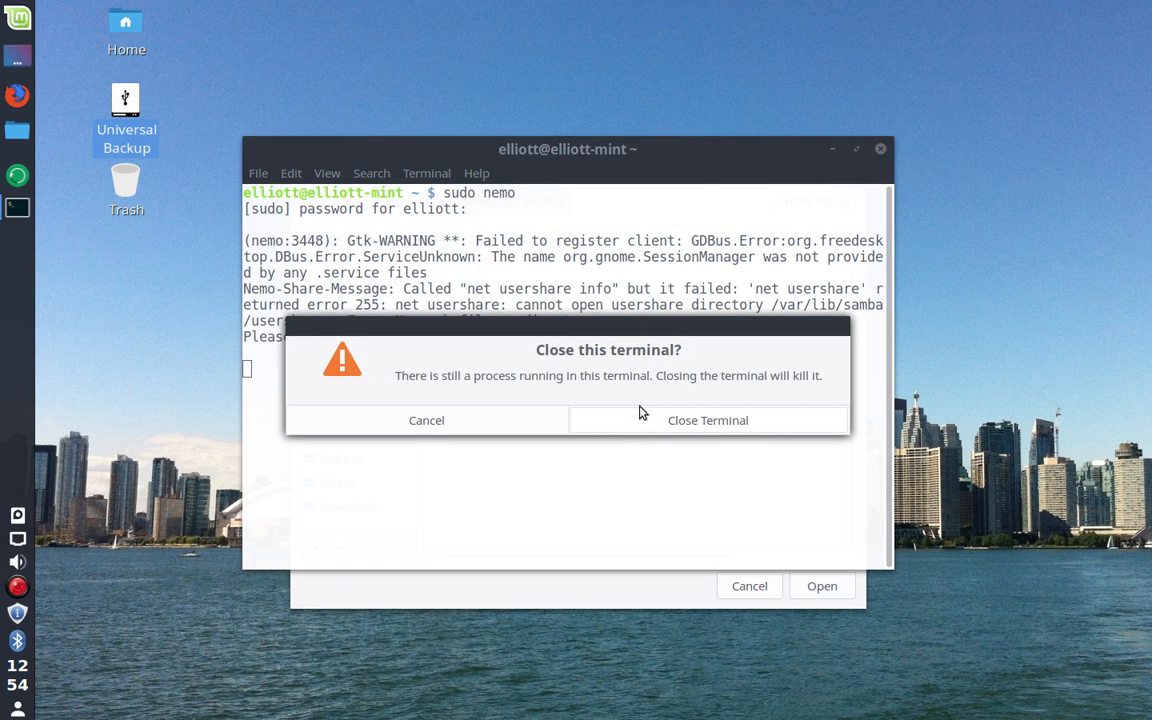
click(707, 420)
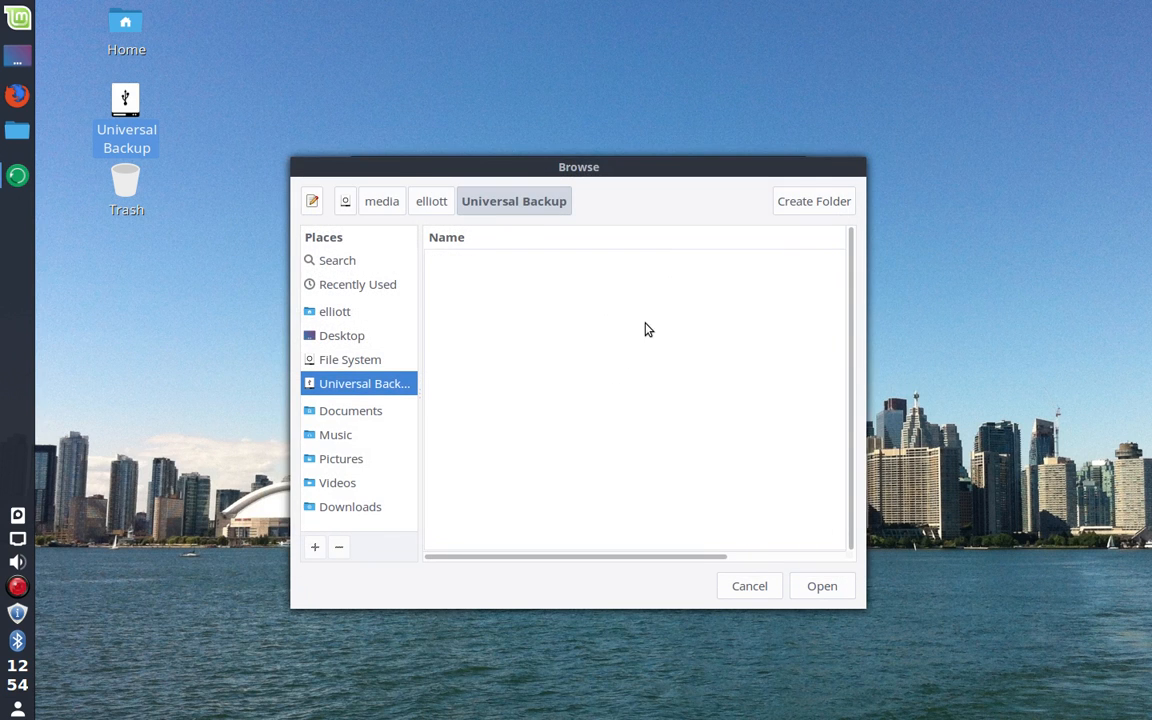
mouse_move(514, 201)
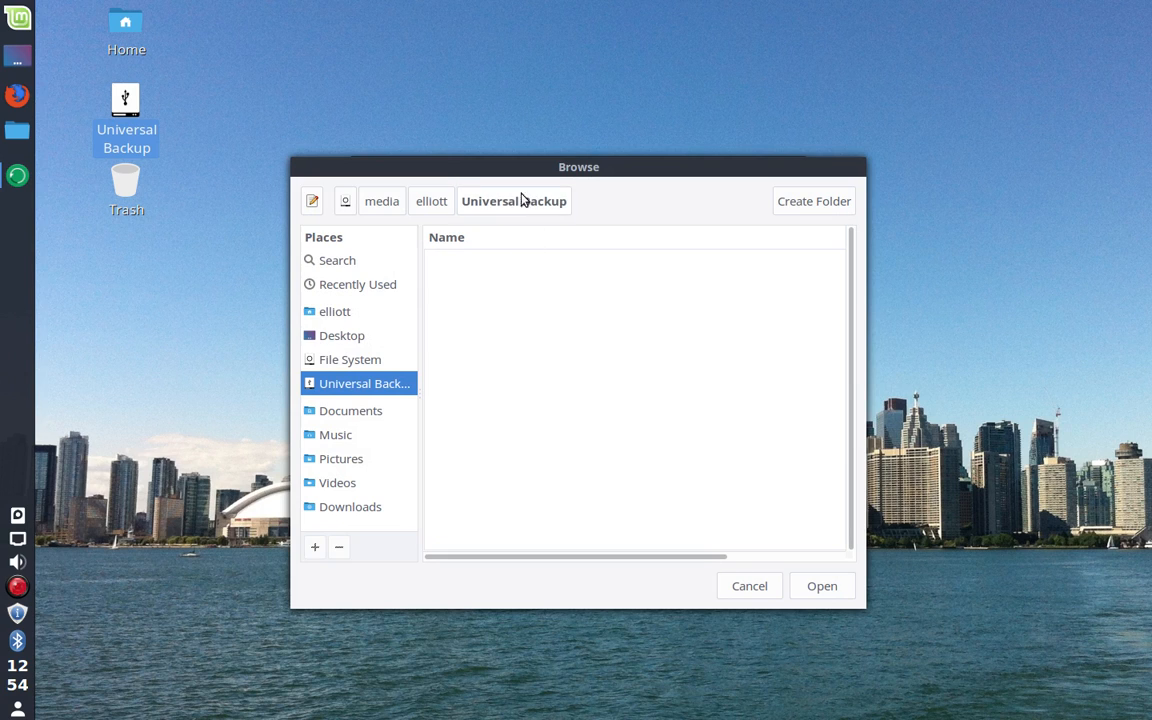
mouse_move(621, 309)
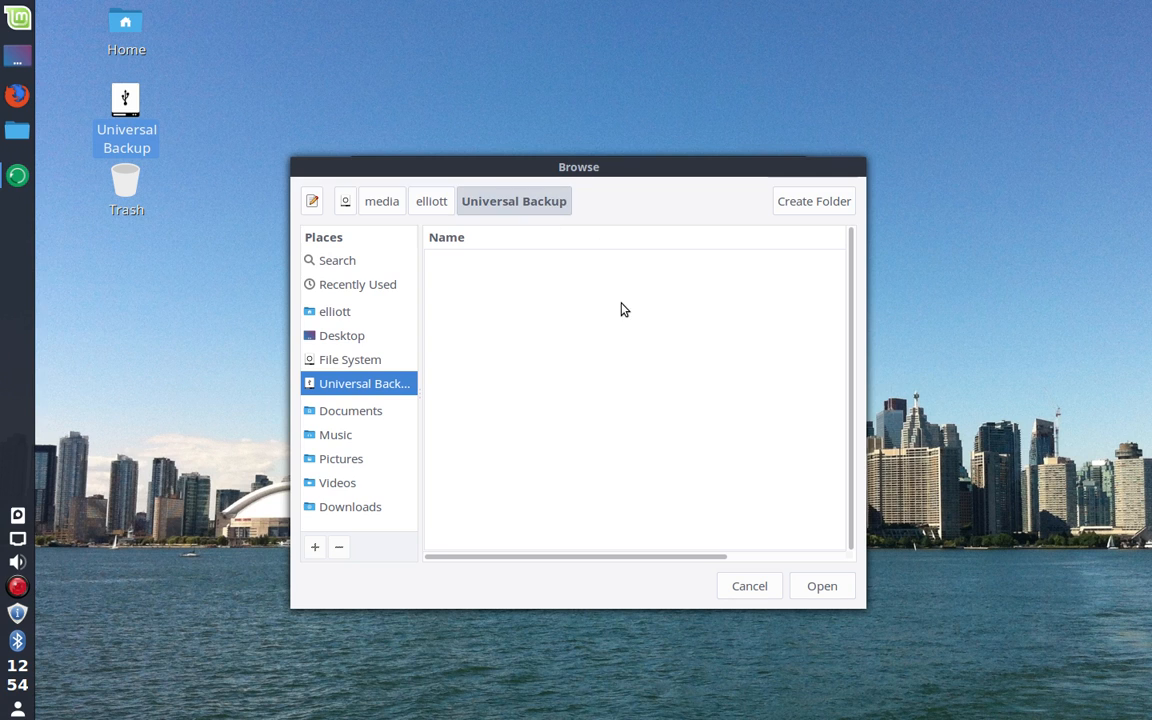
click(822, 585)
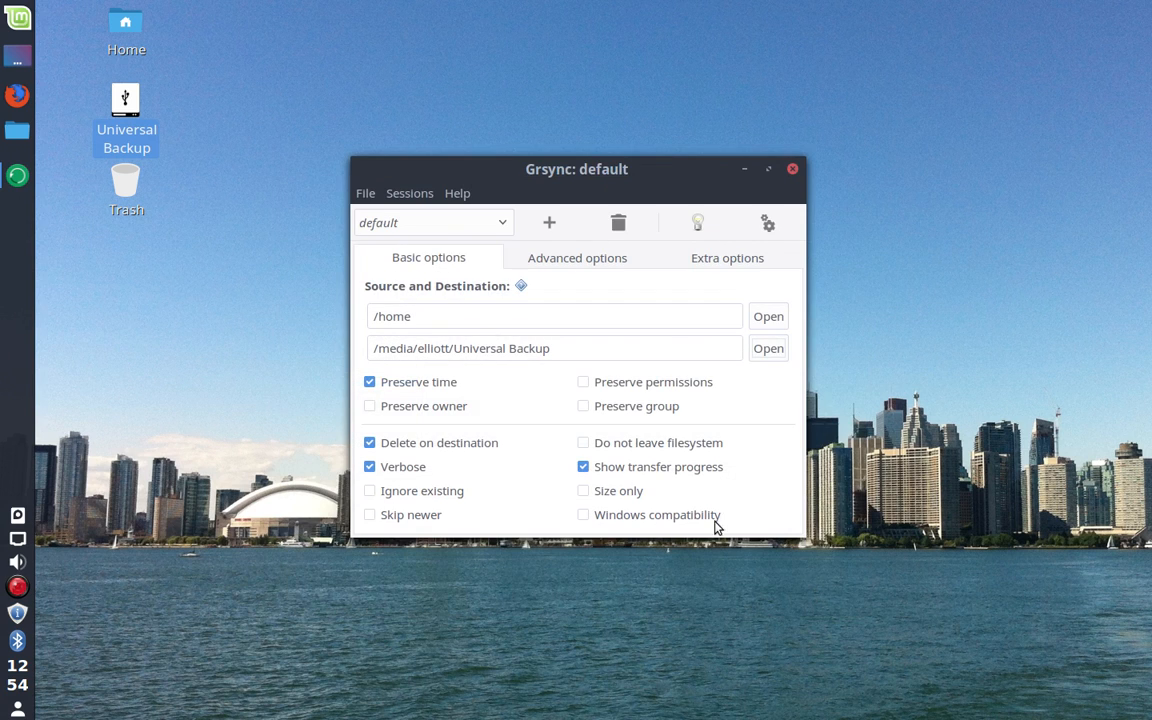
mouse_move(580, 367)
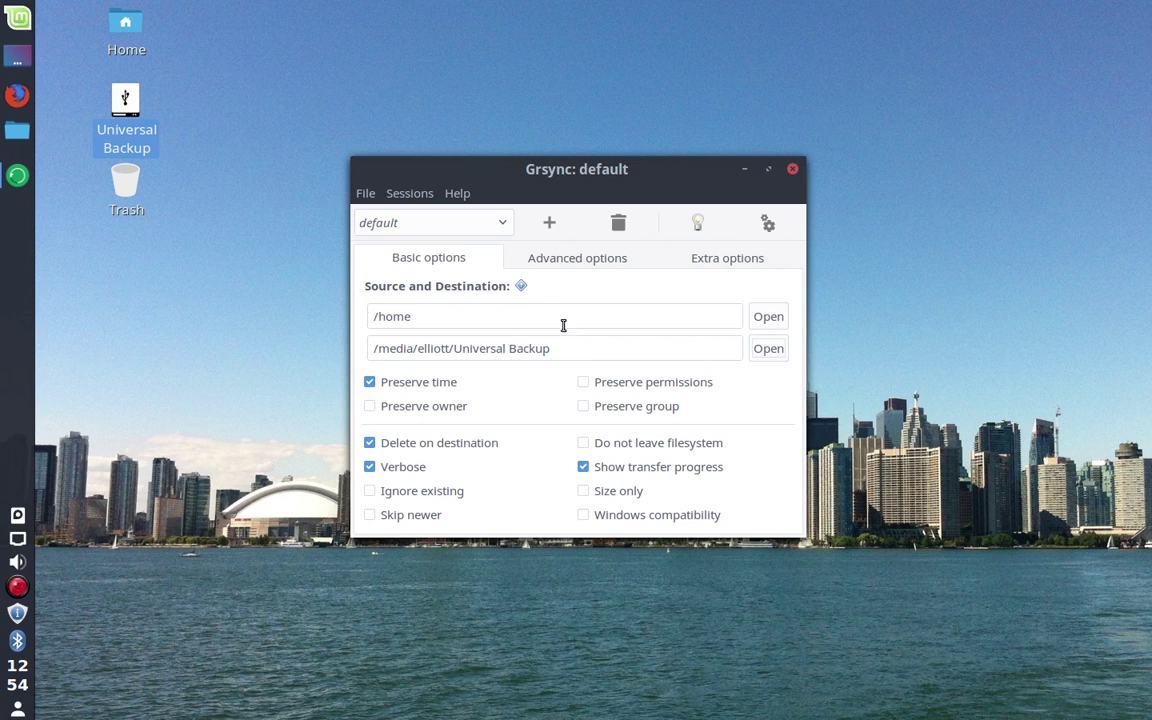
Make the paths read /home/ and /media/elliott/Universal Backup/.
click(553, 316)
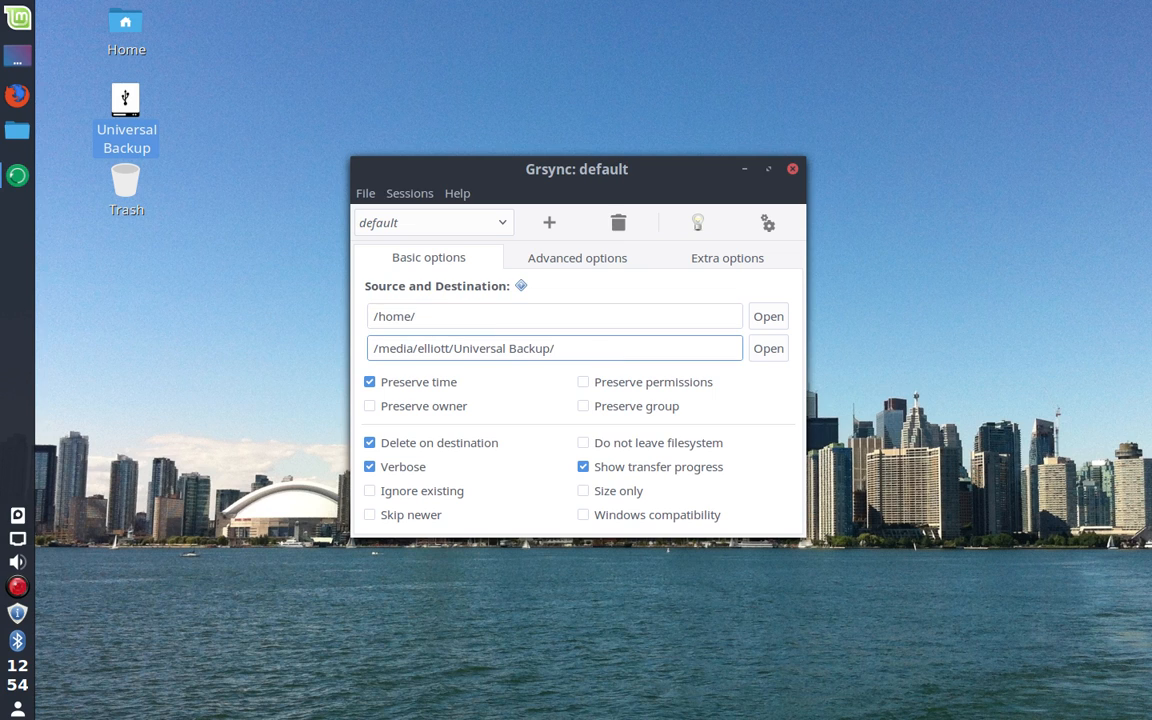
click(554, 348)
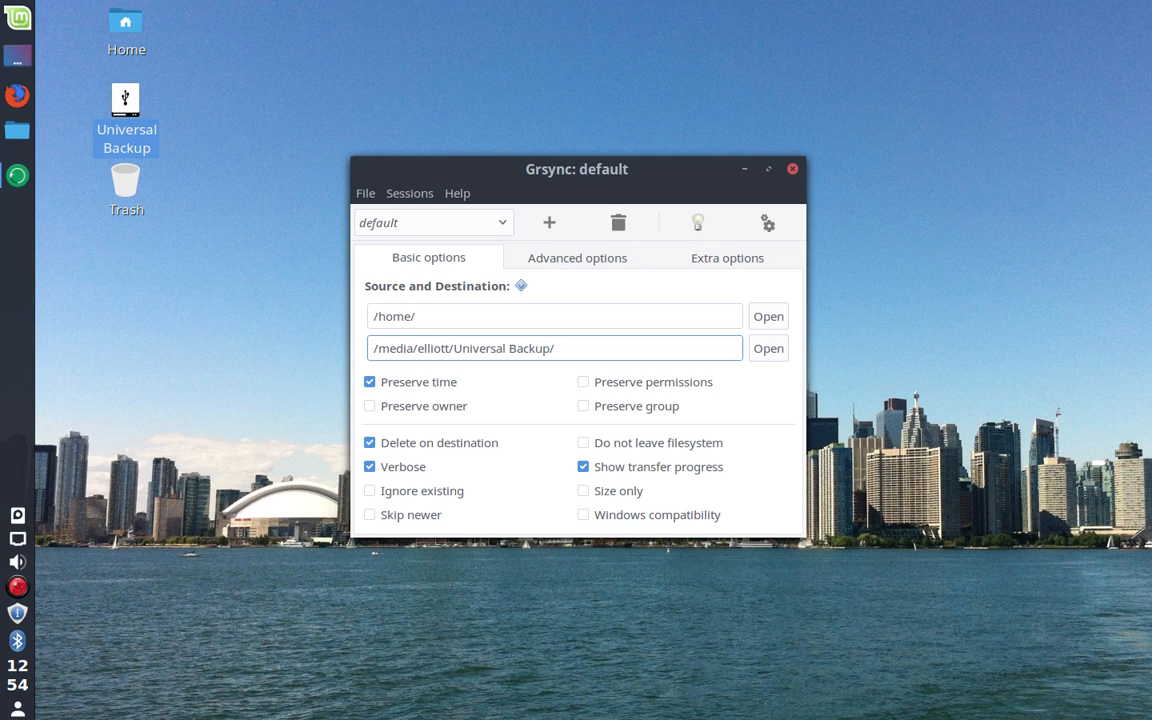
click(554, 348)
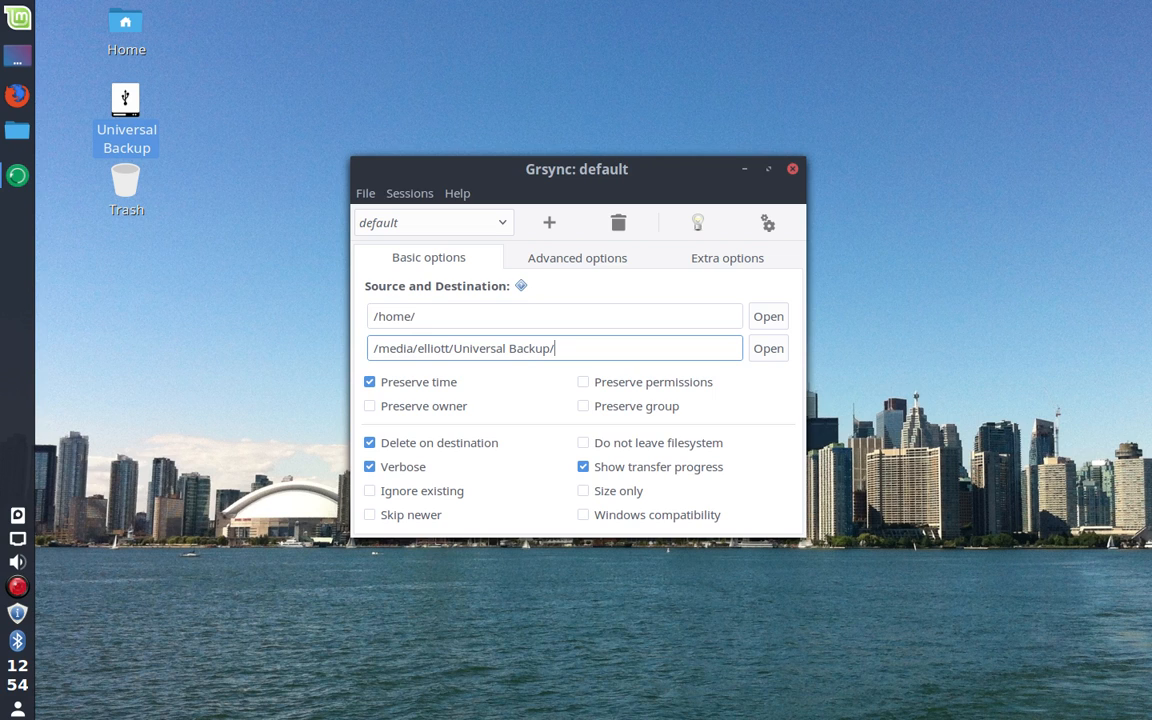
mouse_move(540, 373)
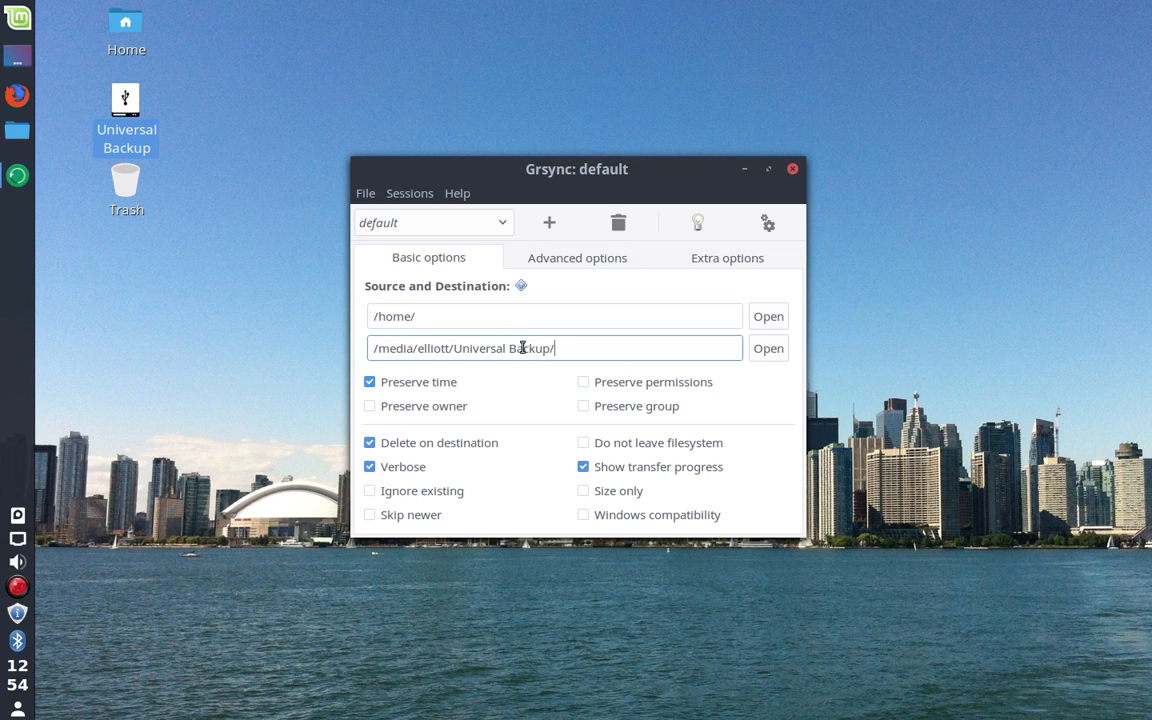
mouse_move(535, 363)
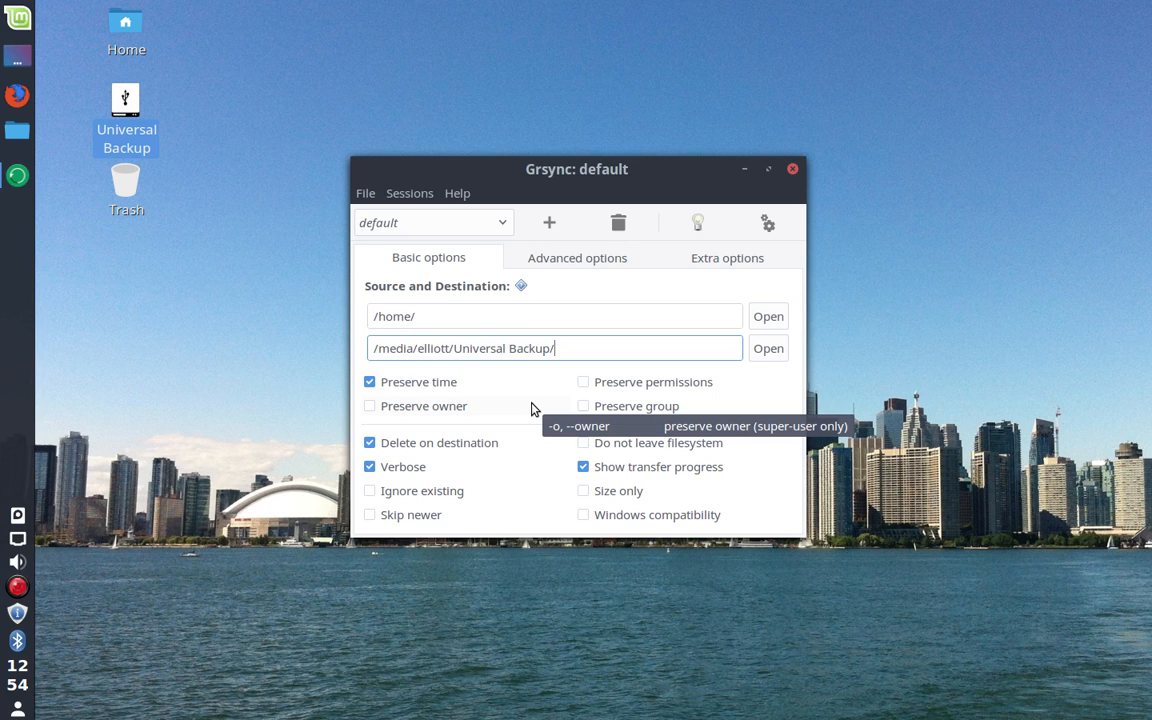
mouse_move(528, 461)
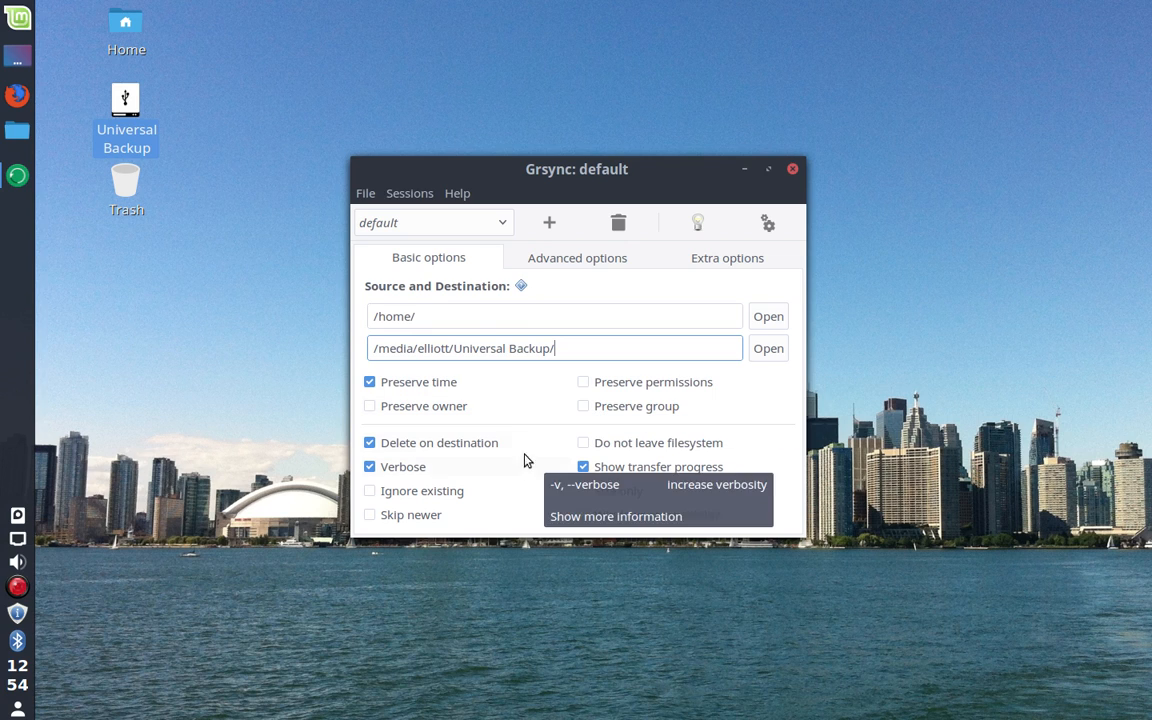
mouse_move(537, 415)
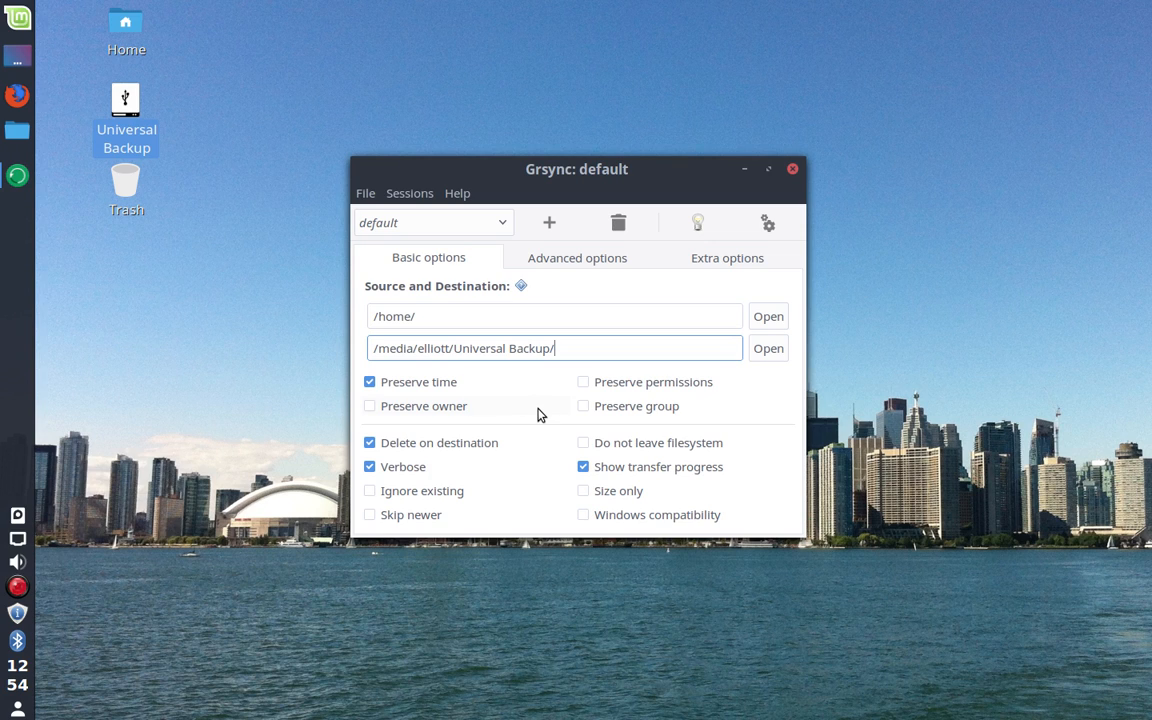
mouse_move(418, 382)
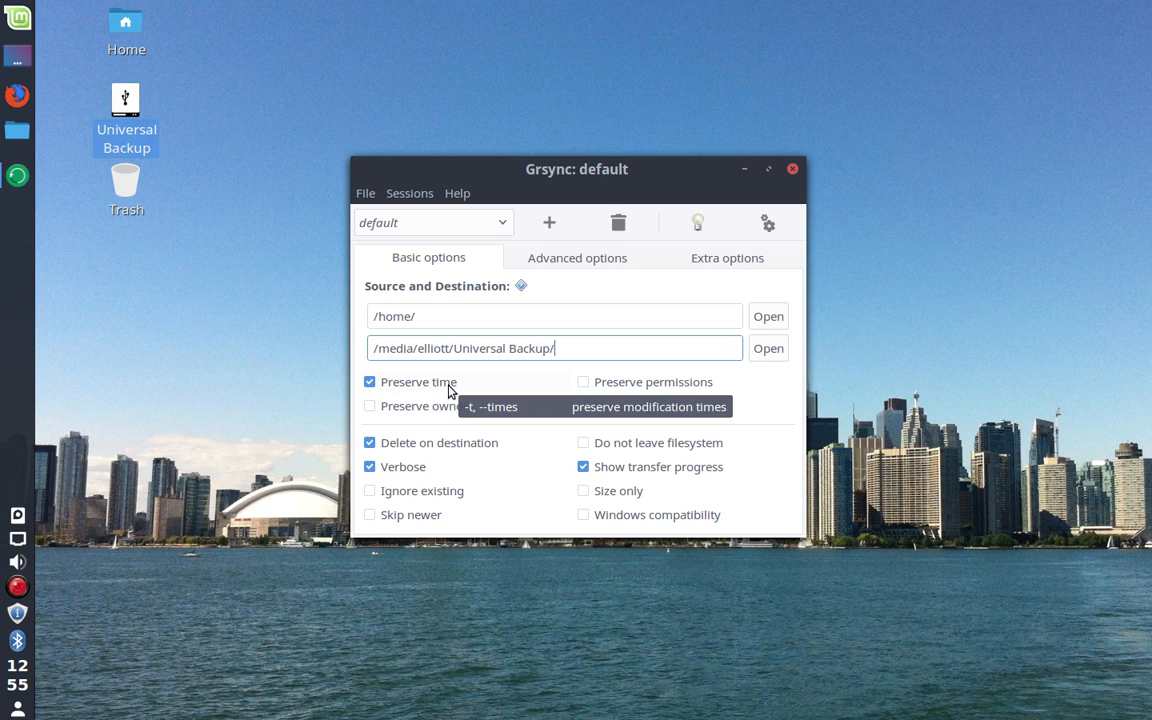
mouse_move(437, 408)
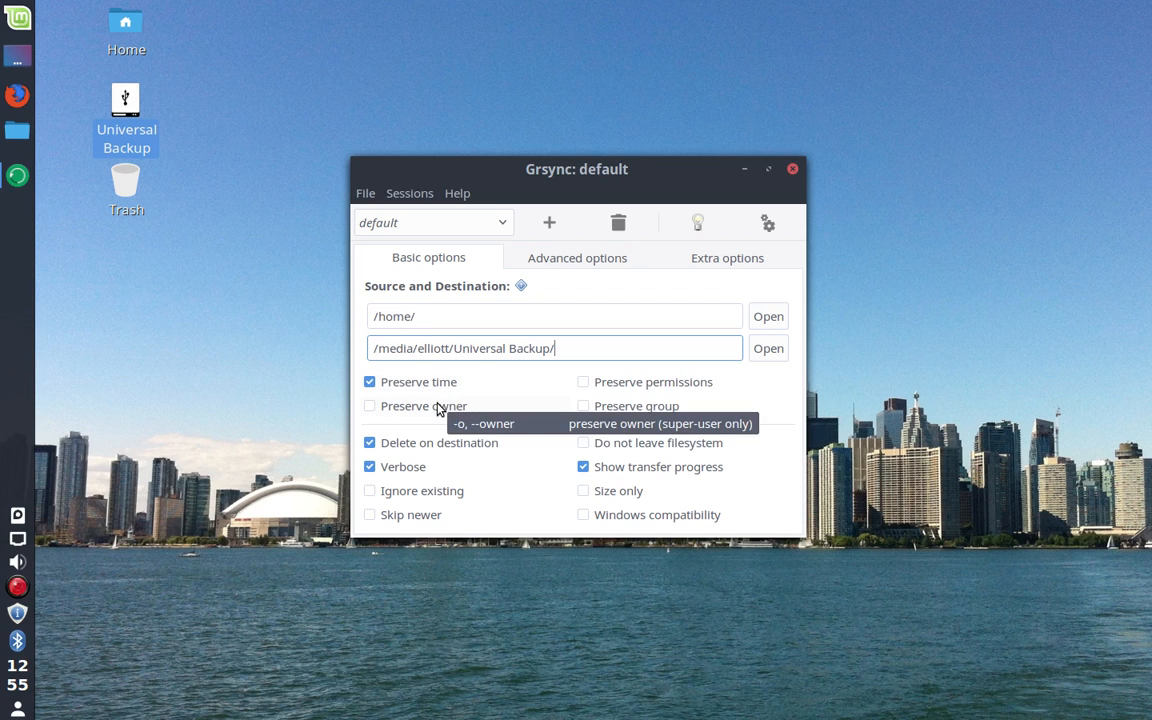
mouse_move(558, 525)
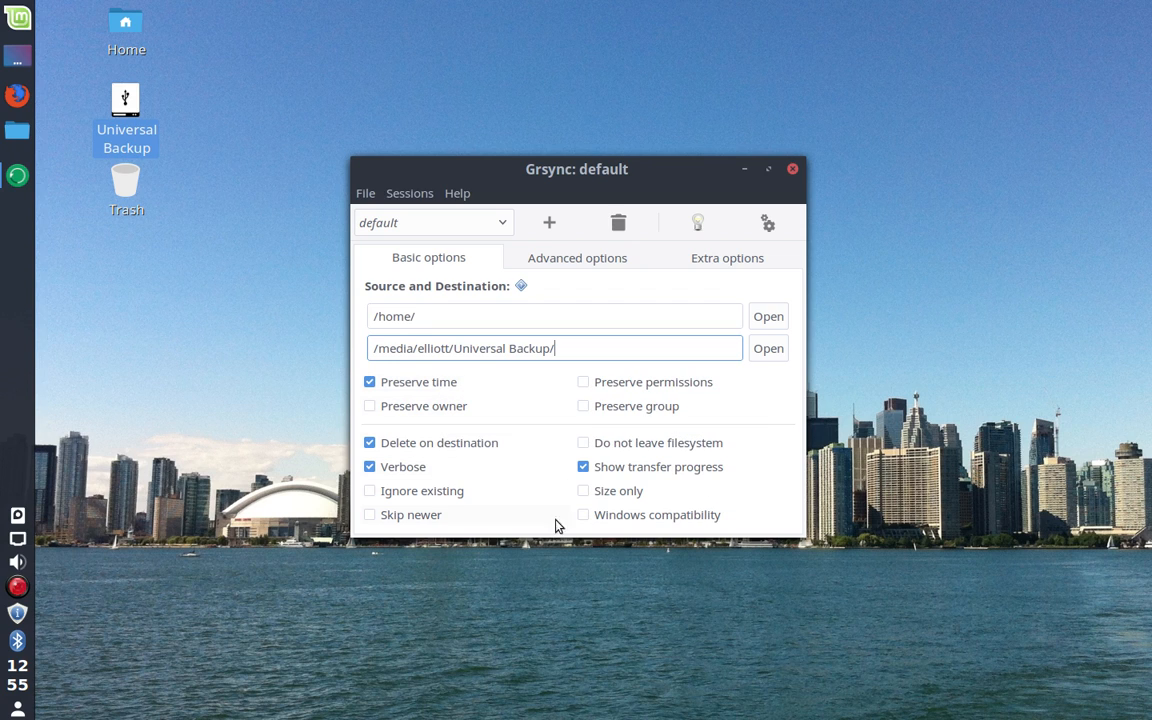
mouse_move(463, 451)
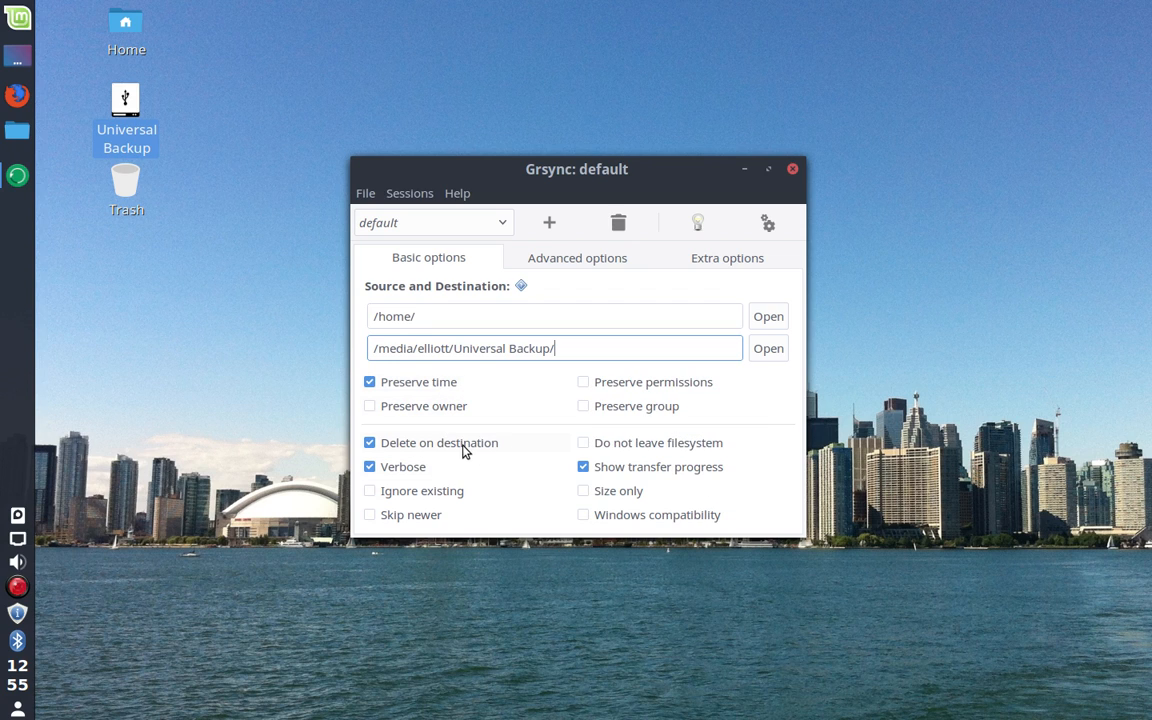
mouse_move(462, 448)
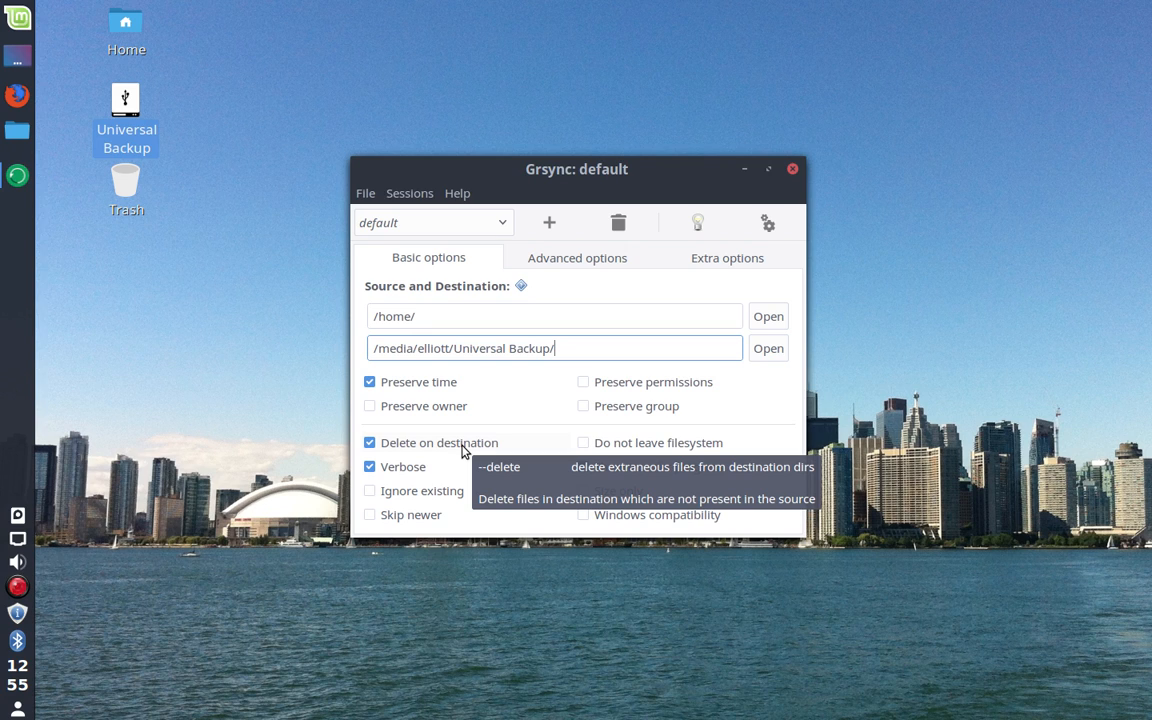
mouse_move(470, 442)
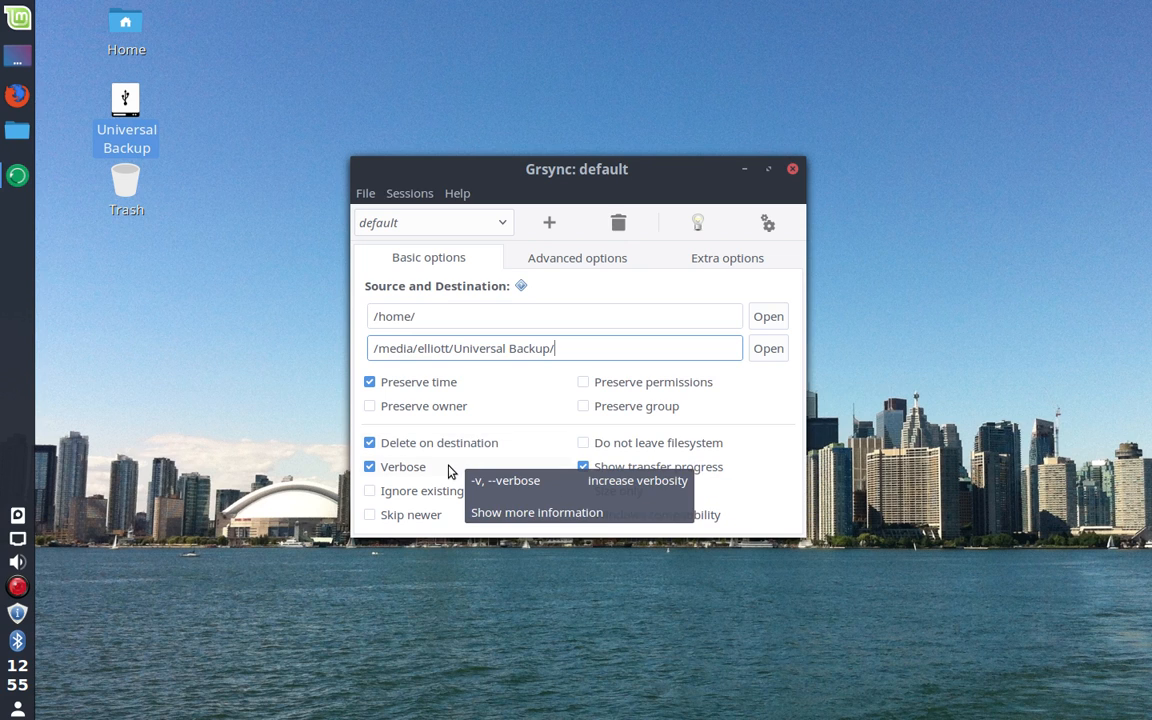
mouse_move(427, 476)
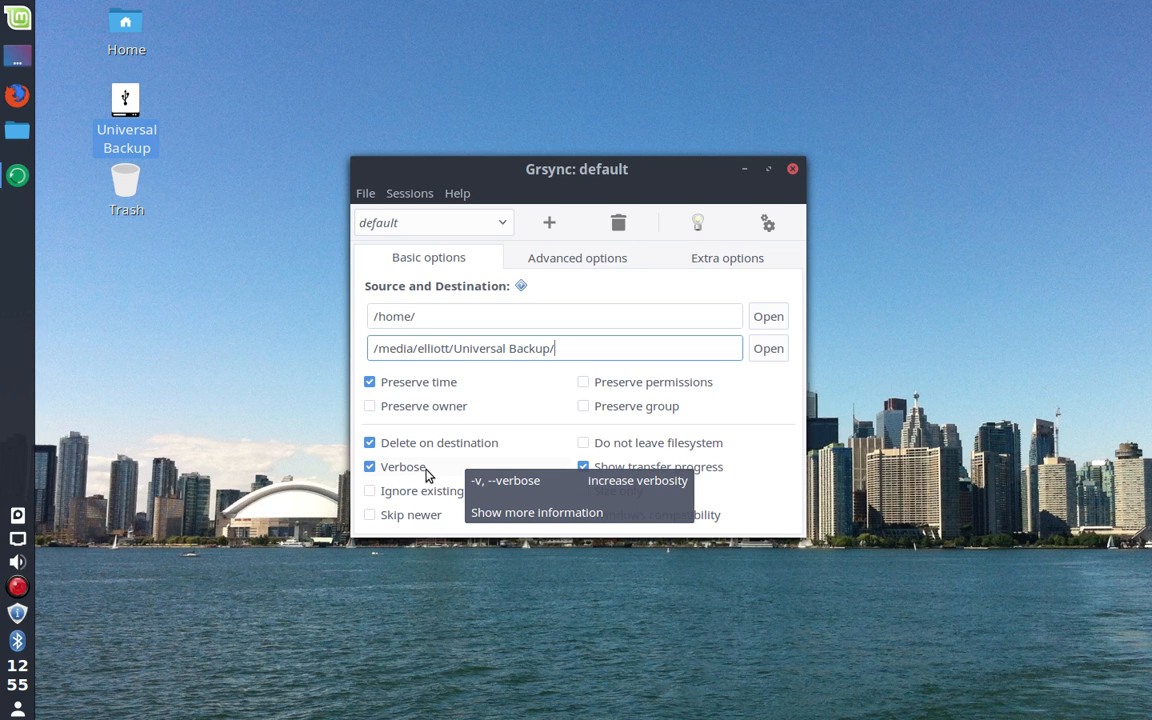
mouse_move(432, 537)
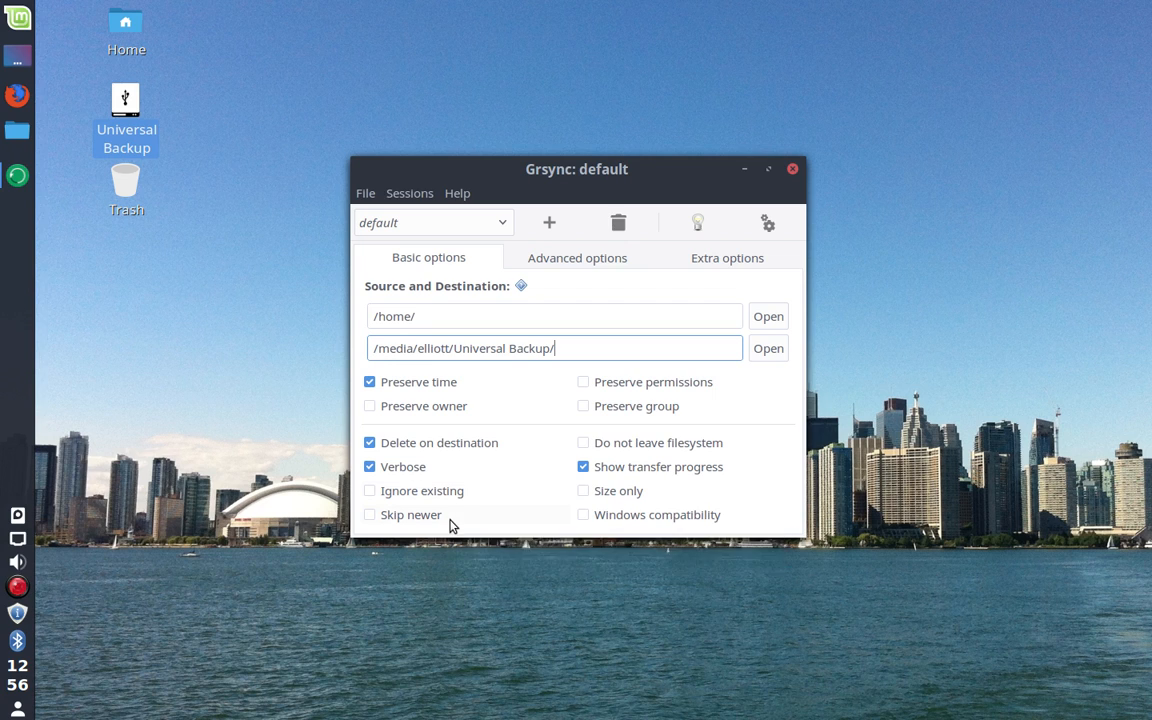
mouse_move(411, 514)
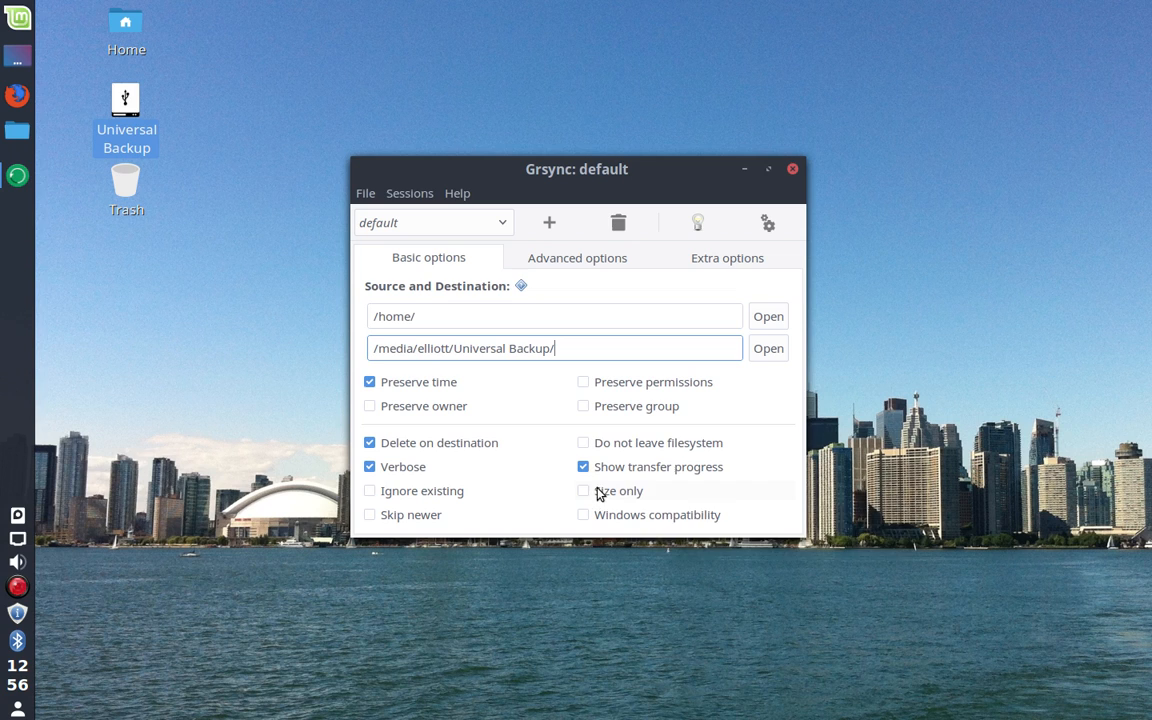
mouse_move(712, 480)
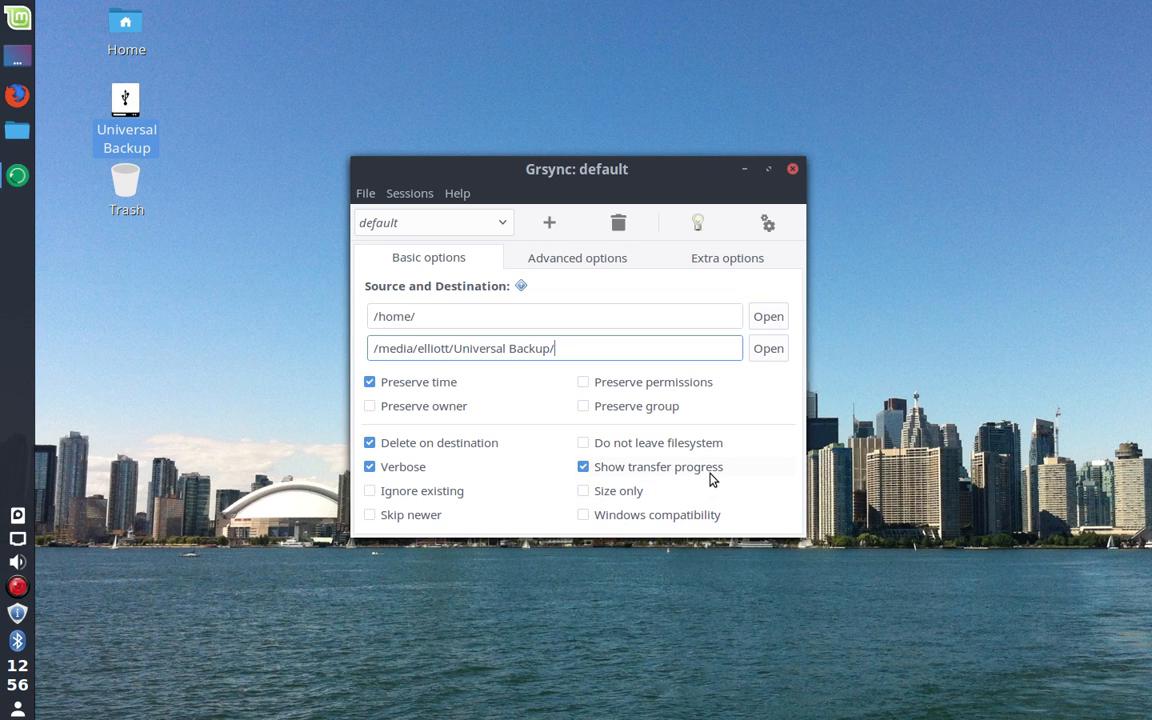
mouse_move(632, 496)
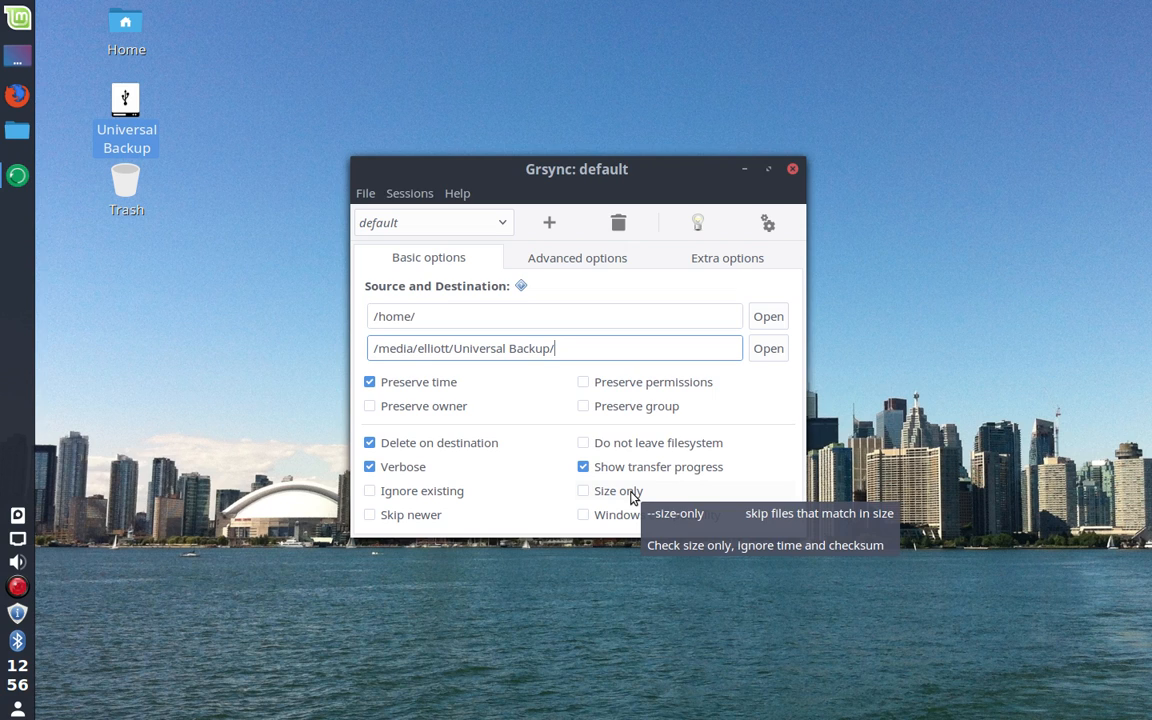
mouse_move(673, 525)
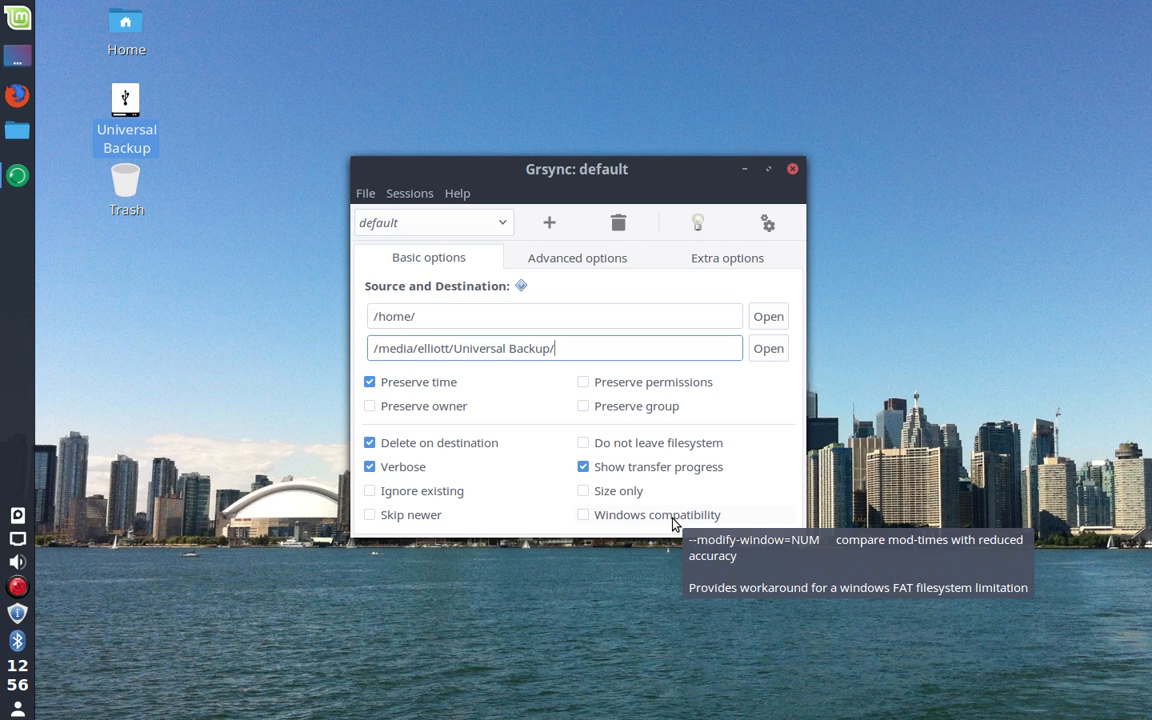
mouse_move(500, 237)
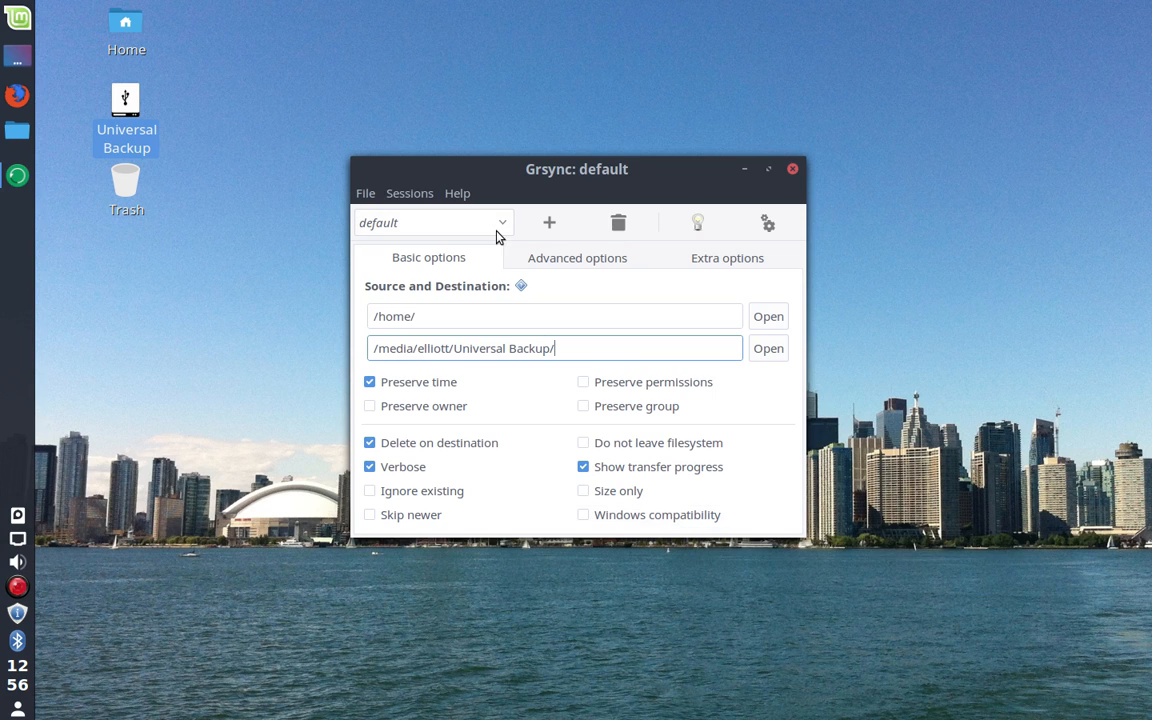
mouse_move(310, 247)
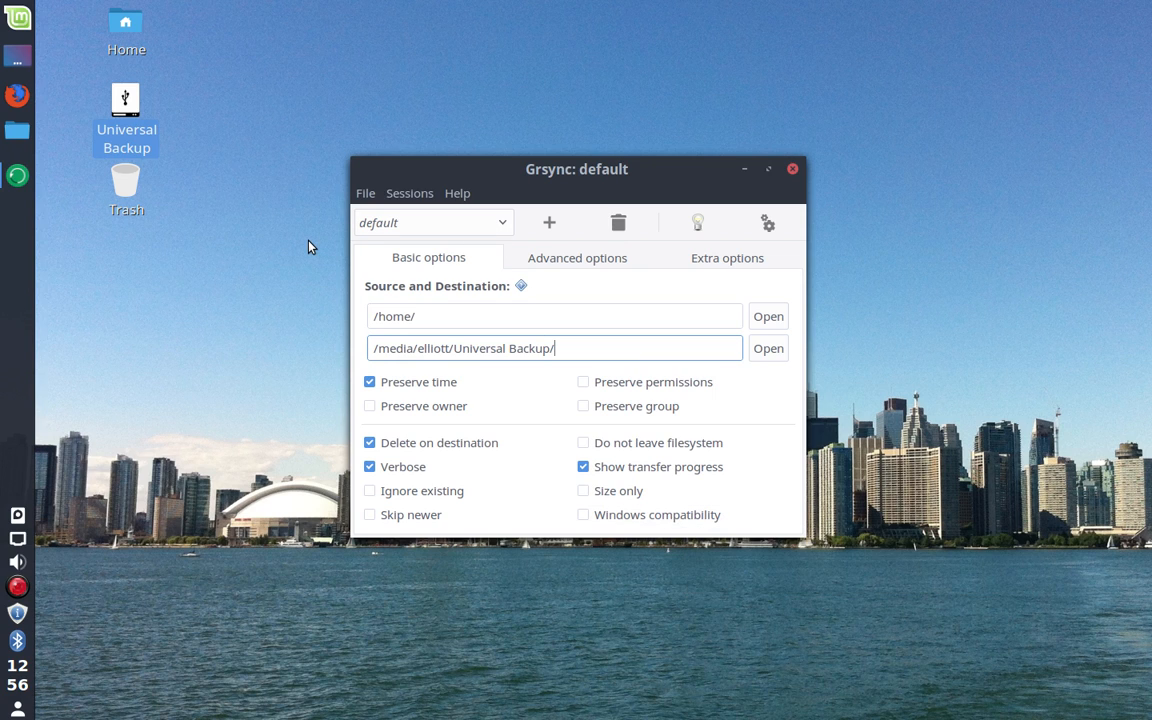
mouse_move(126, 100)
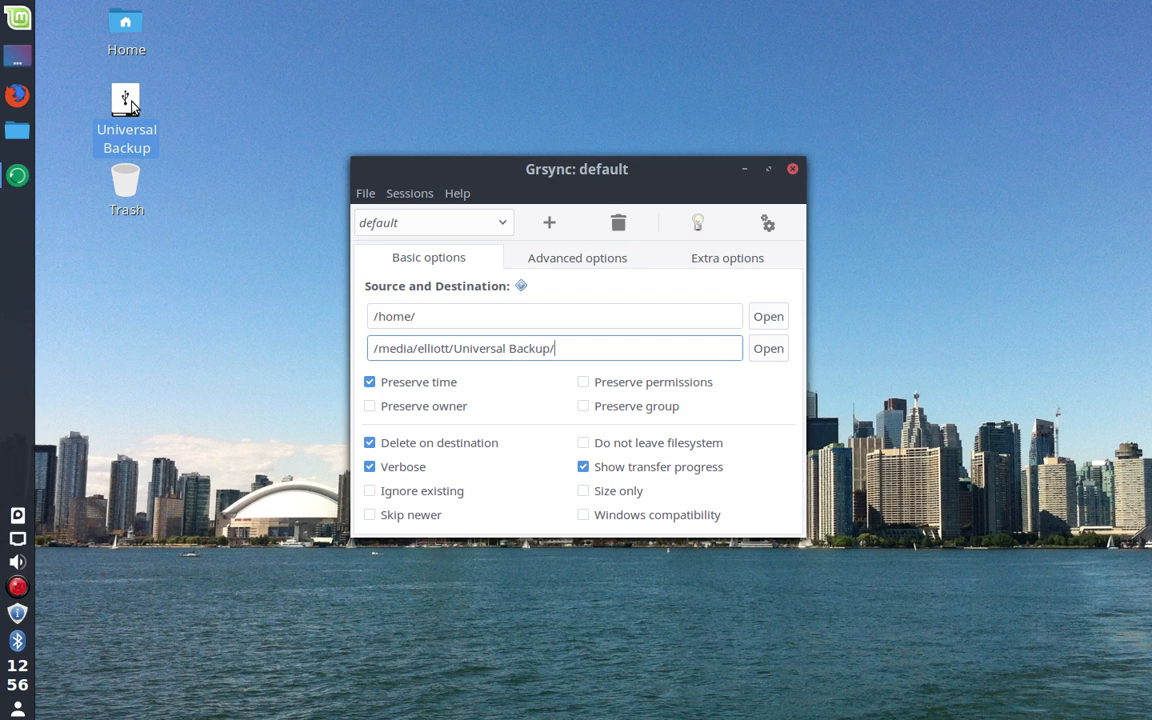
click(577, 257)
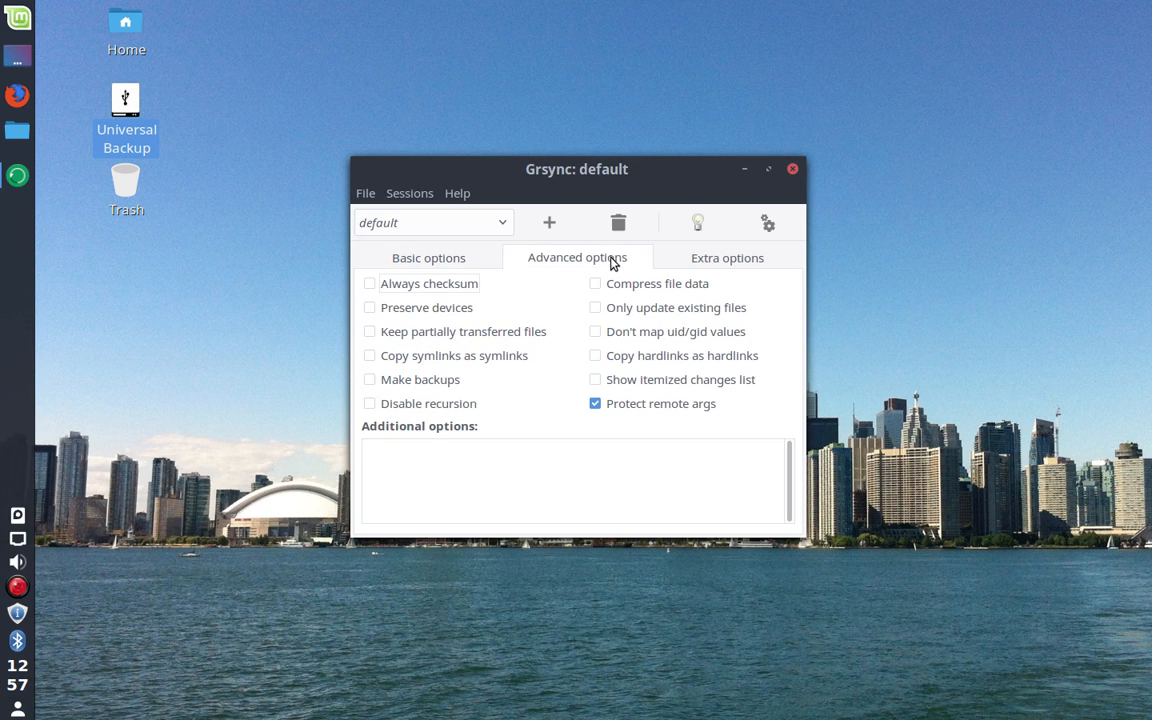
mouse_move(594, 352)
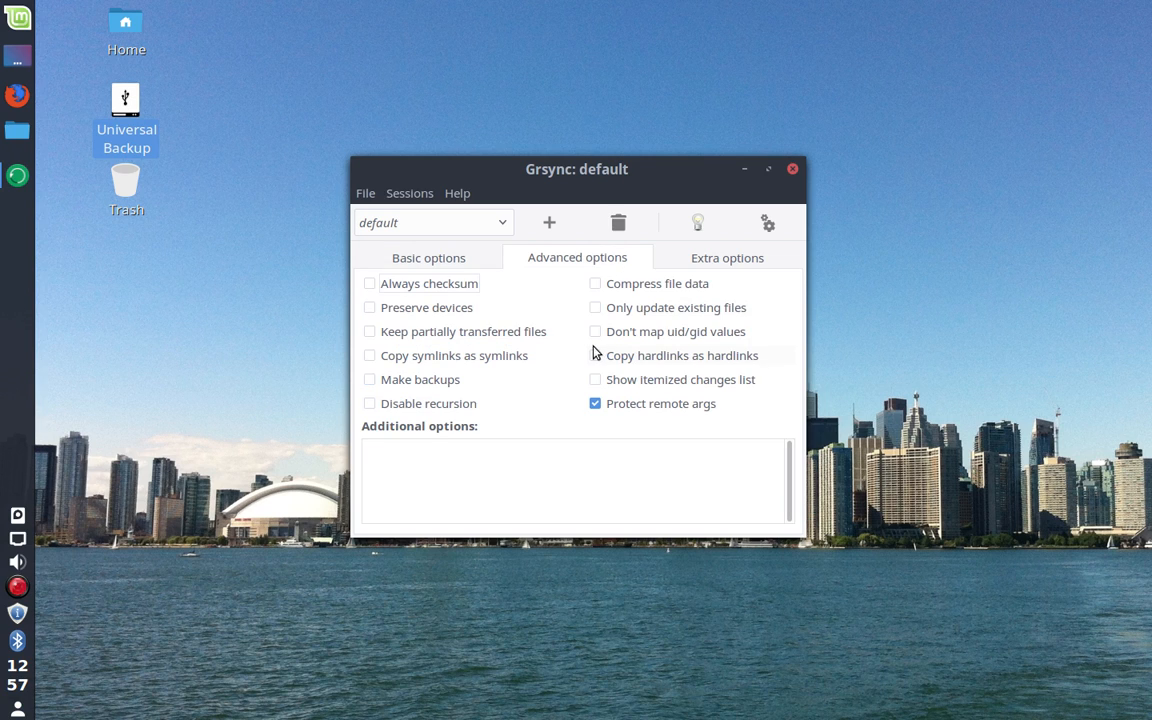
mouse_move(595, 283)
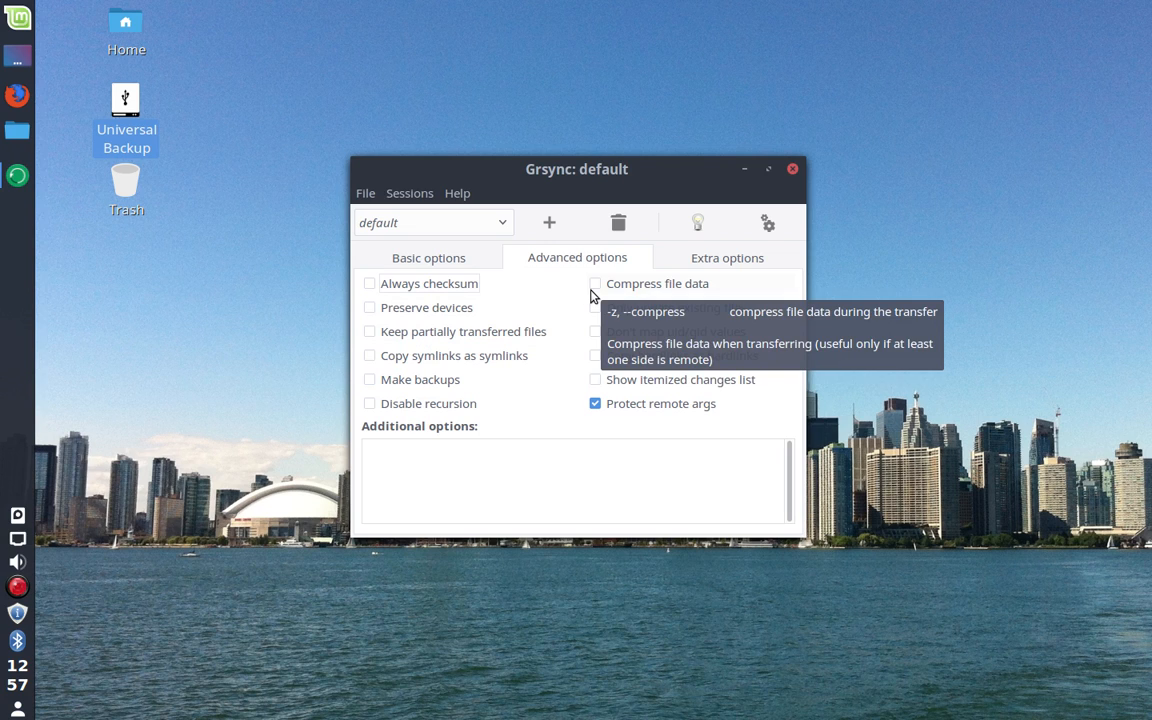
mouse_move(477, 380)
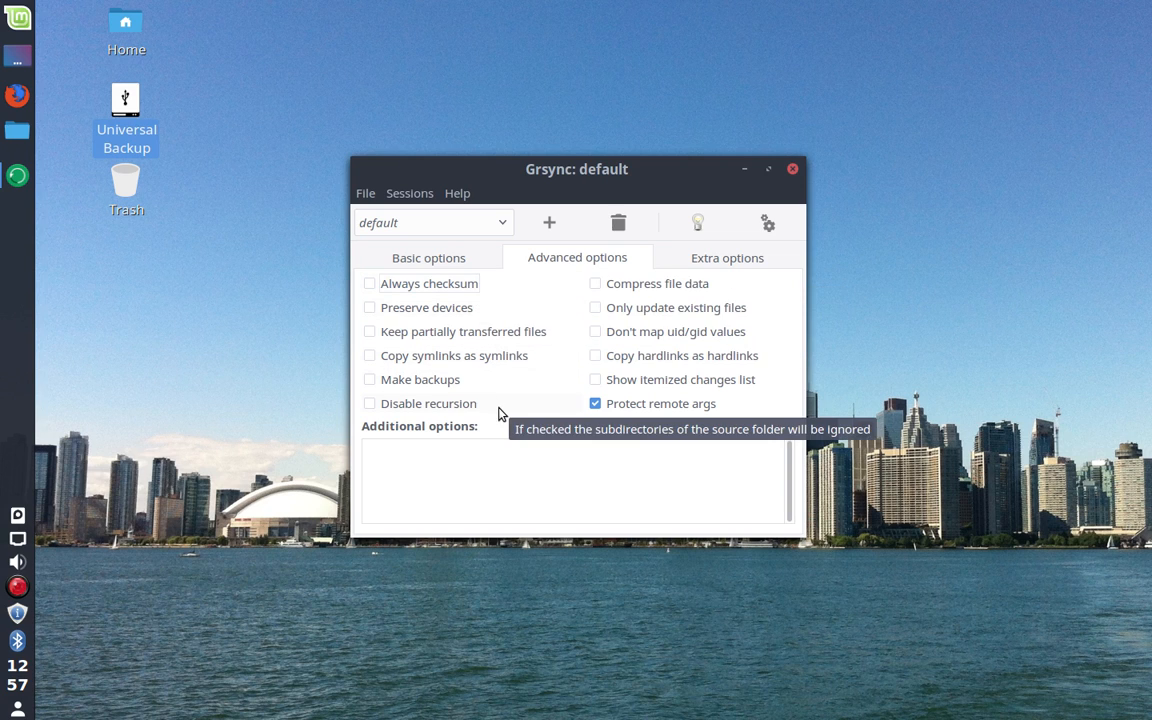
mouse_move(668, 379)
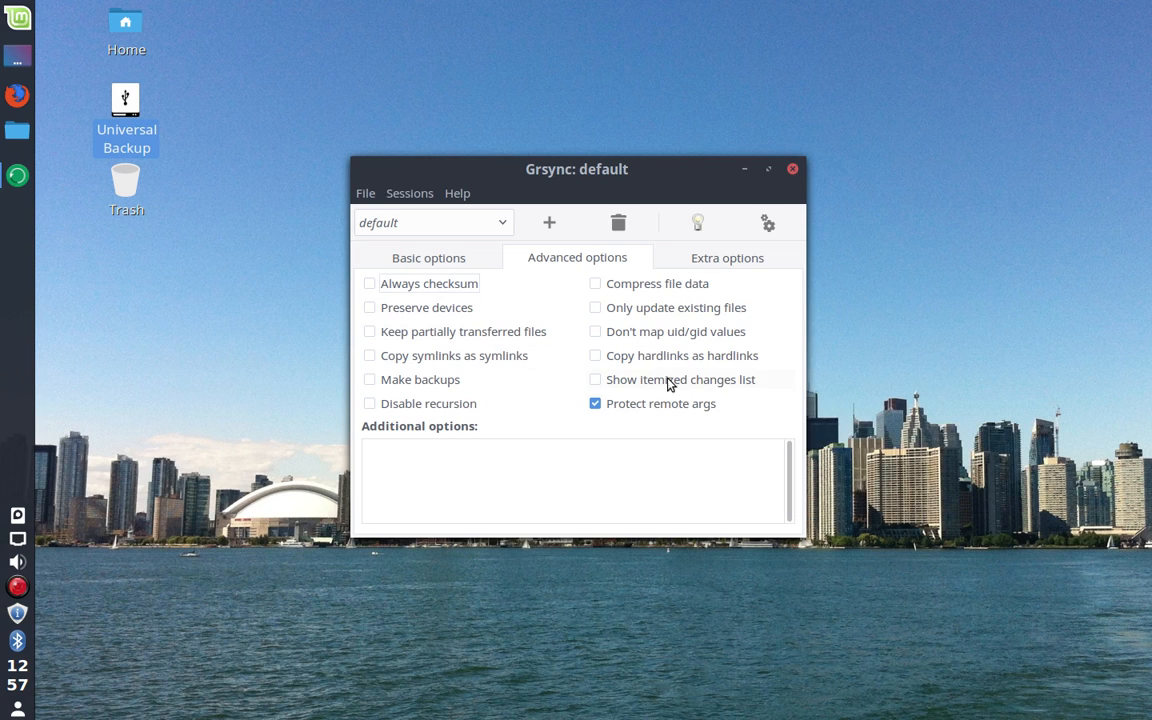
mouse_move(675, 307)
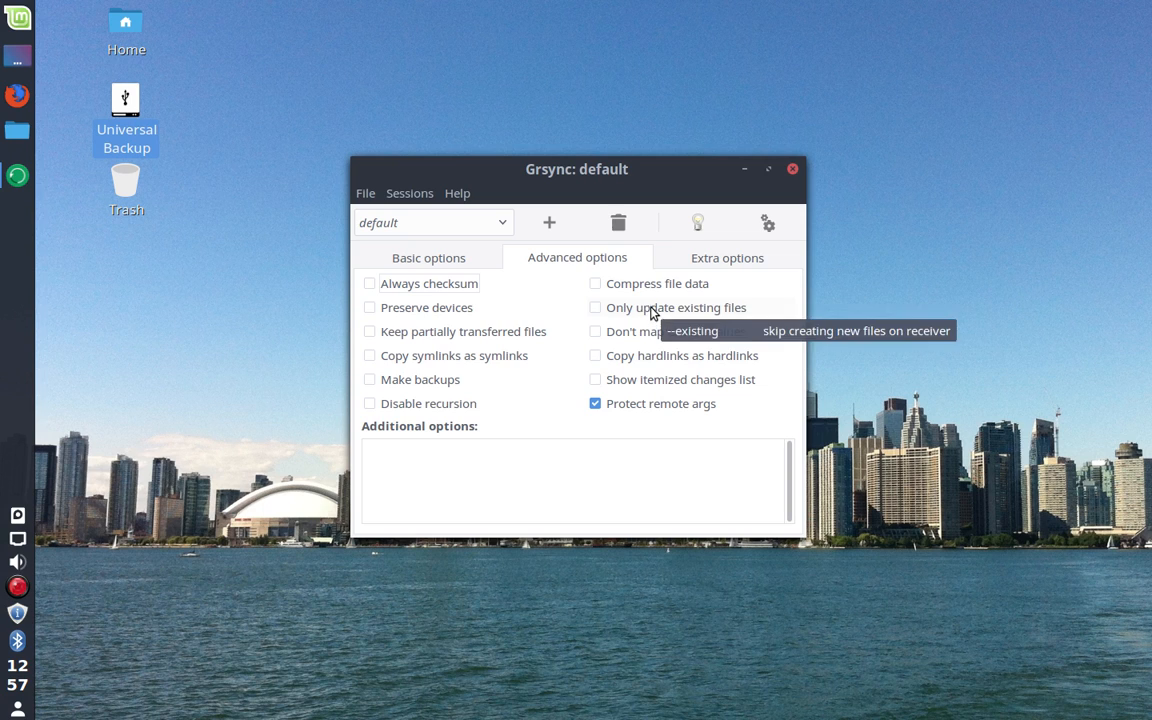
Show the Extra options tab, where only Run as superuser is enabled.
click(727, 257)
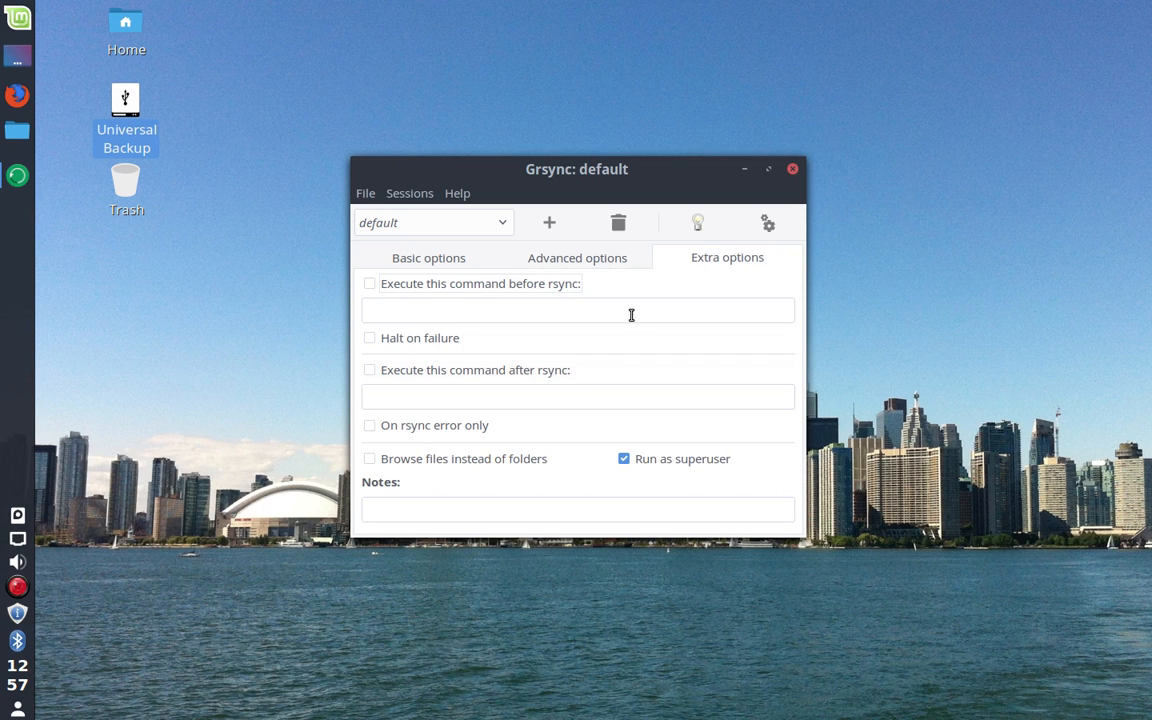
mouse_move(517, 318)
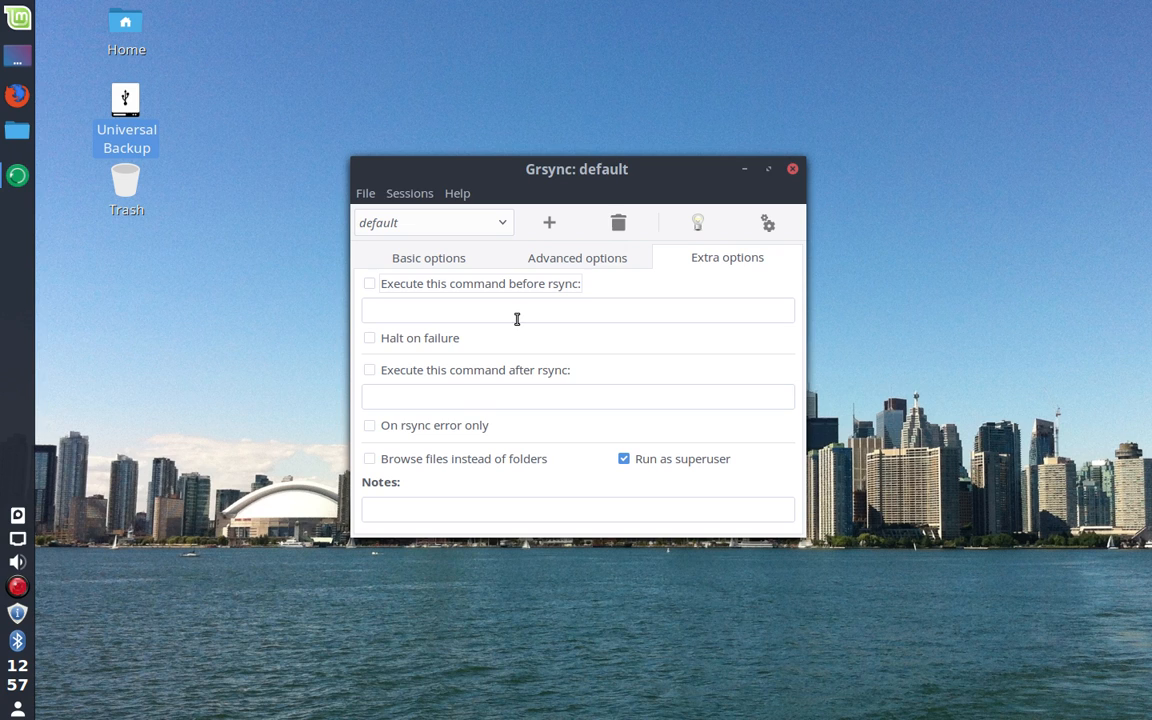
mouse_move(510, 309)
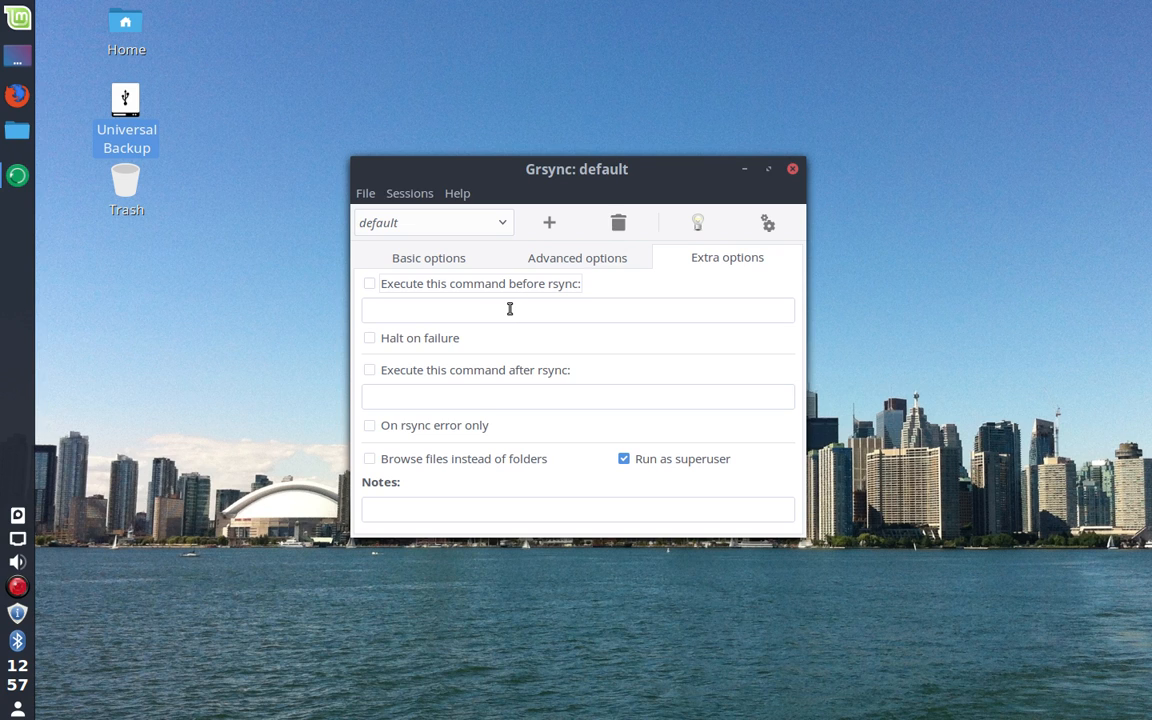
mouse_move(604, 403)
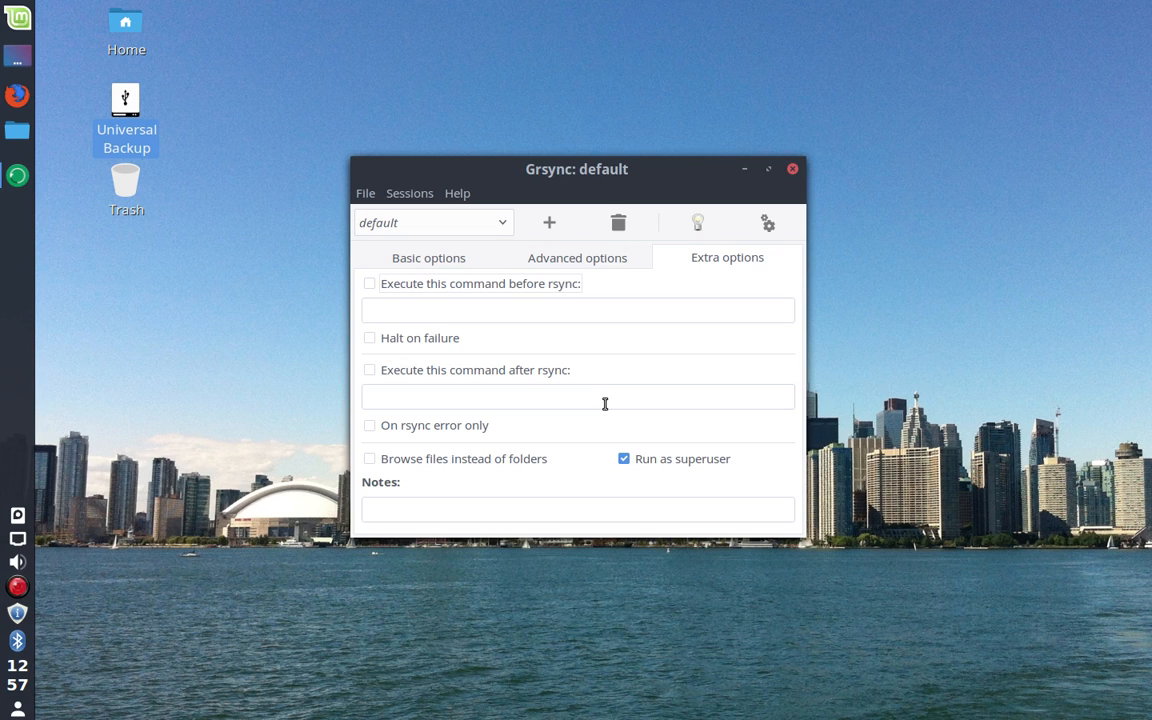
mouse_move(538, 403)
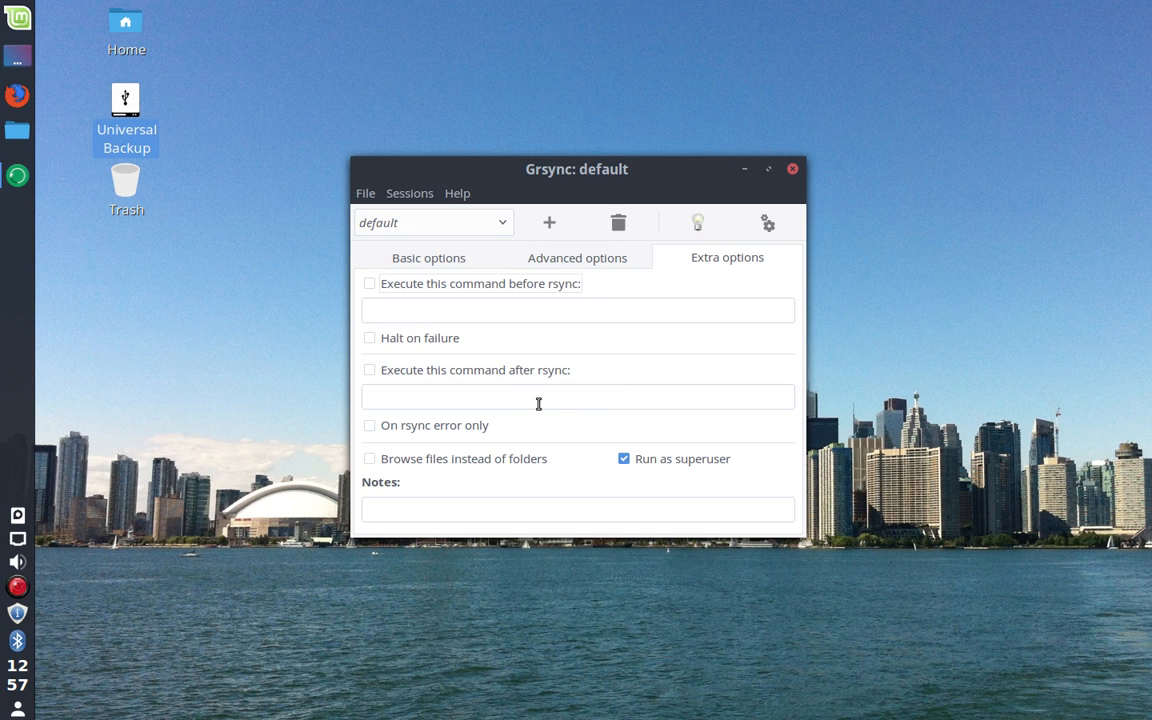
mouse_move(527, 491)
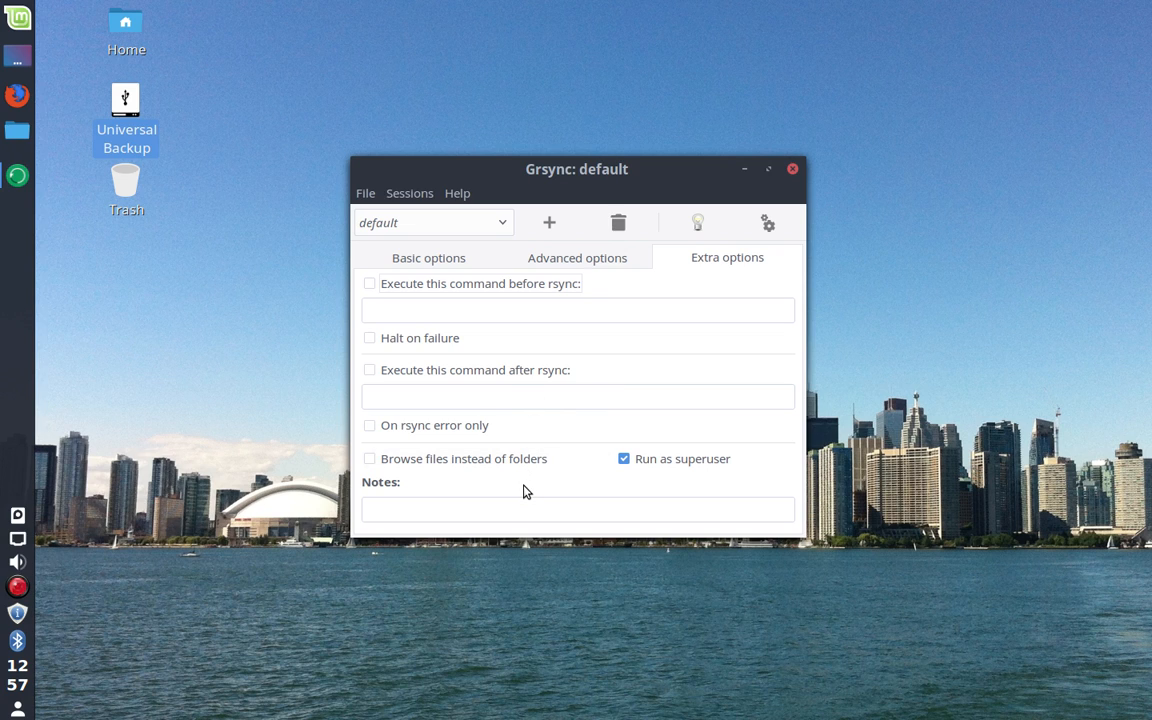
mouse_move(662, 452)
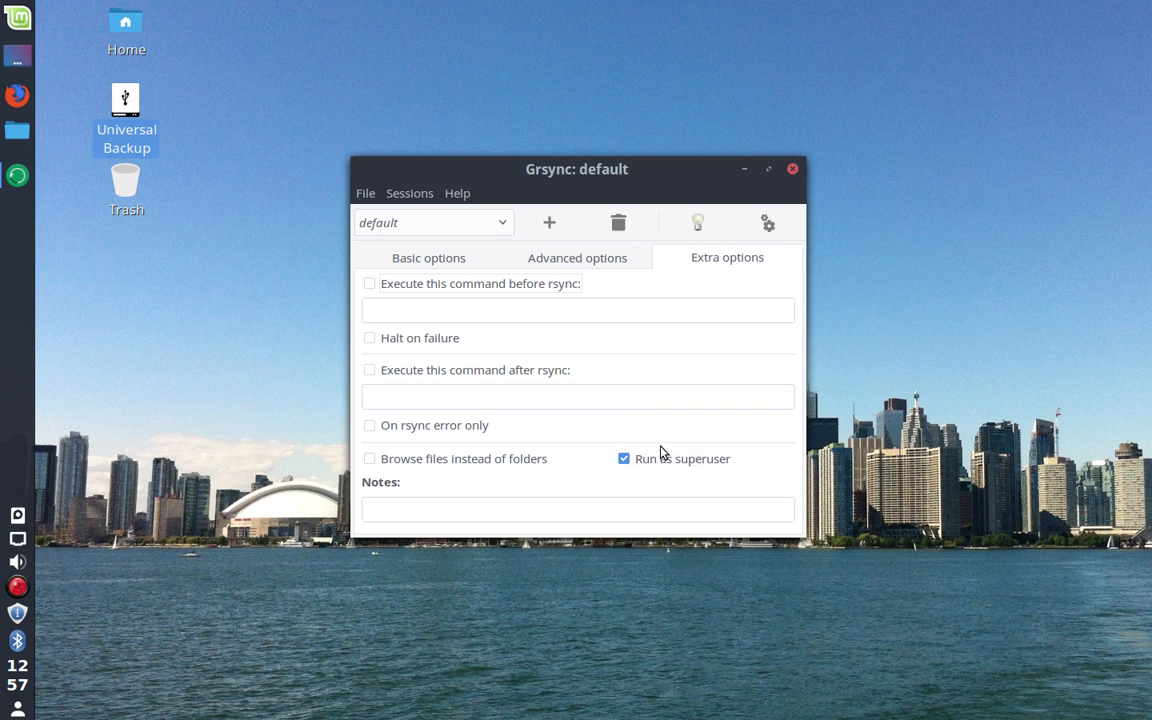
mouse_move(685, 461)
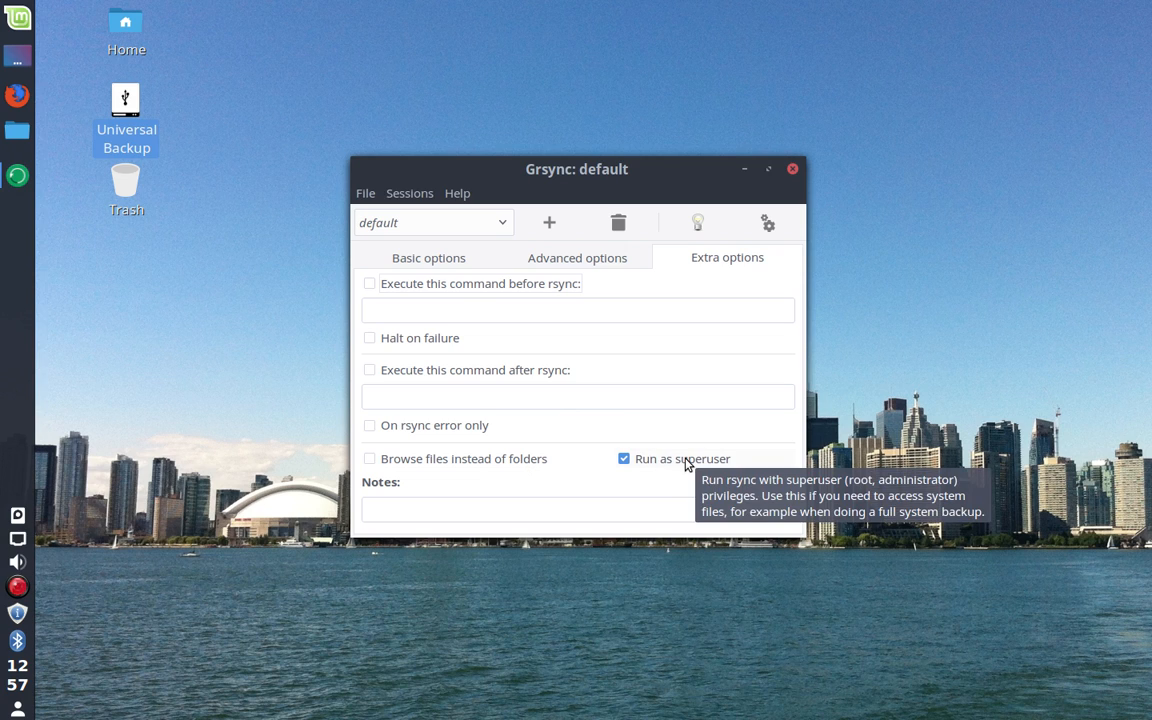
mouse_move(636, 469)
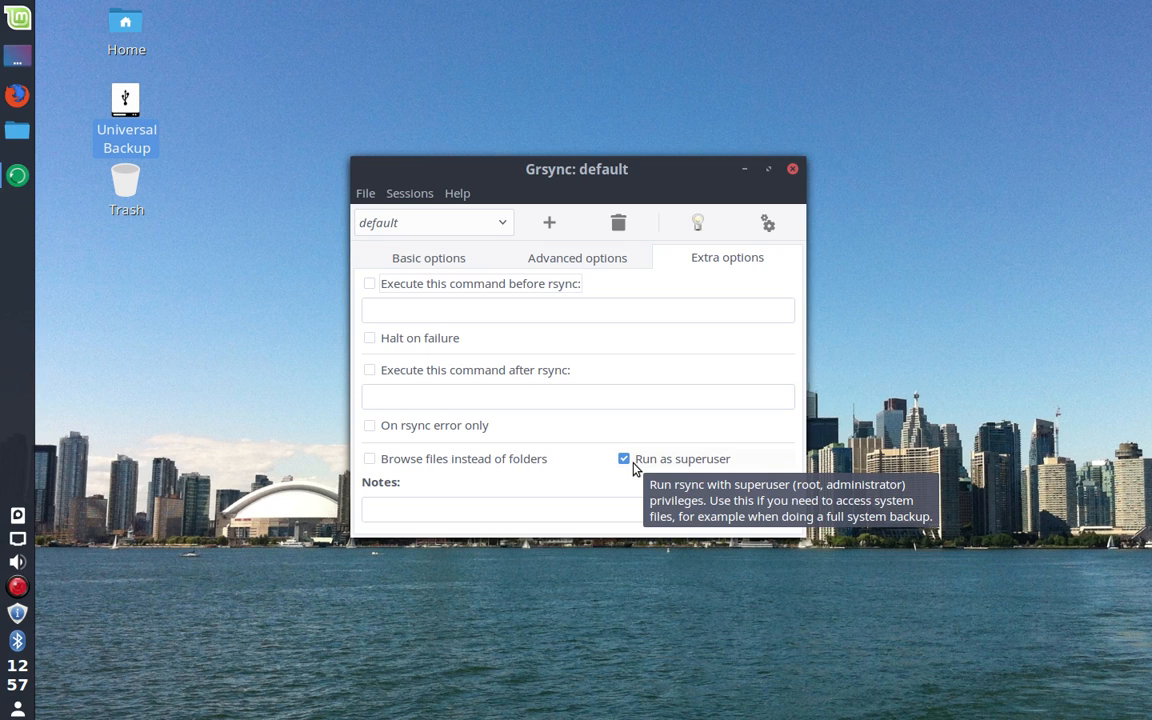
Return to Basic options, selecting and deselecting the destination path without editing it.
click(428, 257)
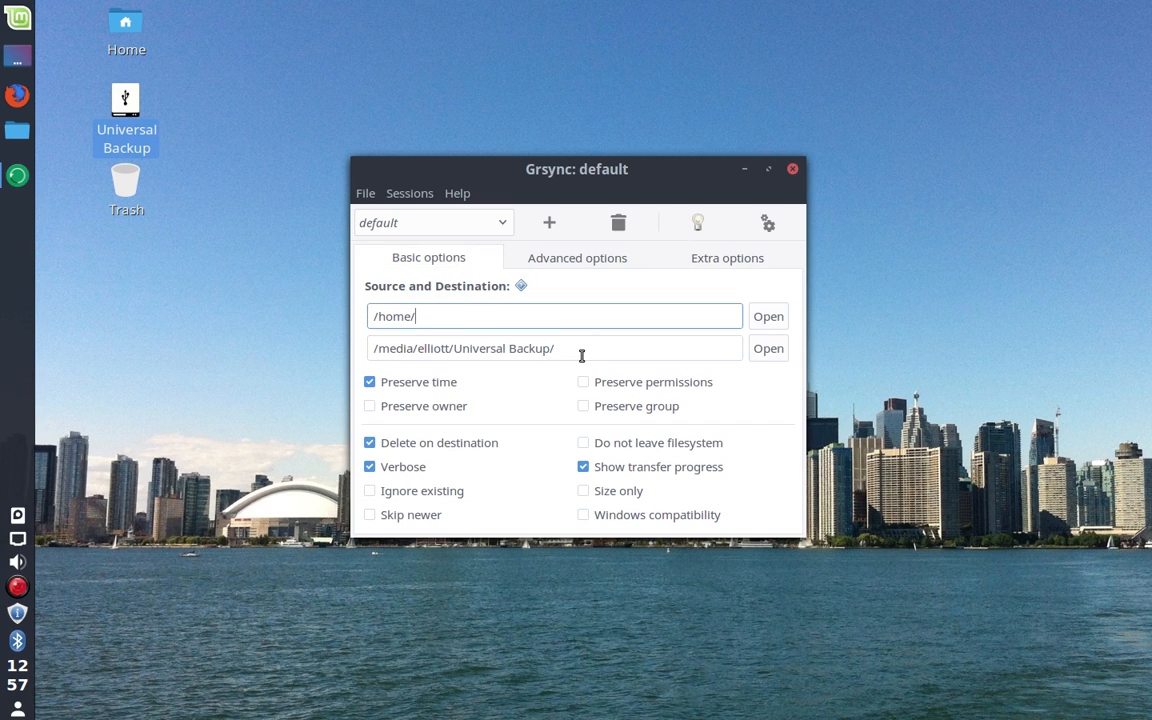
triple_click(553, 348)
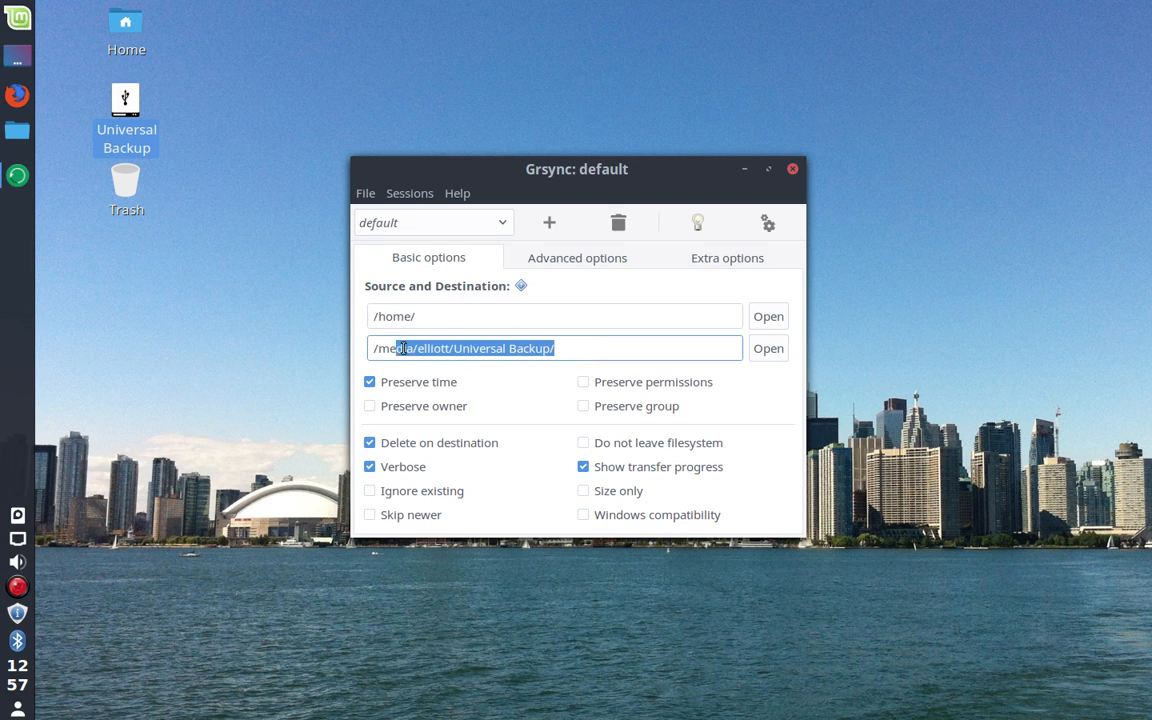
click(565, 348)
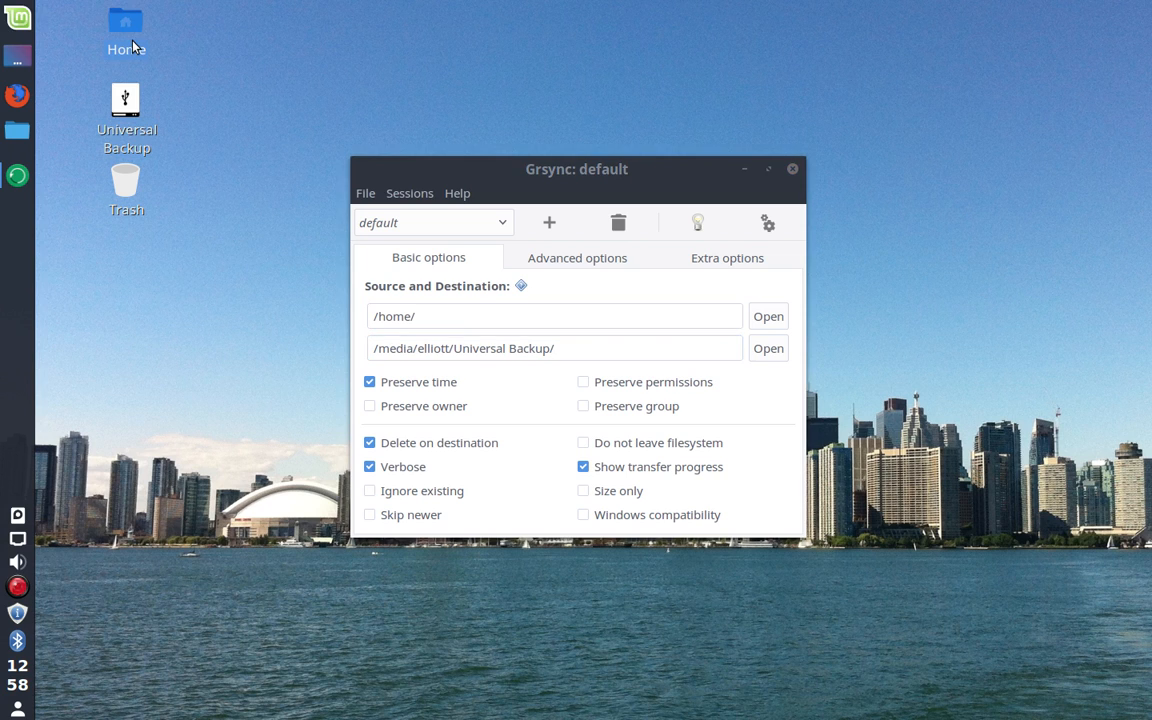
Check the empty Universal Backup drive in Nemo, then open the root media folder.
double_click(126, 20)
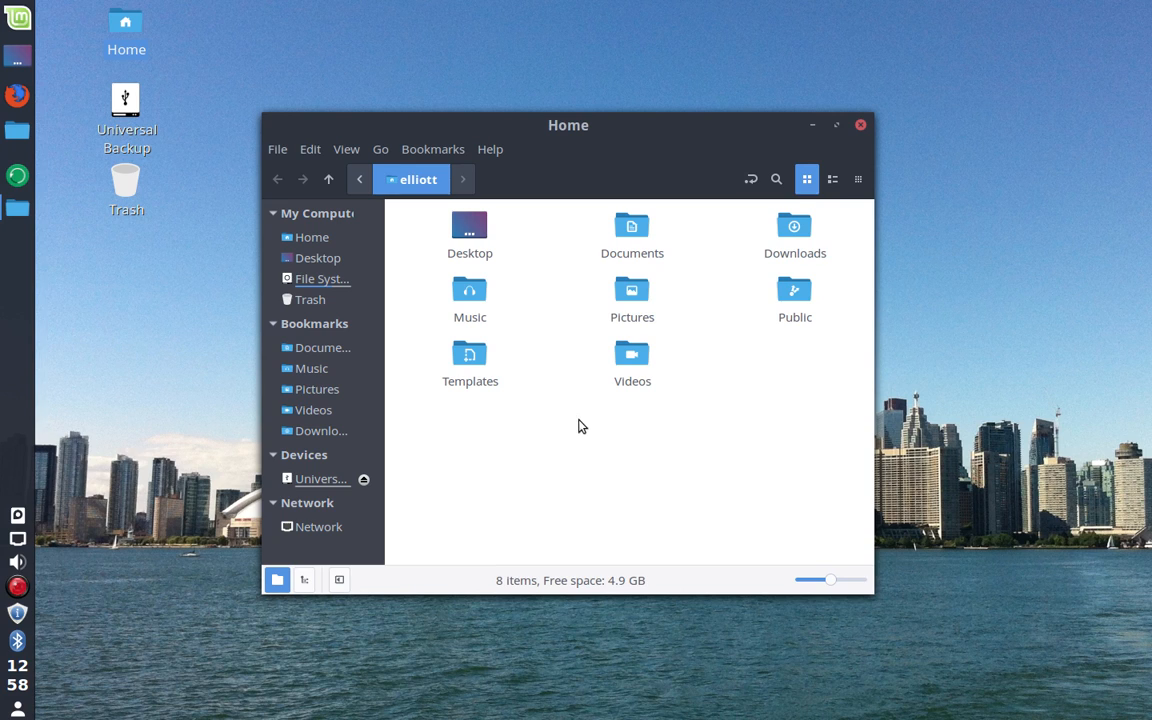
mouse_move(392, 367)
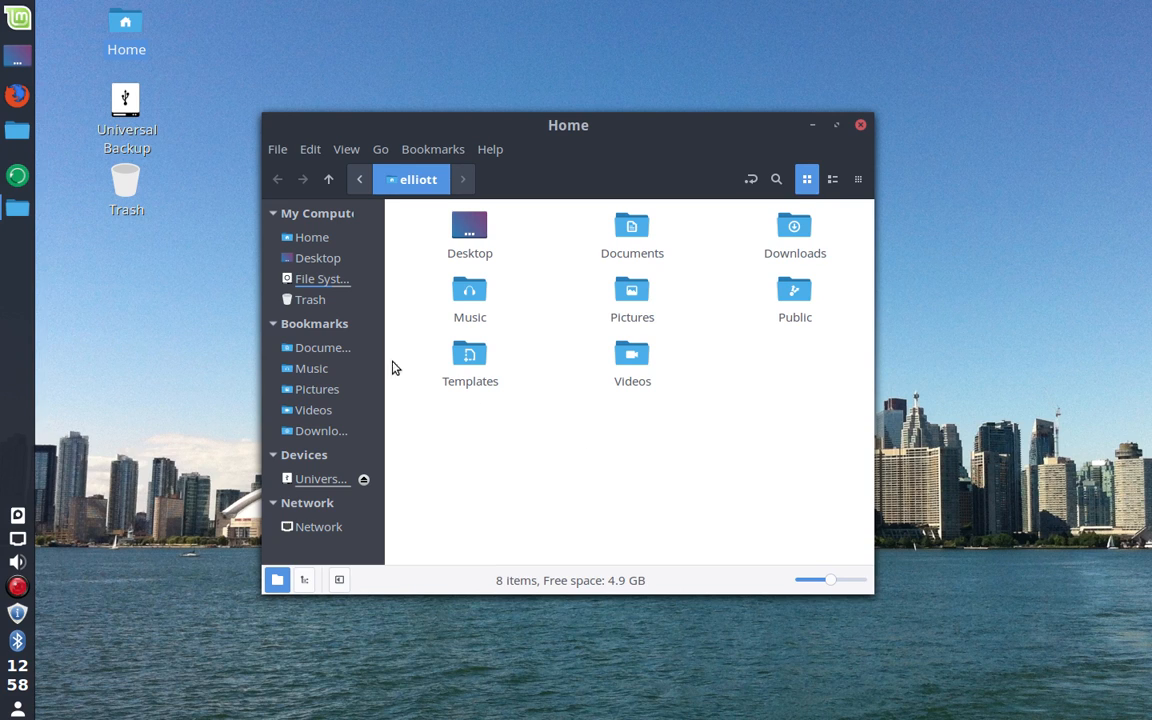
click(320, 478)
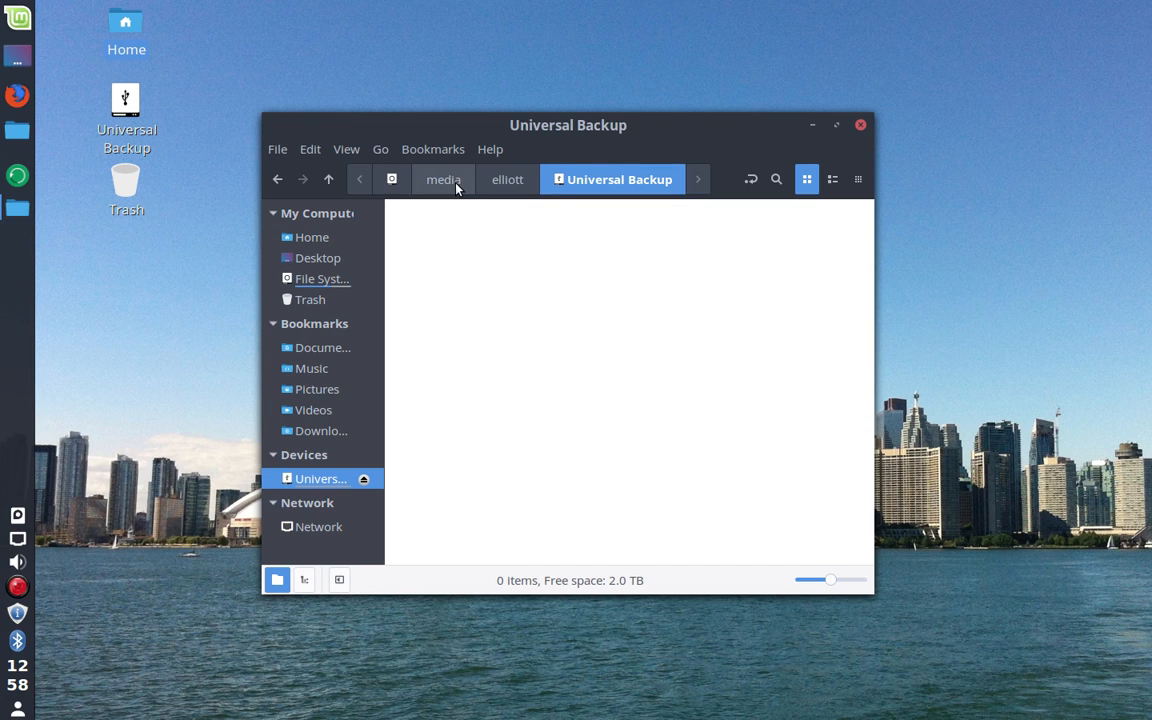
click(443, 179)
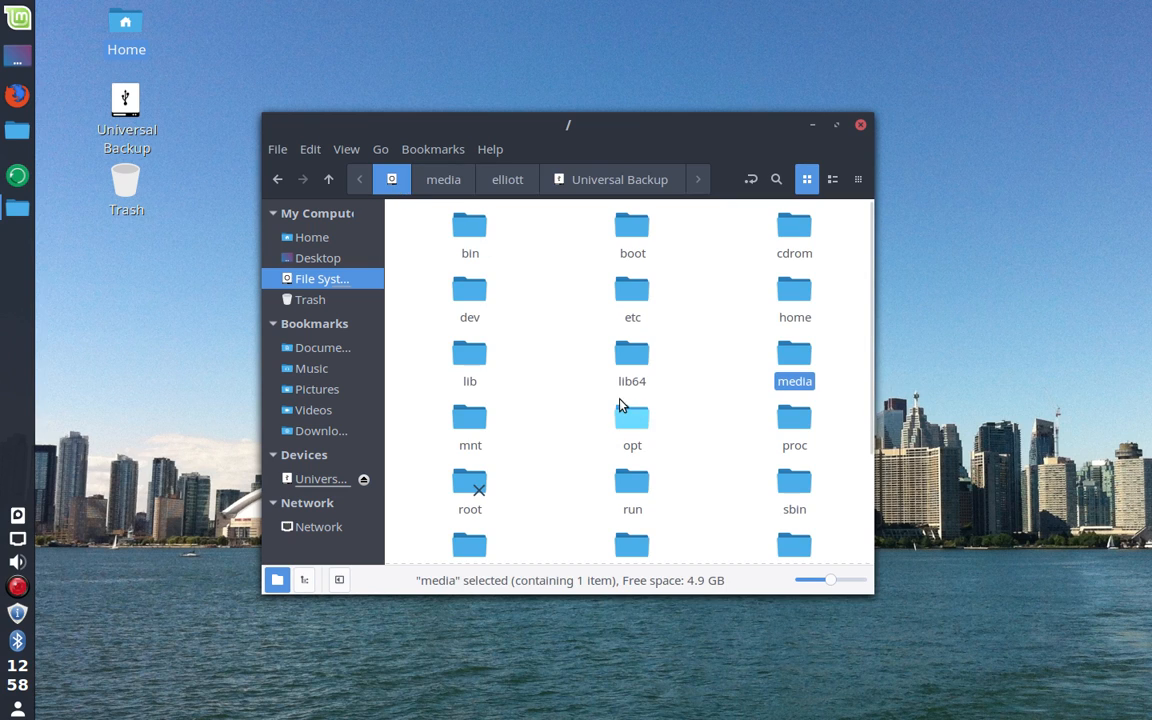
mouse_move(684, 457)
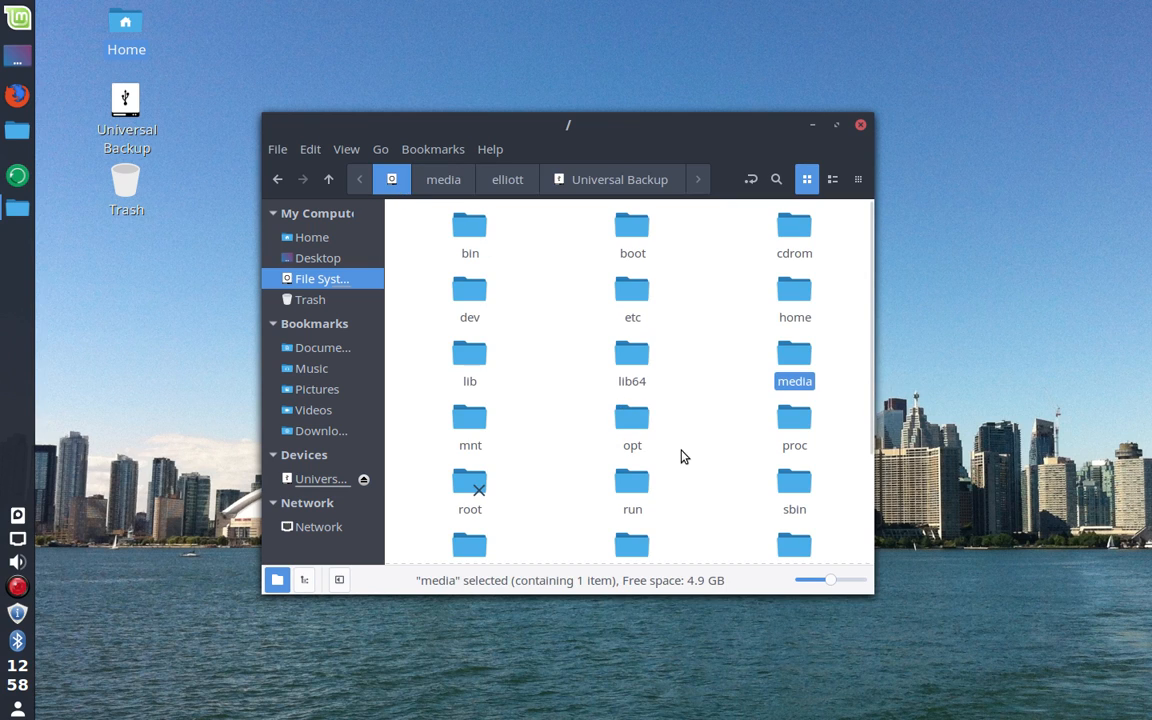
double_click(794, 362)
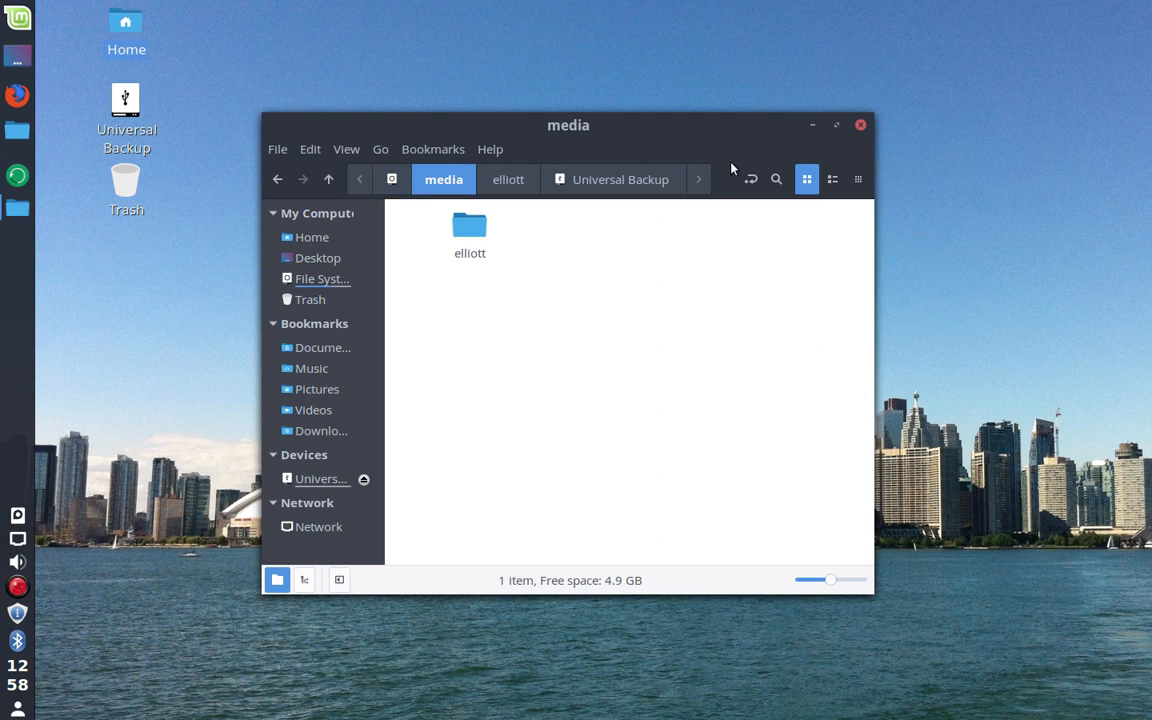
mouse_move(571, 298)
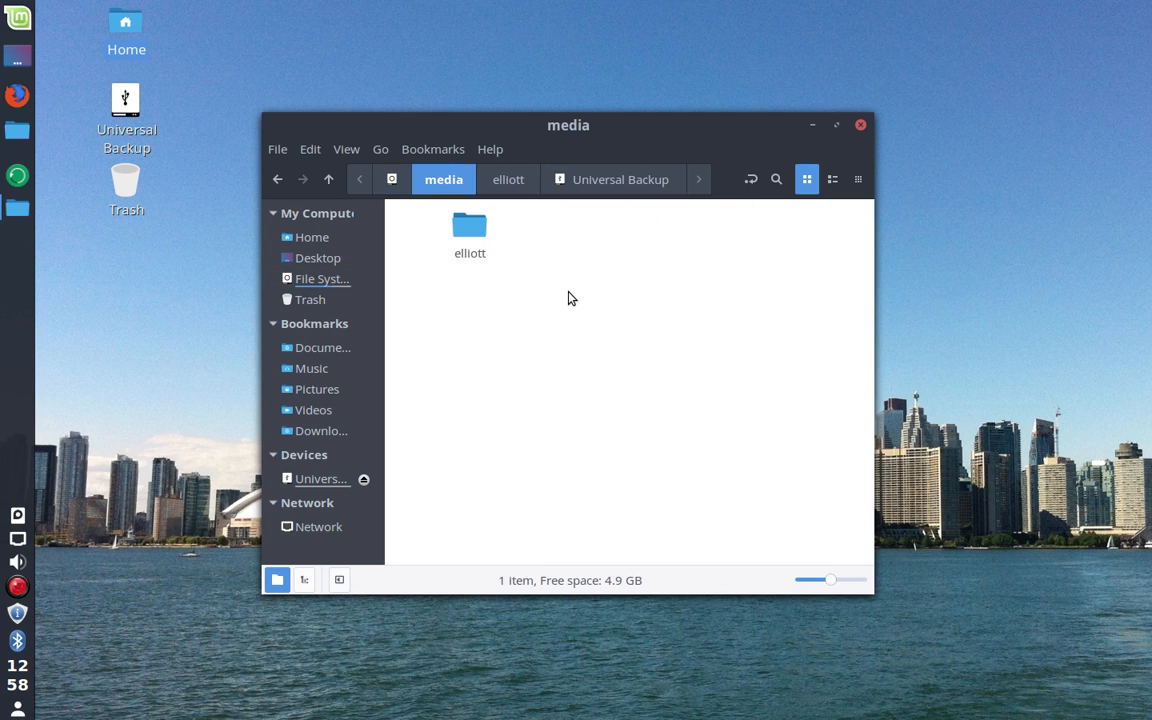
mouse_move(836, 100)
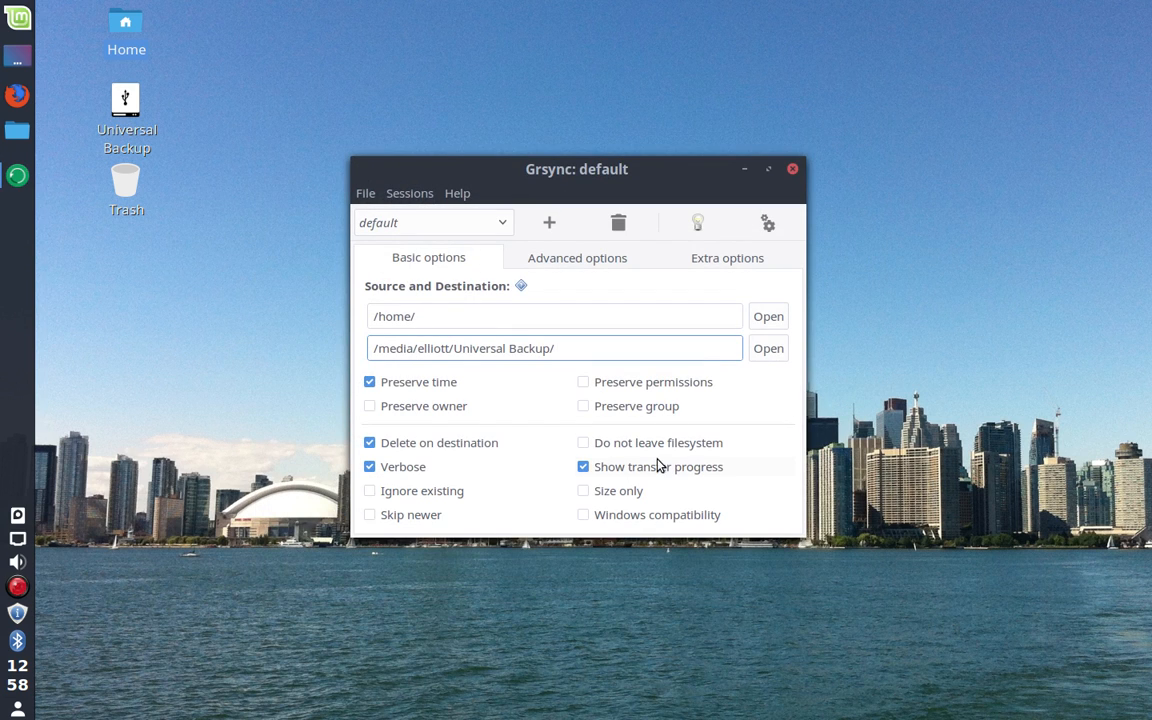
click(727, 257)
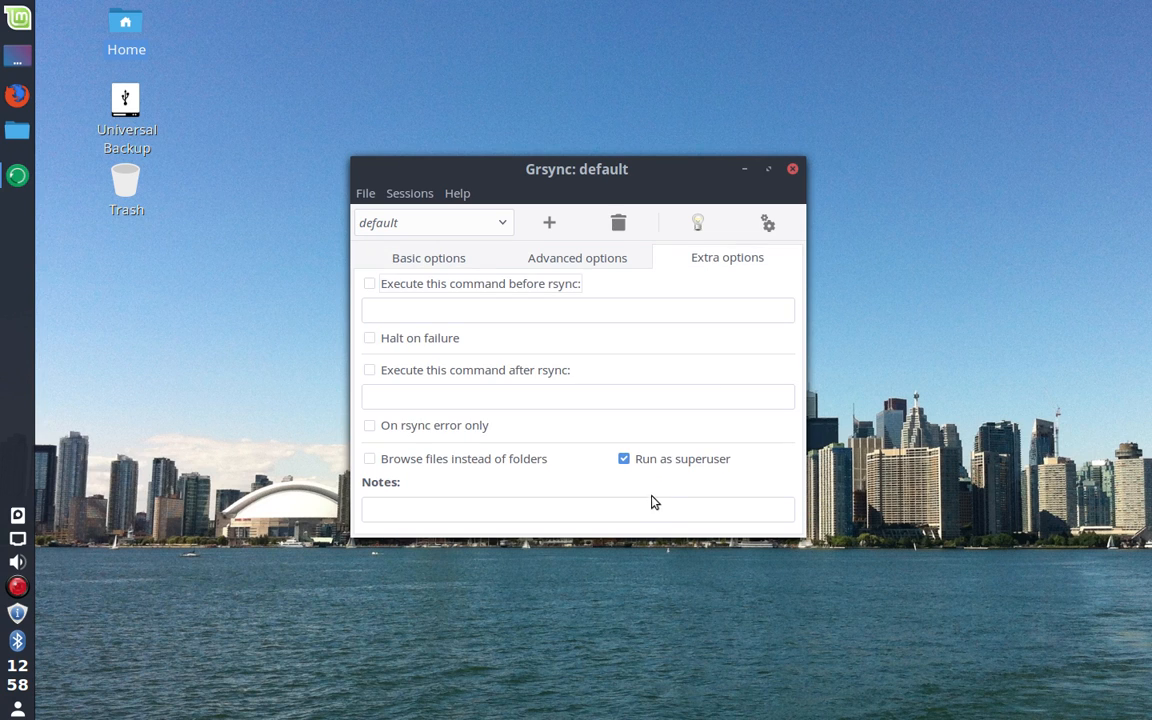
mouse_move(651, 468)
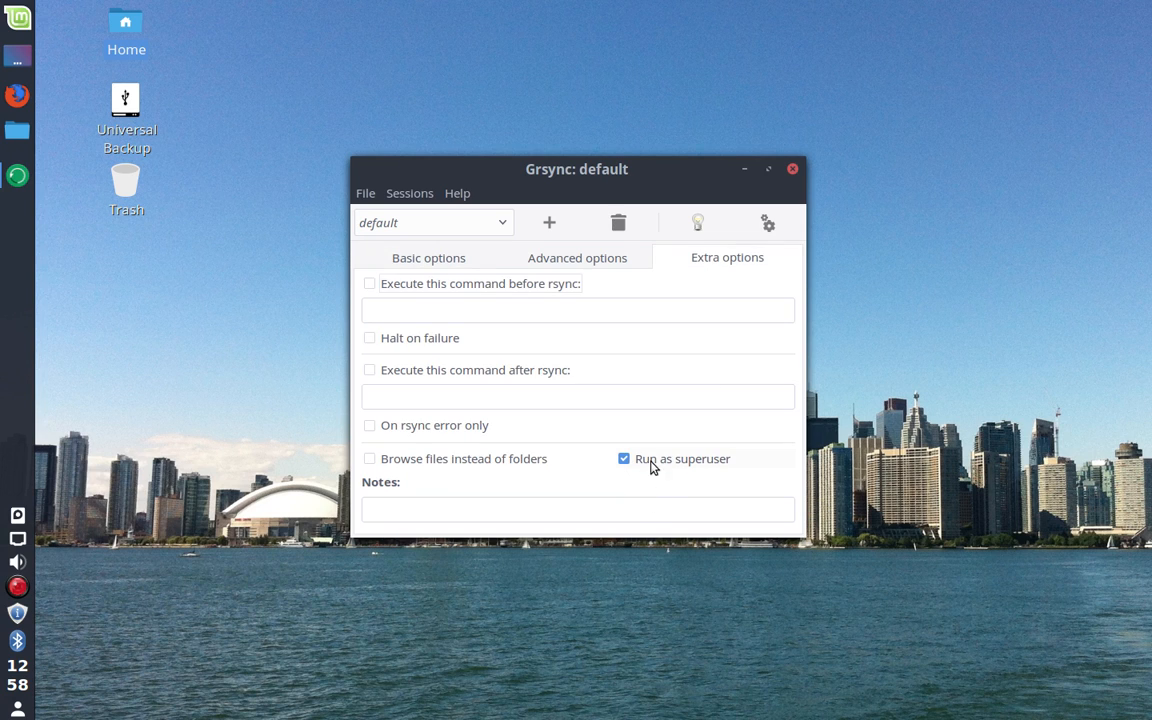
mouse_move(644, 489)
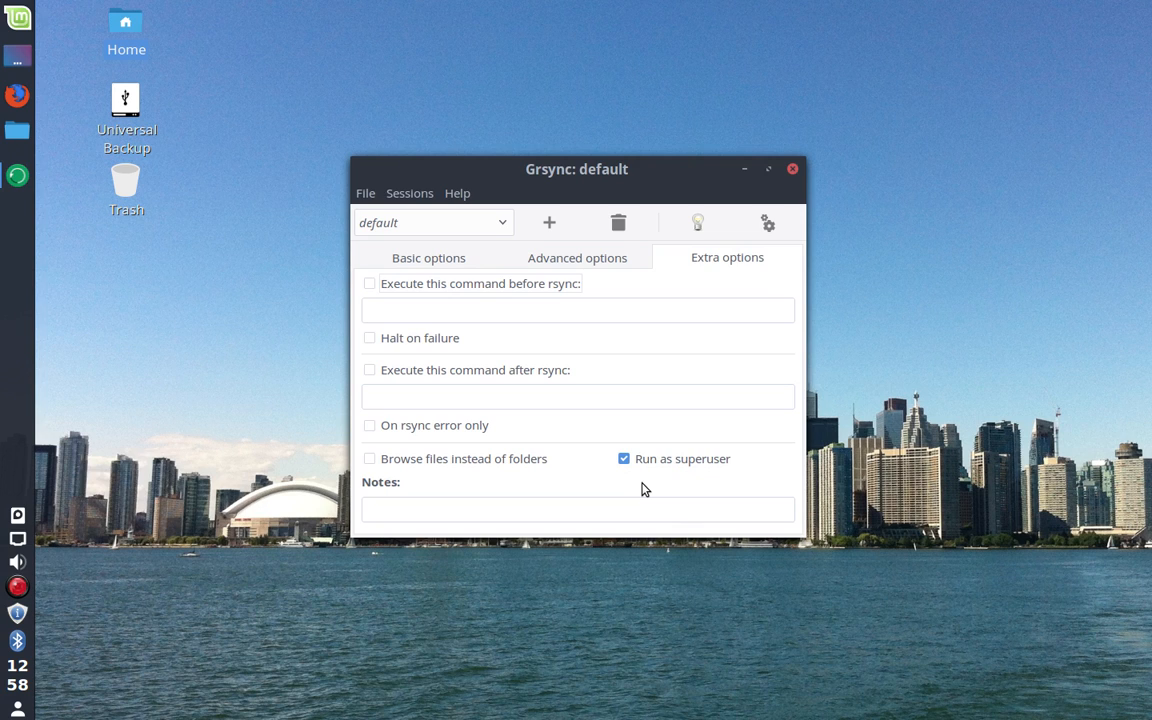
mouse_move(535, 490)
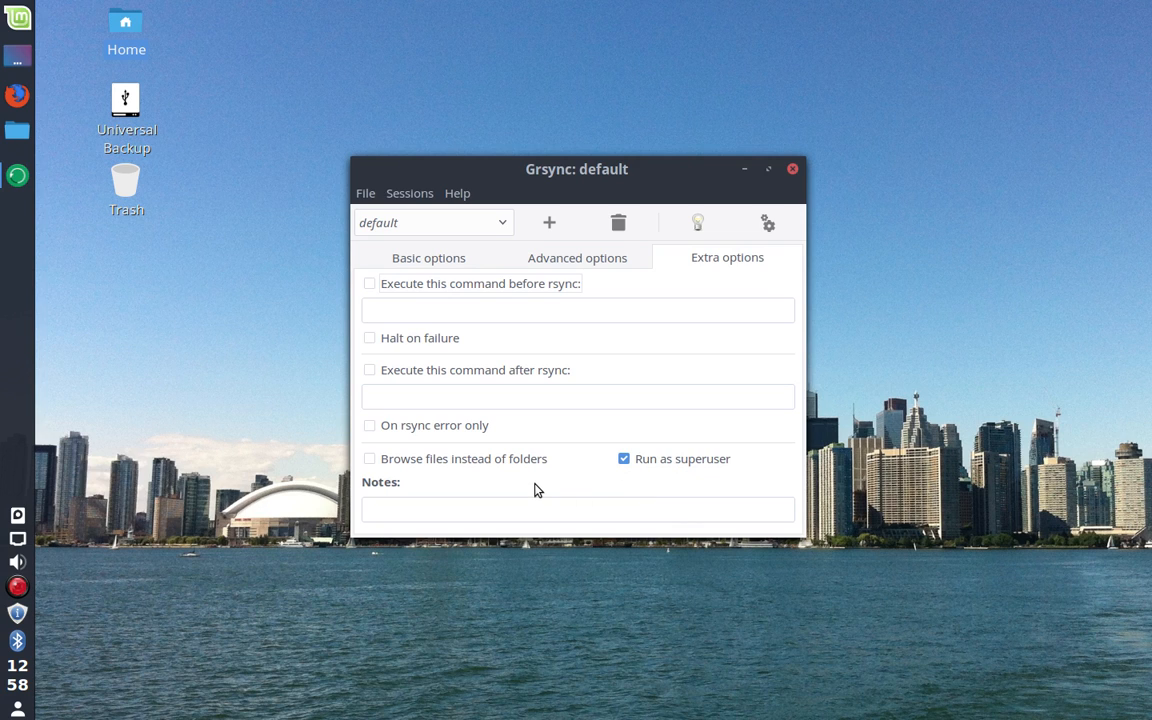
click(428, 257)
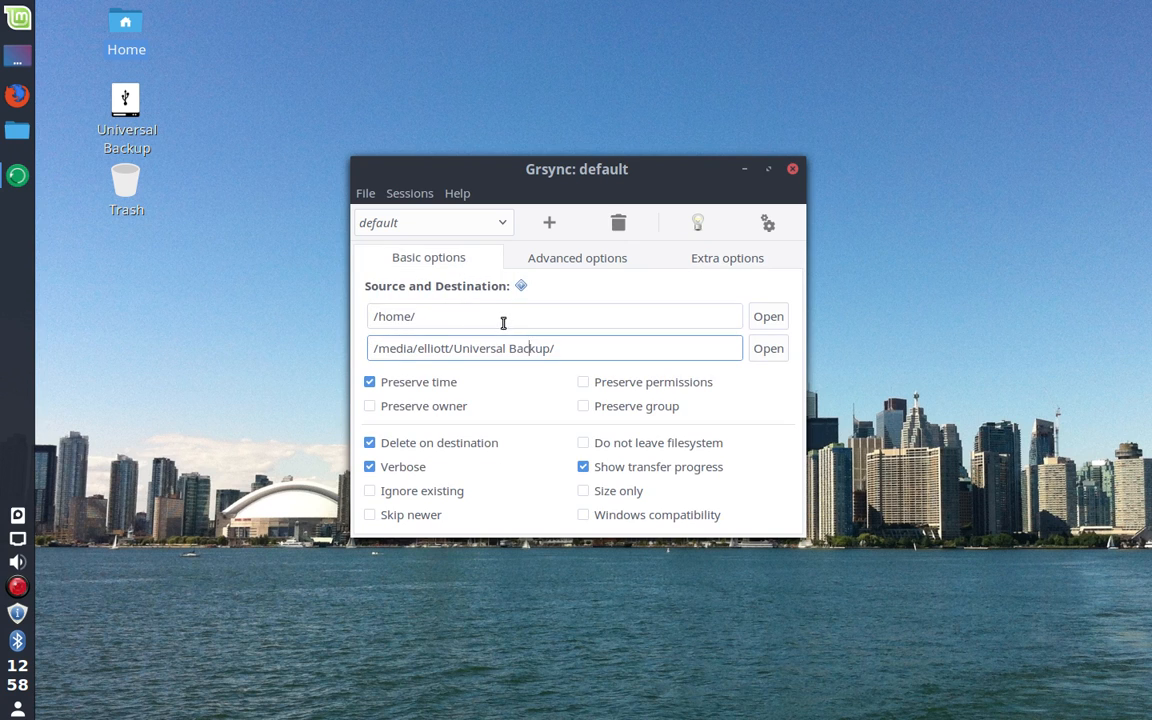
click(553, 316)
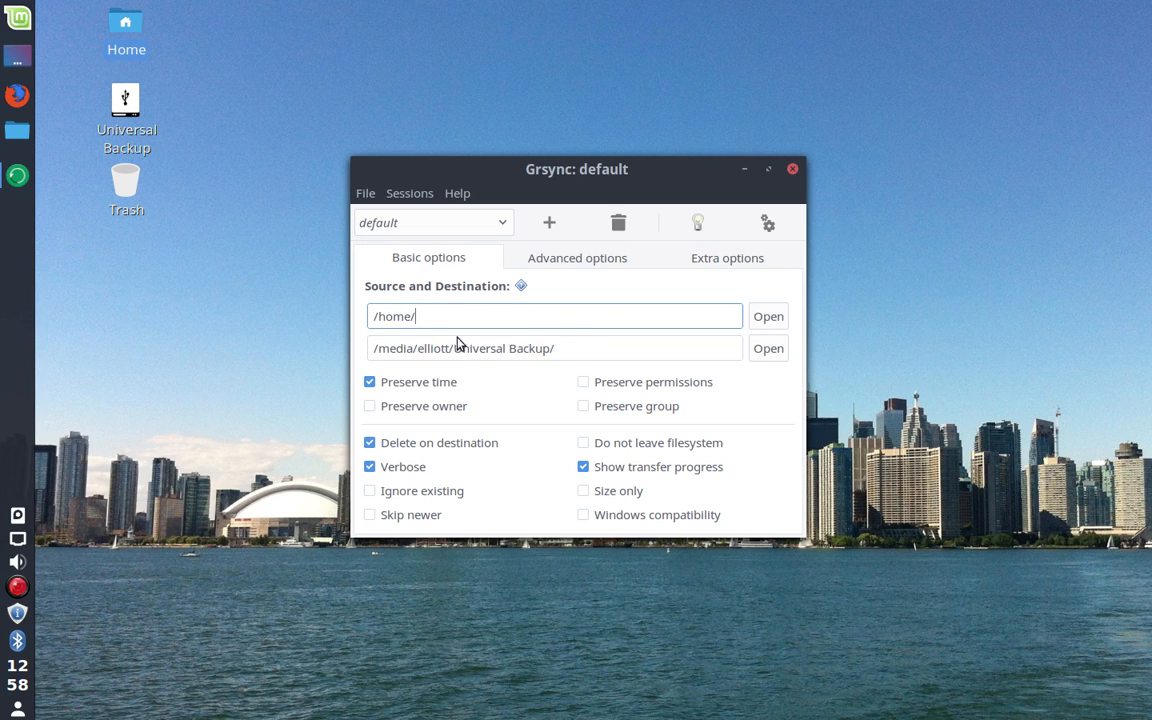
mouse_move(603, 303)
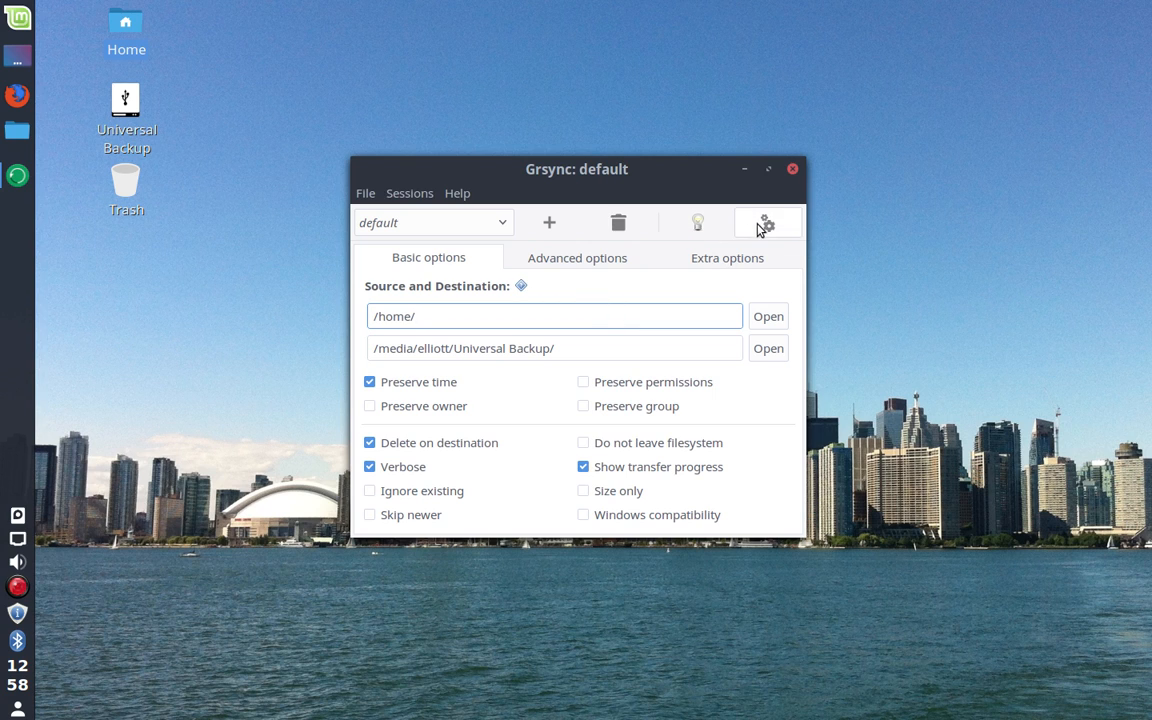
mouse_move(698, 222)
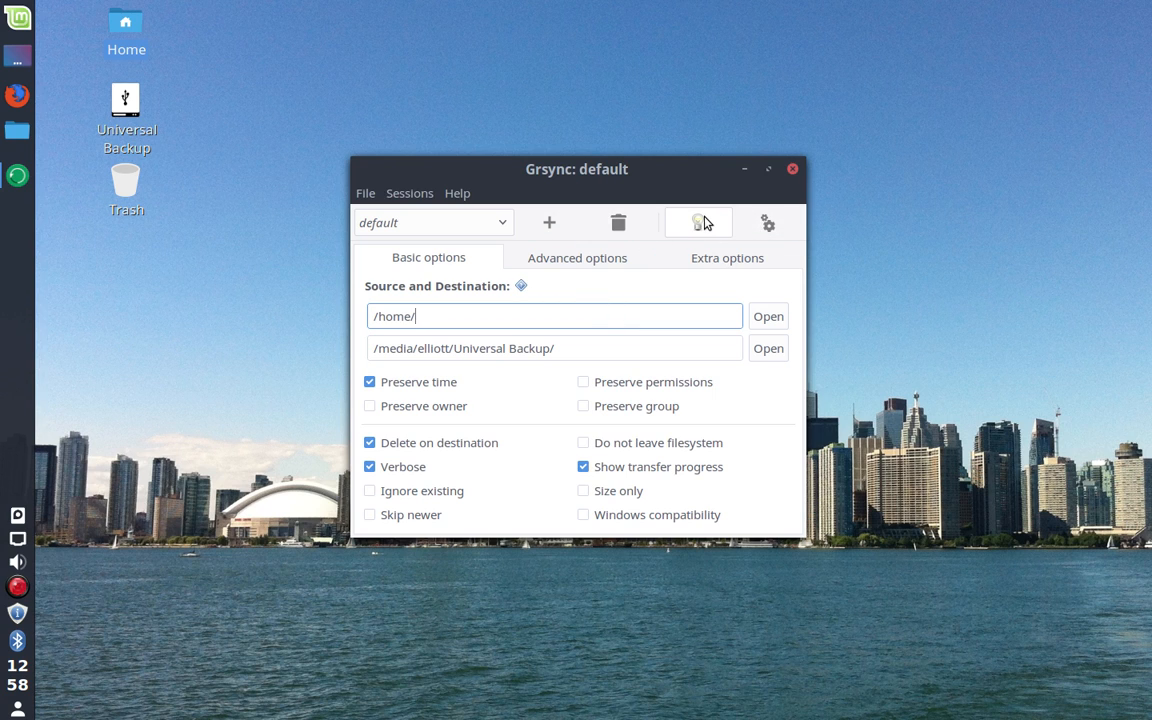
mouse_move(698, 222)
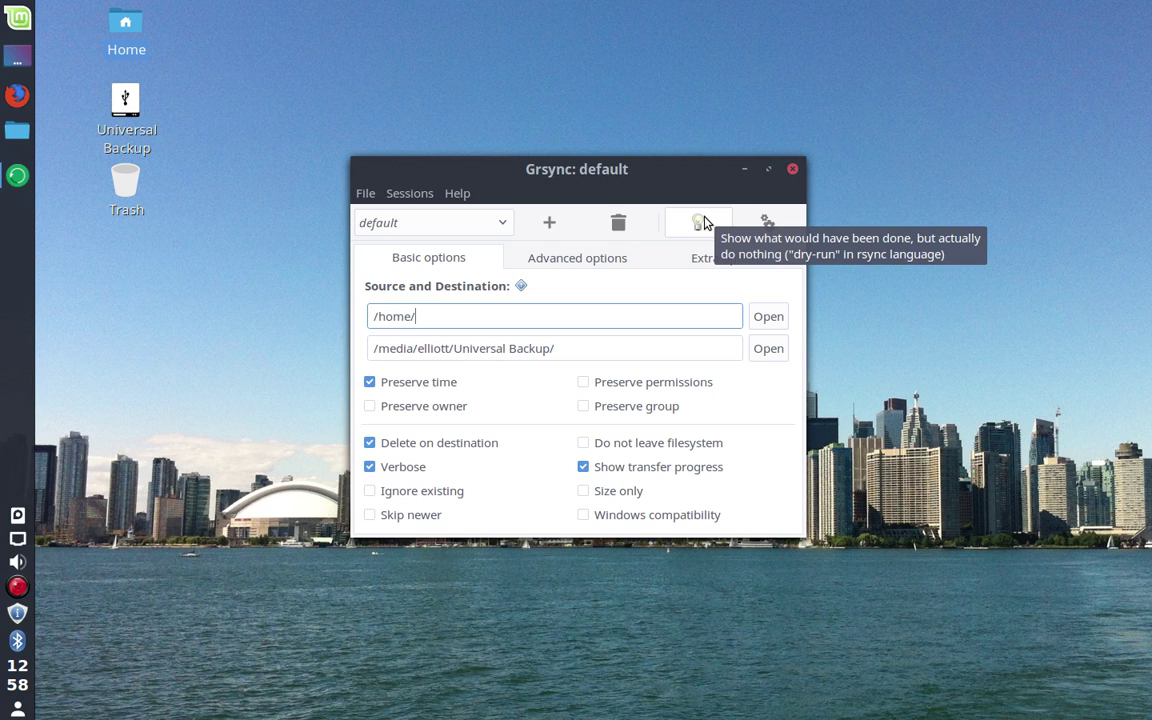
mouse_move(765, 222)
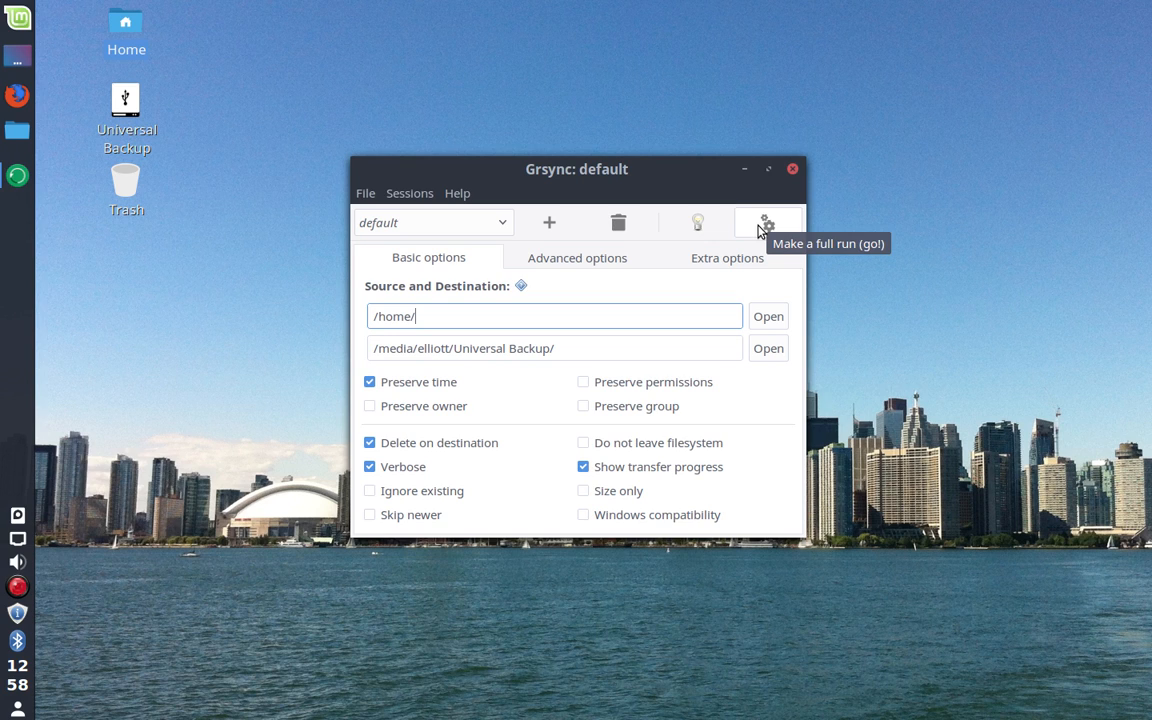
mouse_move(697, 222)
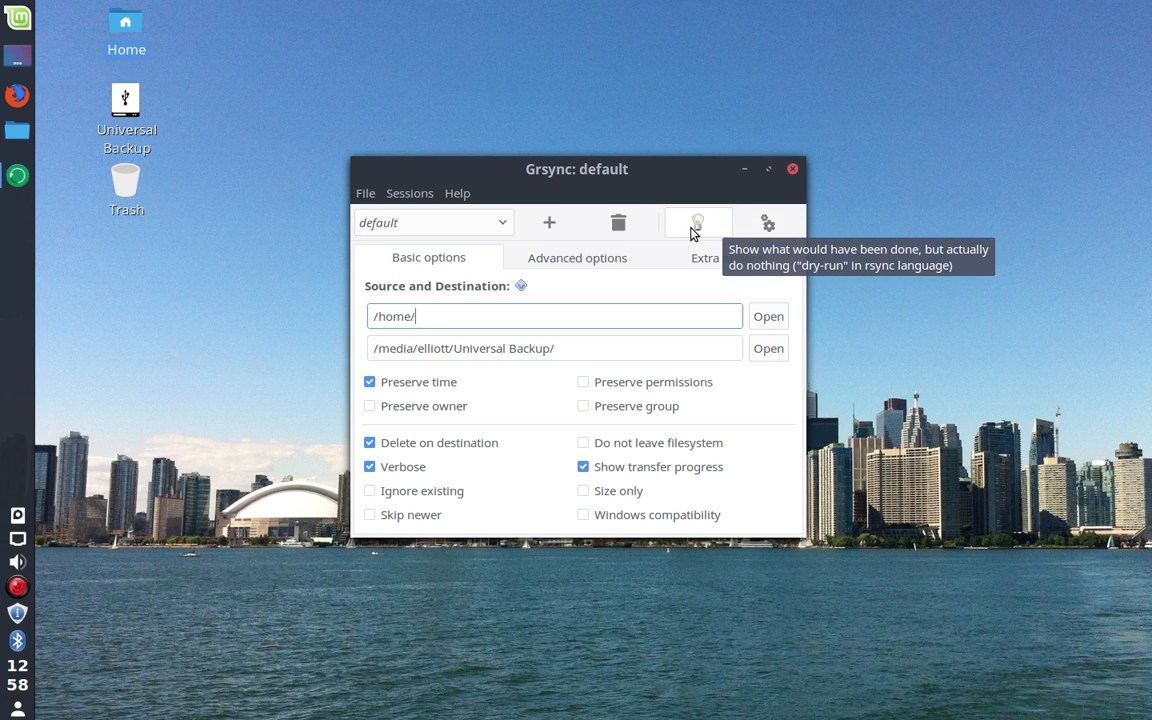
mouse_move(696, 211)
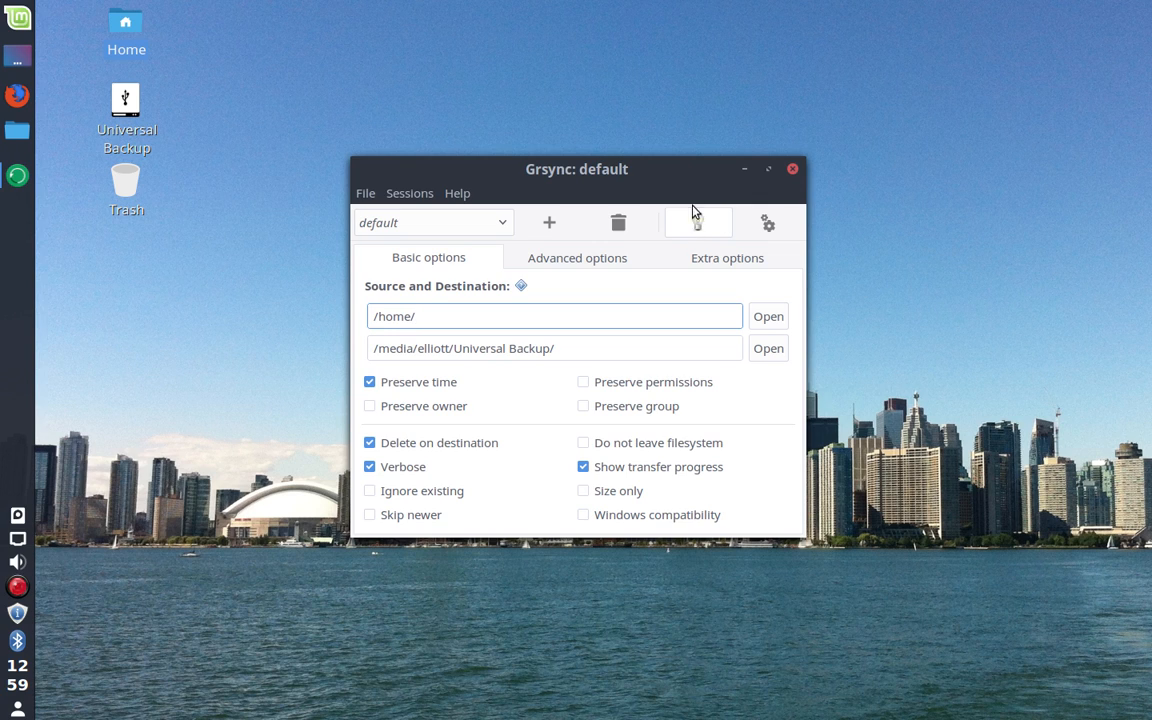
mouse_move(697, 222)
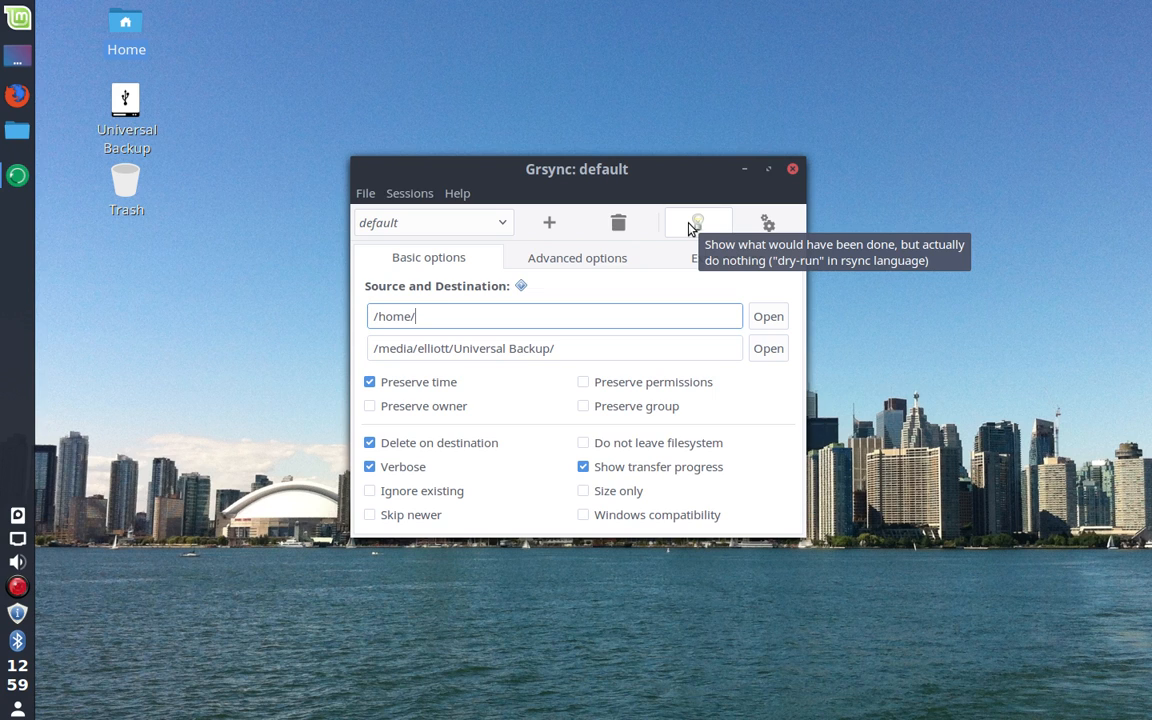
mouse_move(768, 222)
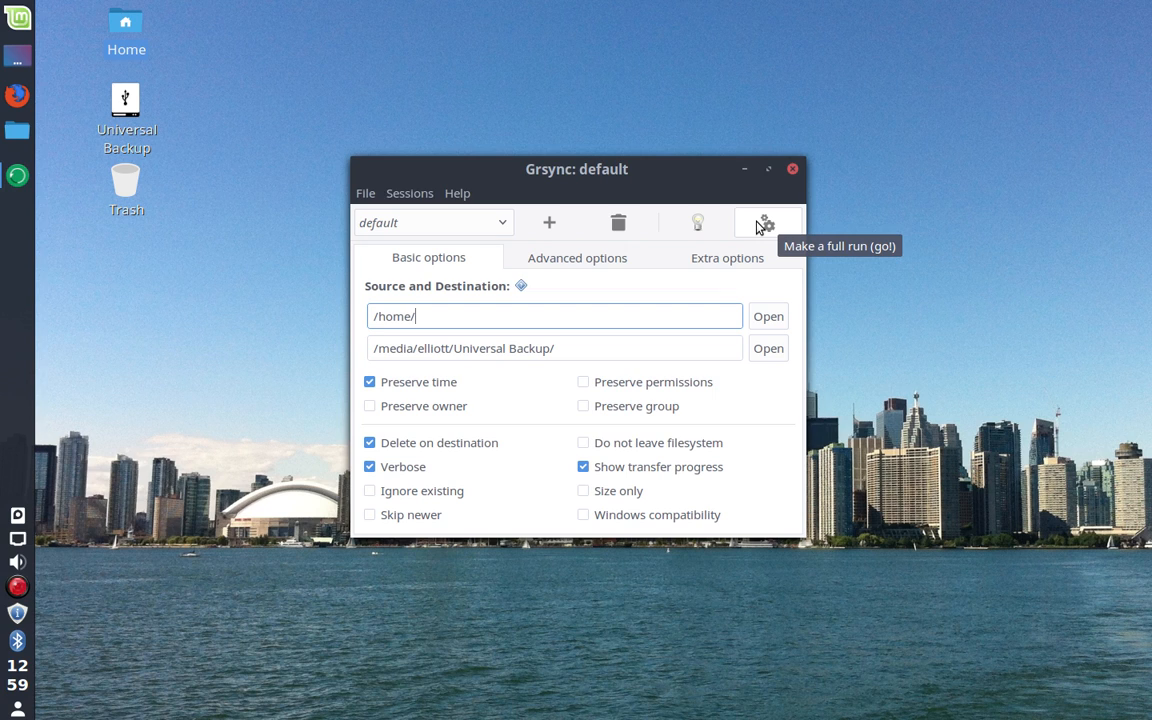
mouse_move(697, 222)
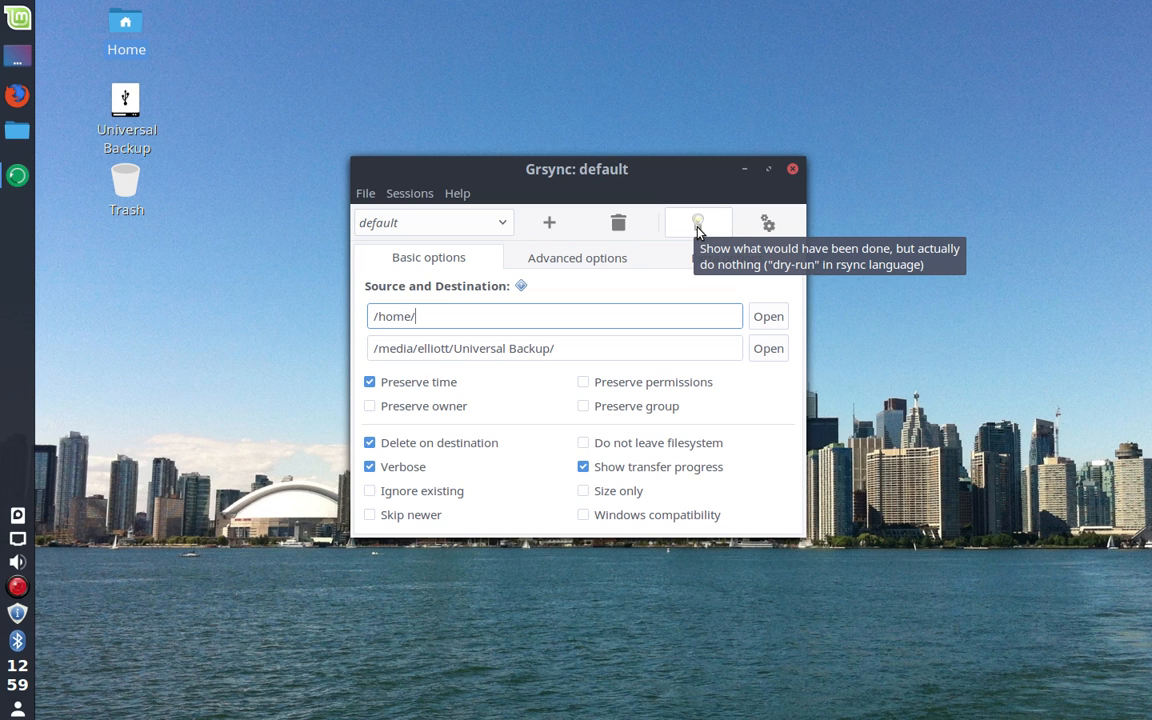
Run a superuser-authenticated dry run syncing /home/ to Universal Backup.
click(698, 222)
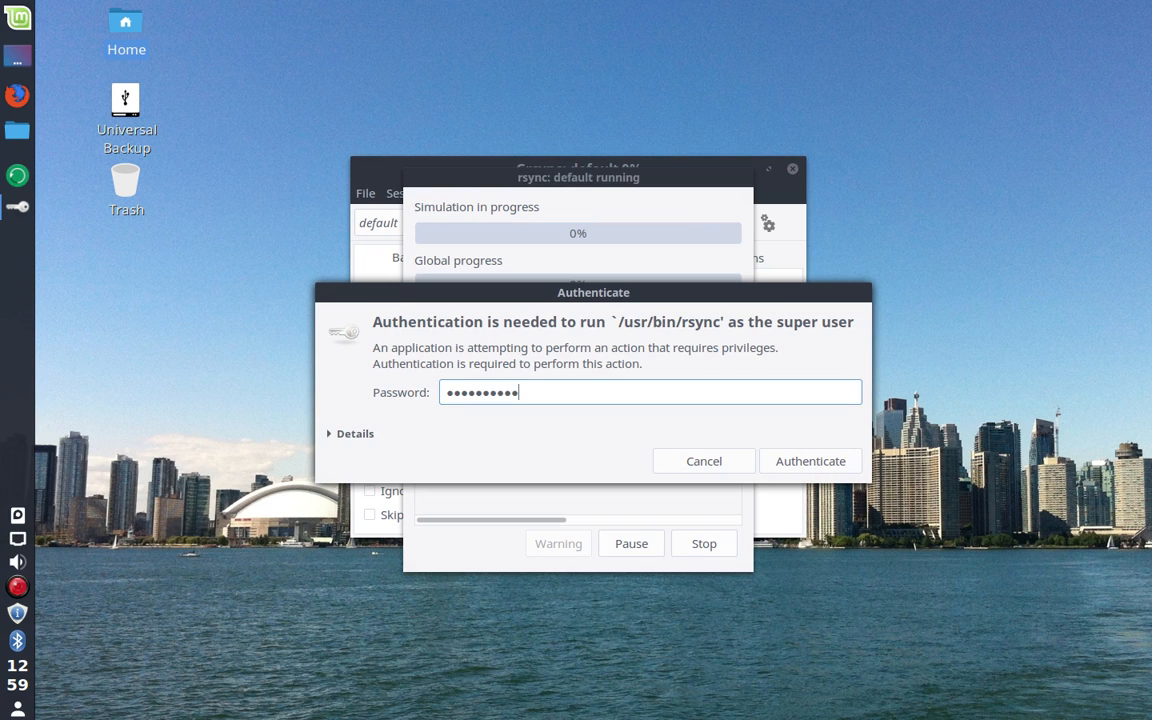
click(810, 461)
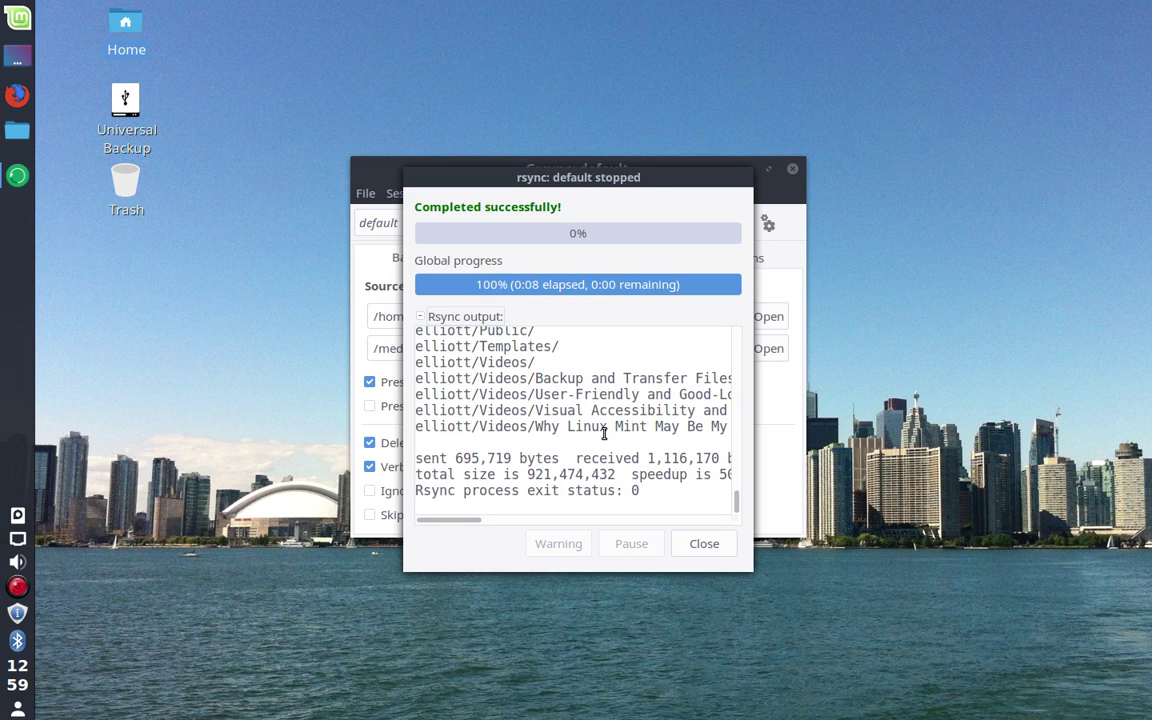
mouse_move(747, 440)
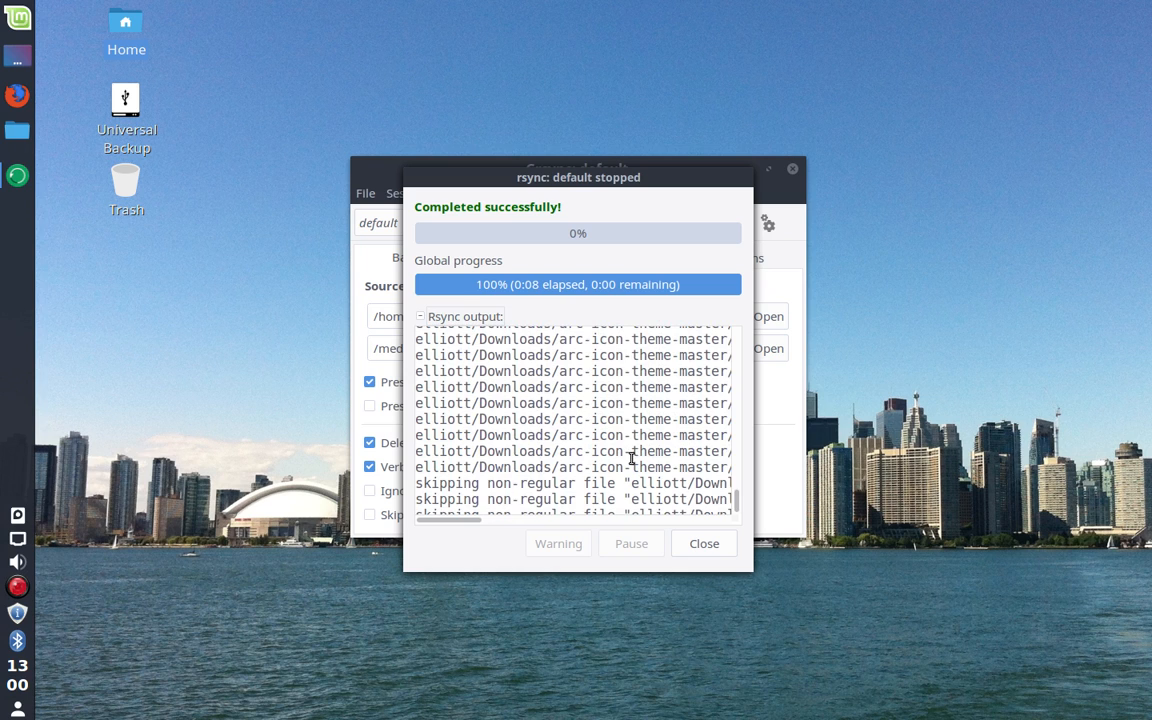
scroll(down, 3)
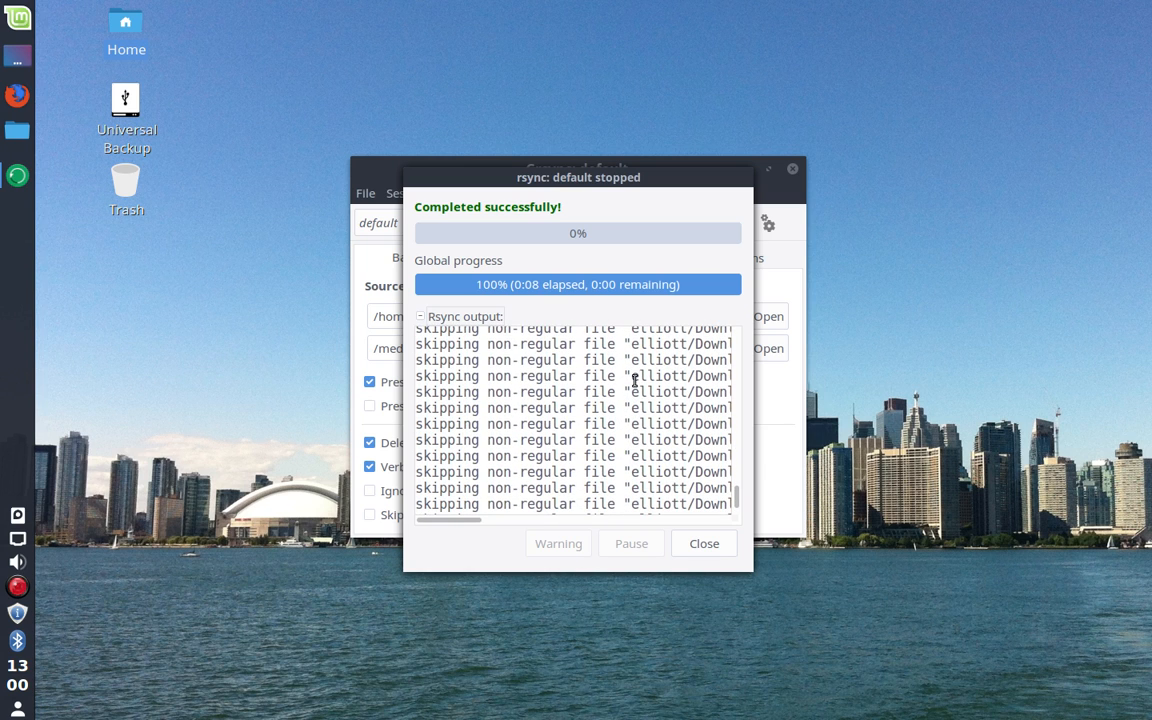
scroll(down, 3)
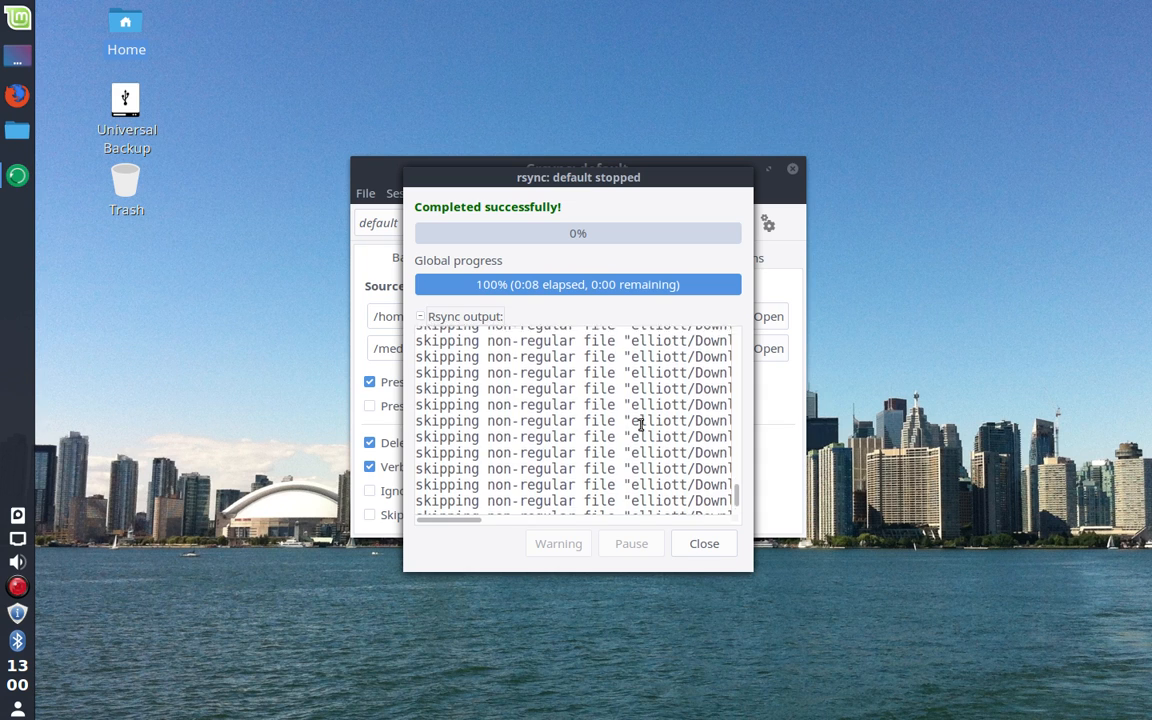
scroll(down, 3)
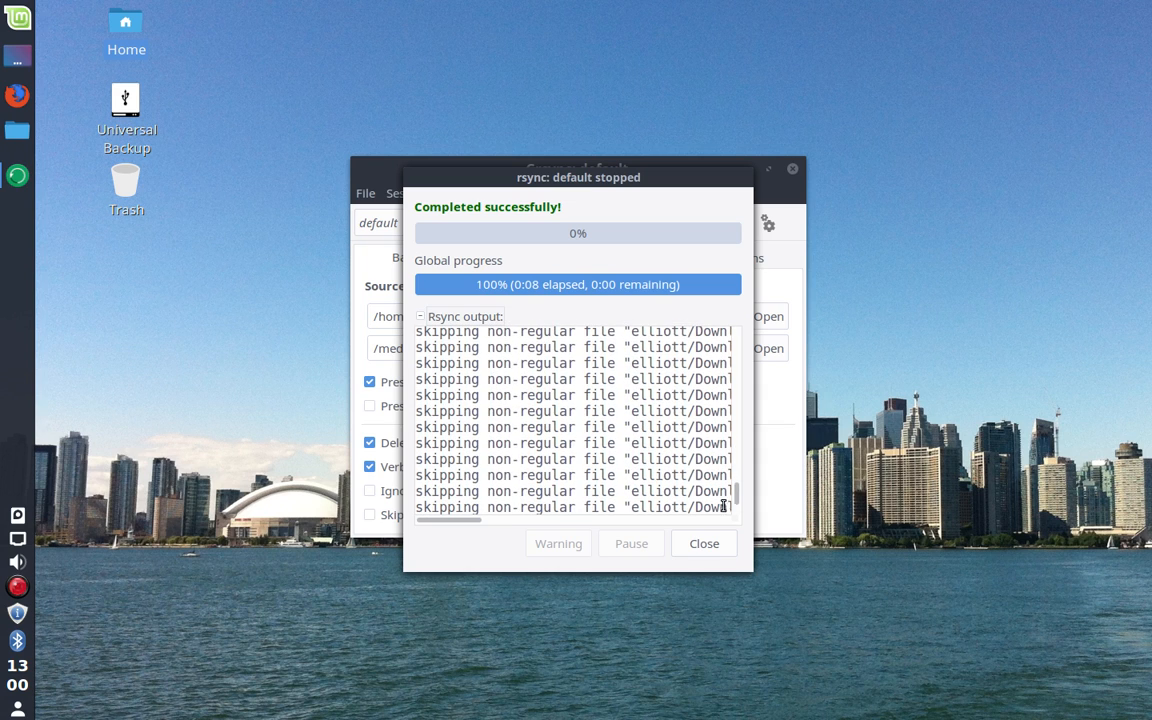
scroll(right, 3)
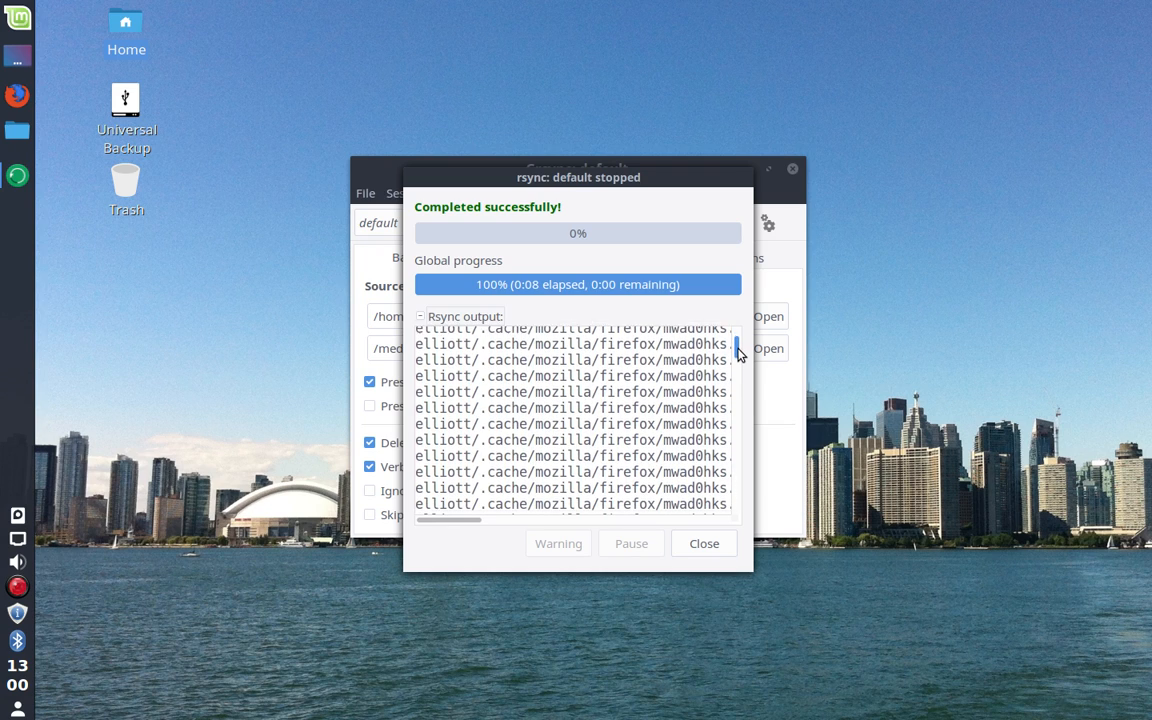
scroll(up, 3)
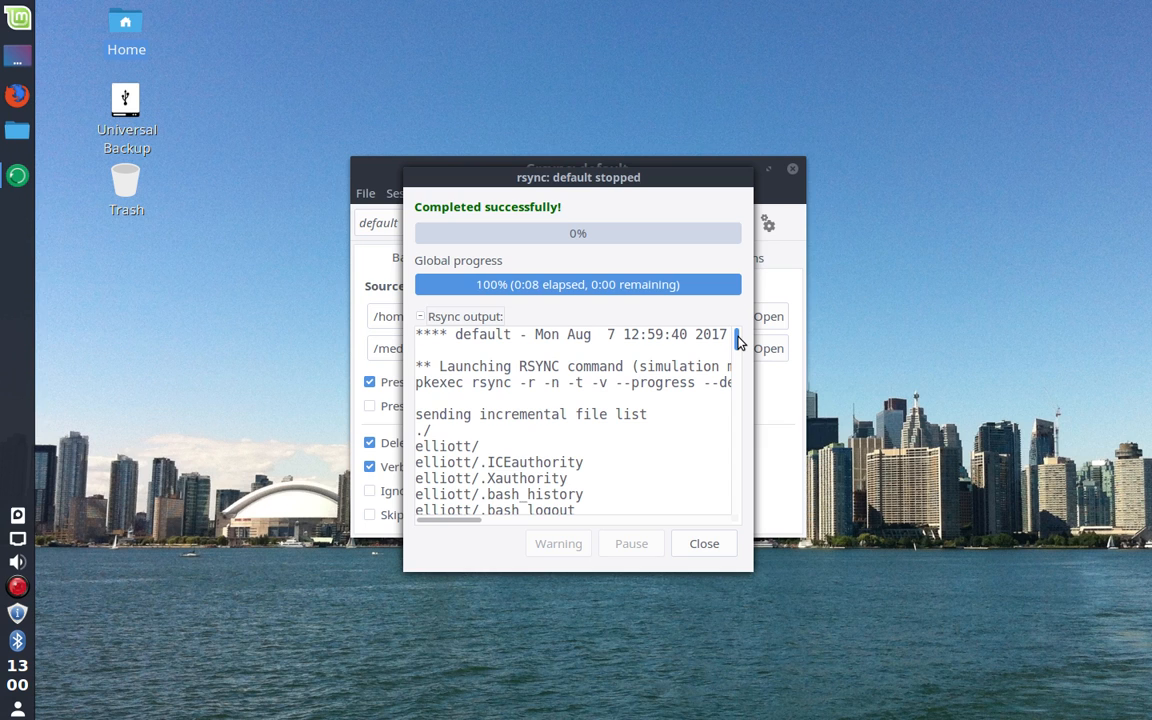
scroll(down, 3)
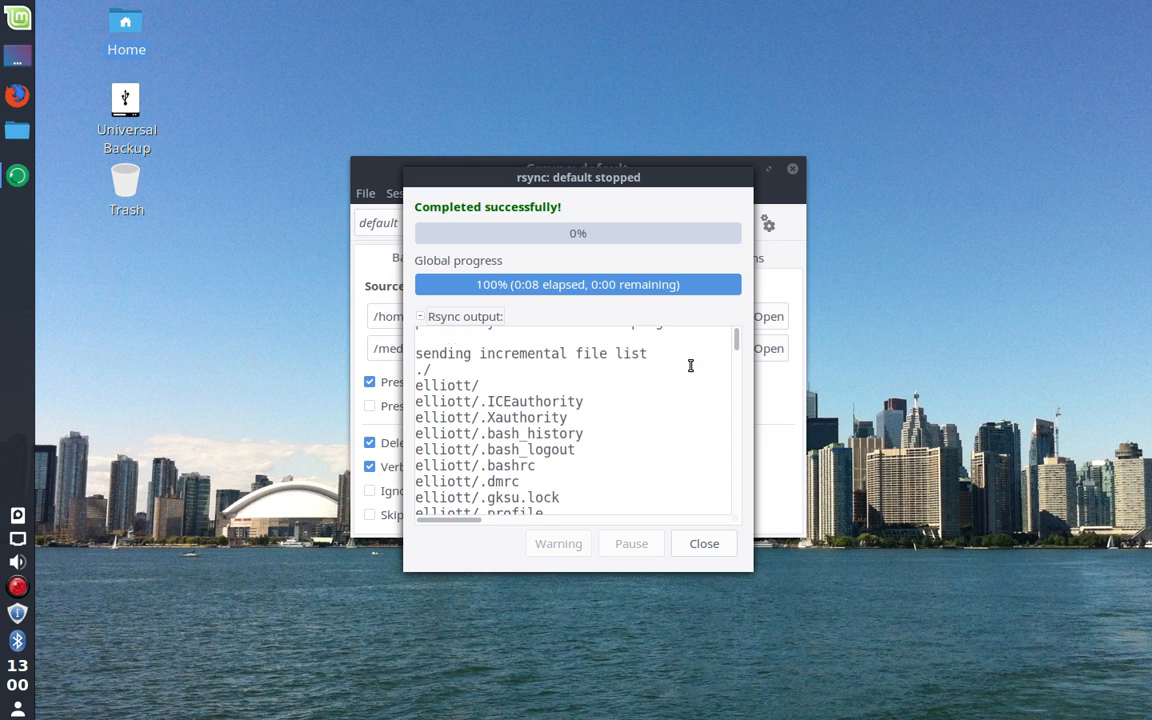
scroll(down, 3)
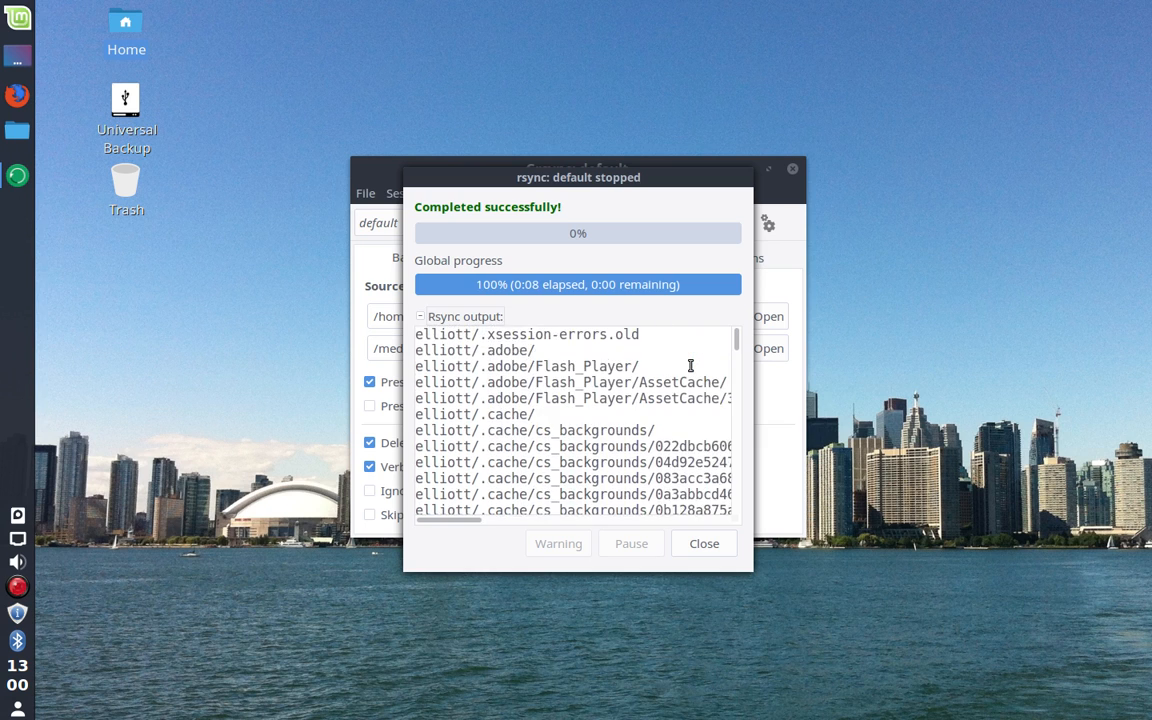
scroll(down, 3)
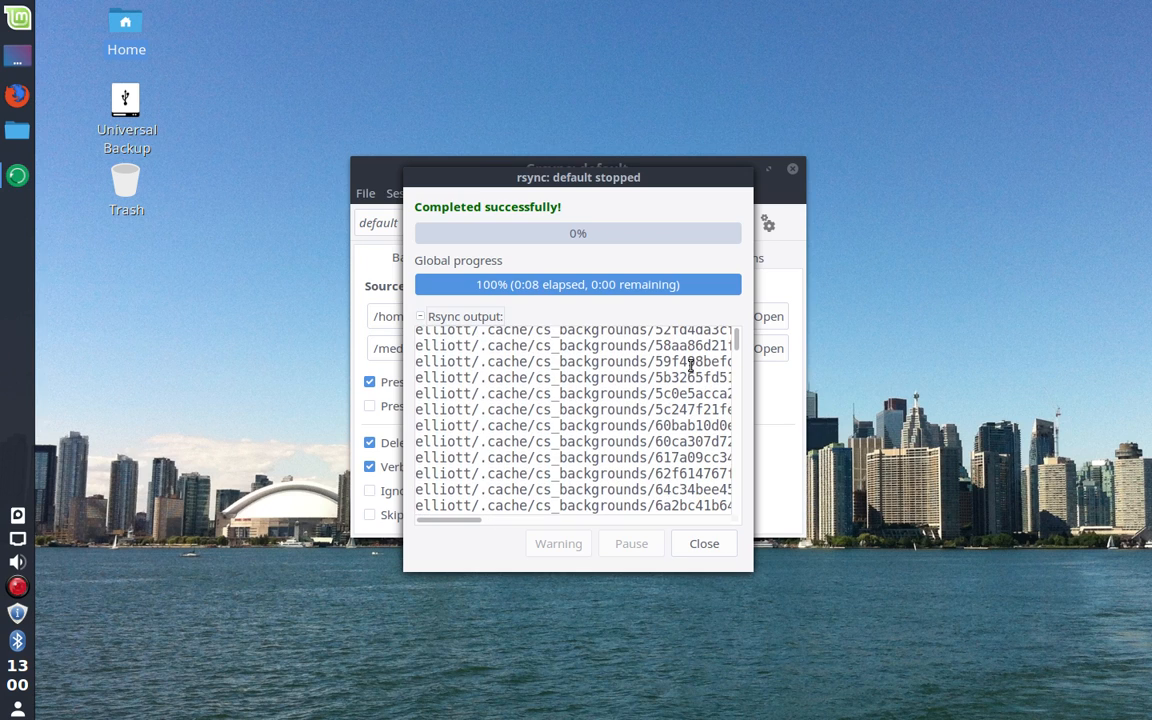
Close the finished rsync output window, returning to Grsync's main window.
click(703, 543)
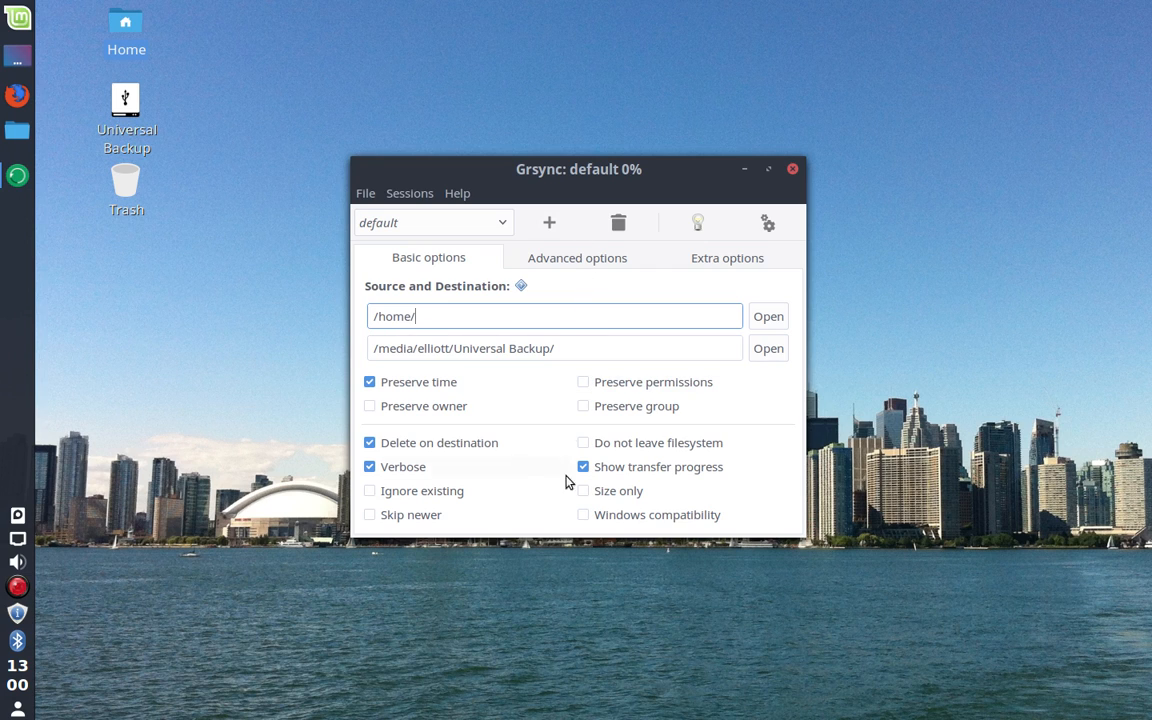
mouse_move(485, 263)
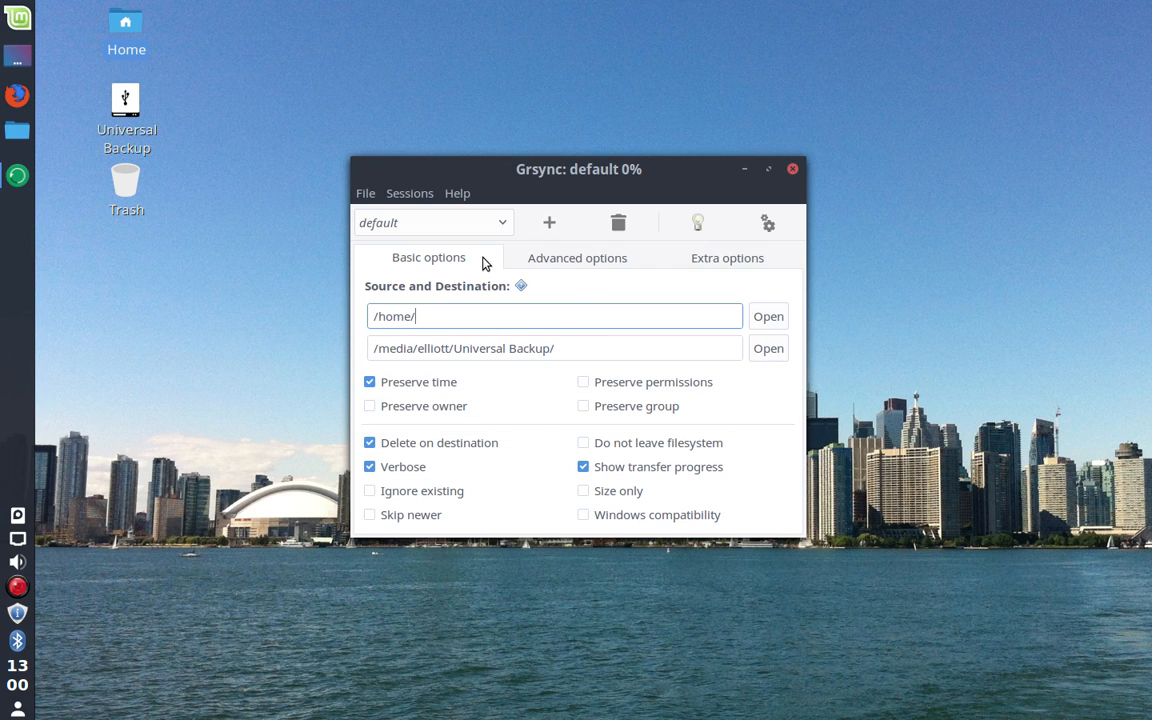
mouse_move(594, 355)
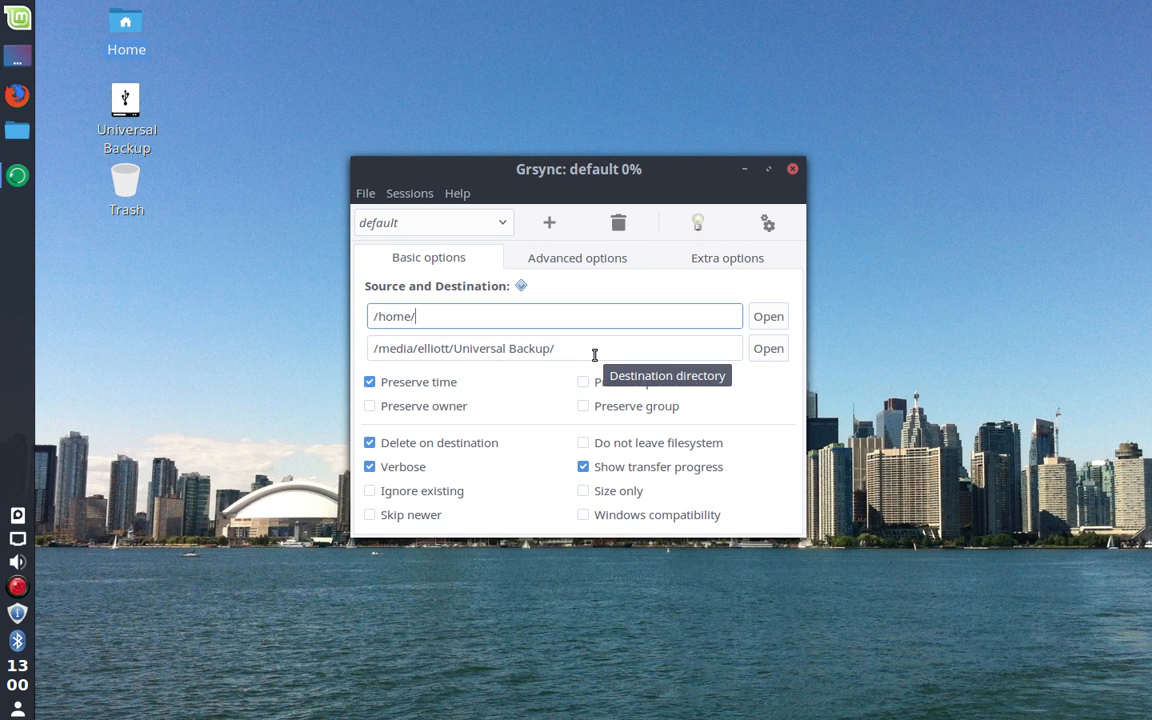
mouse_move(764, 266)
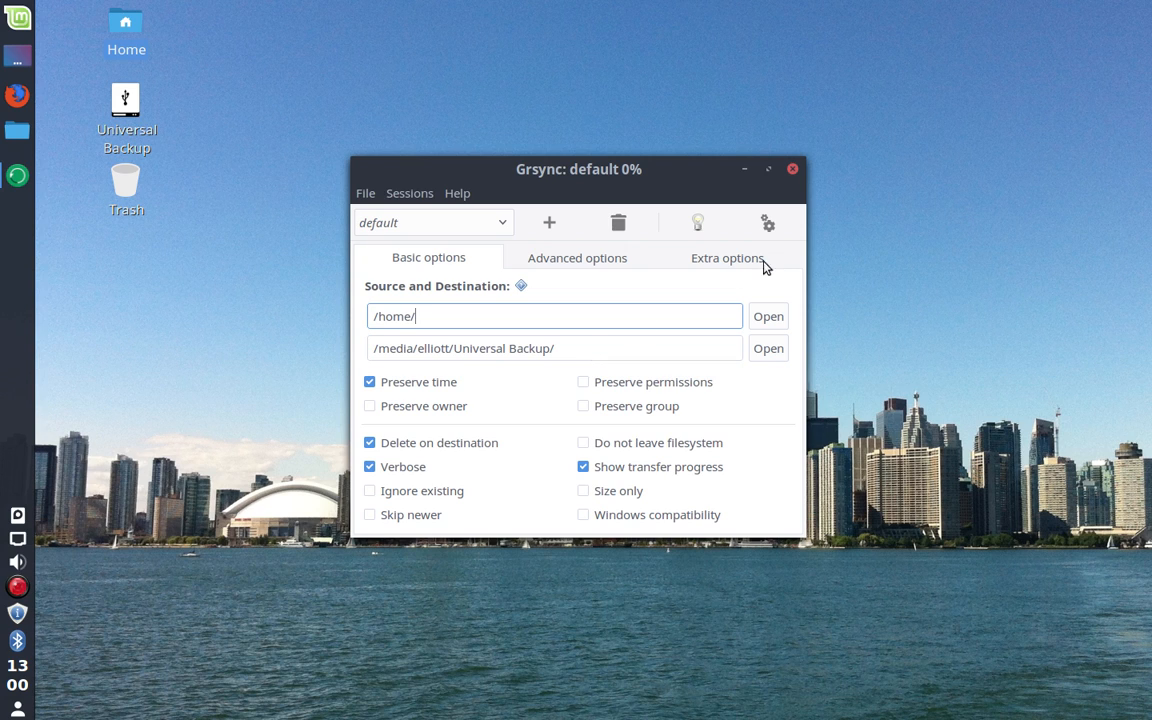
mouse_move(767, 222)
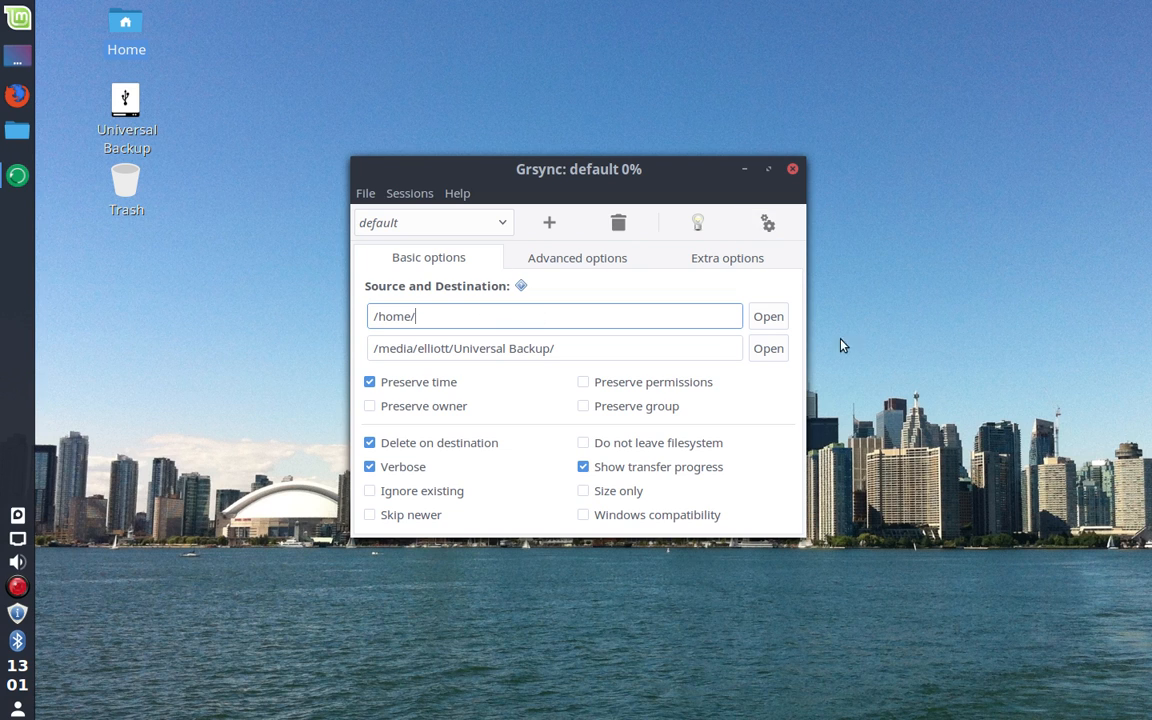
Set Grsync's source folder to /home/elliott/Pictures.
click(768, 316)
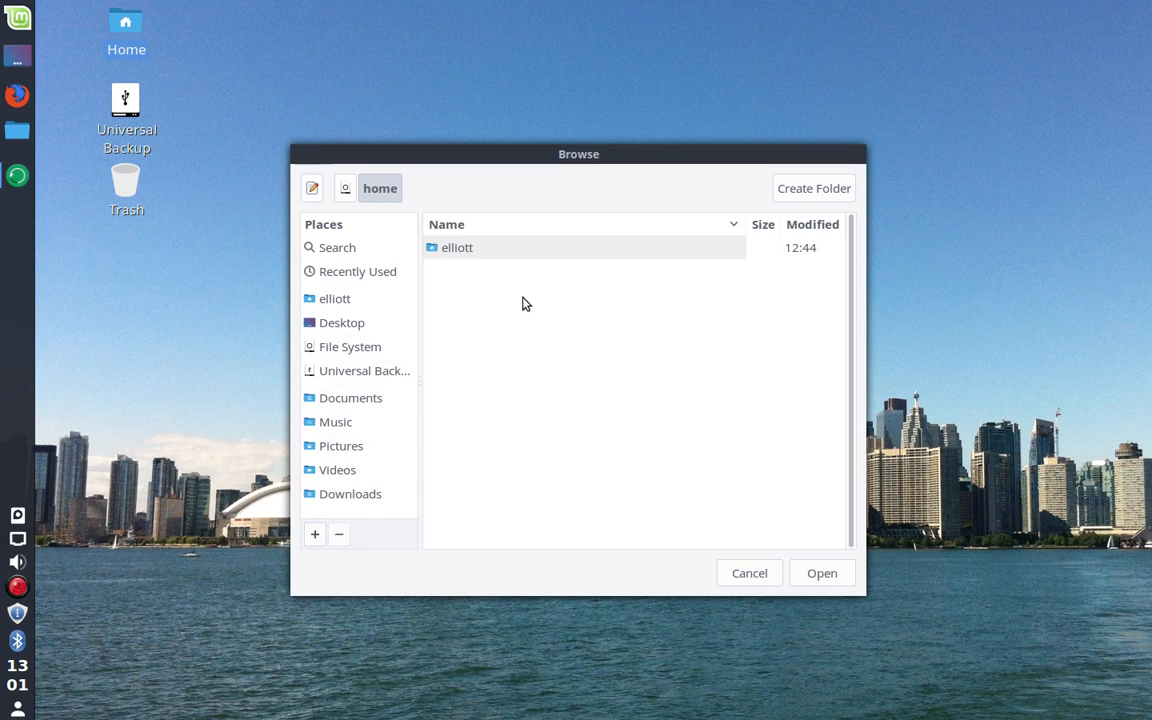
double_click(457, 247)
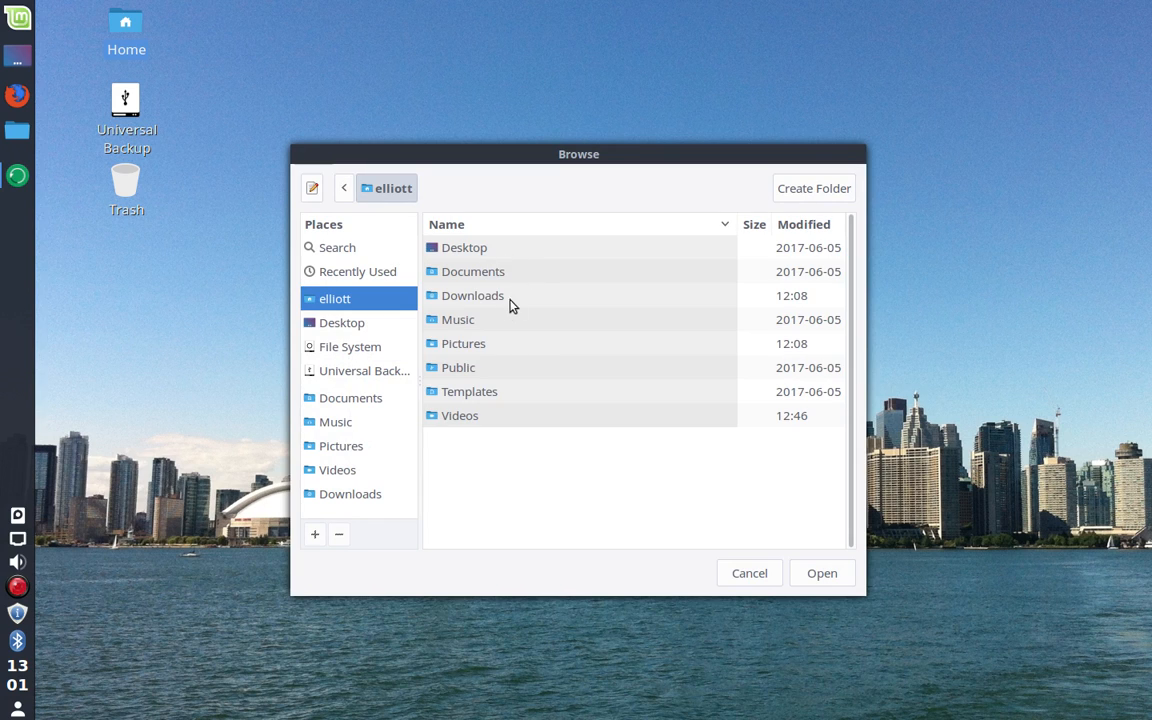
mouse_move(500, 367)
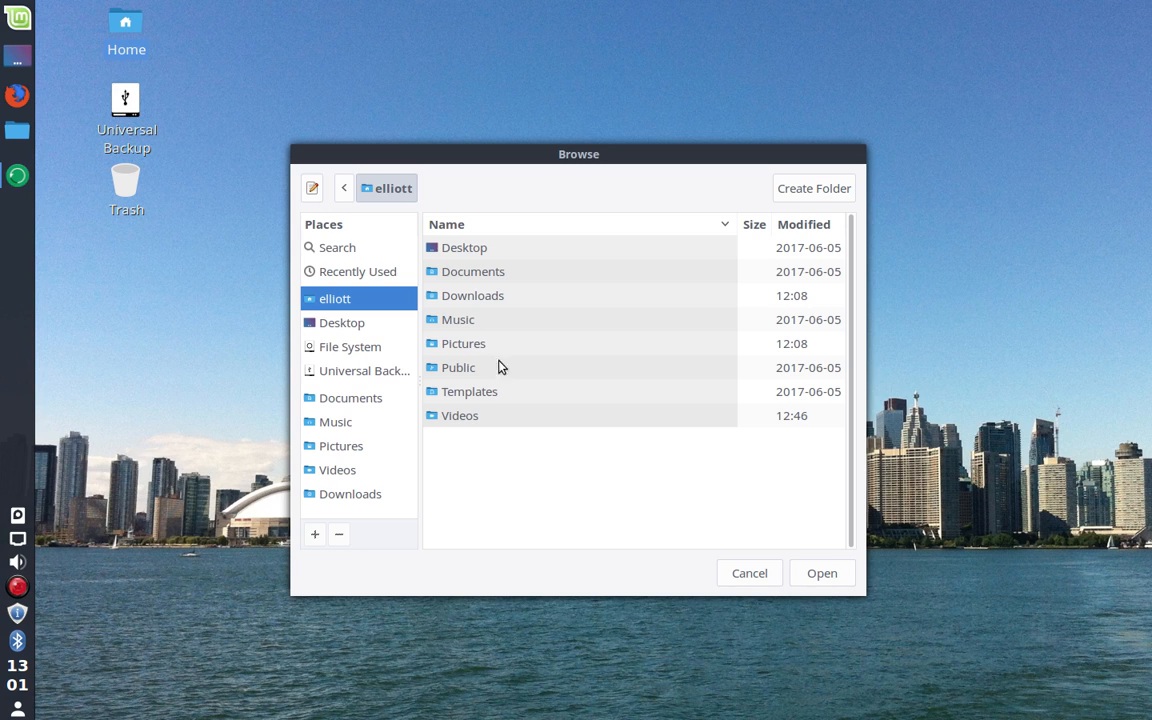
double_click(463, 343)
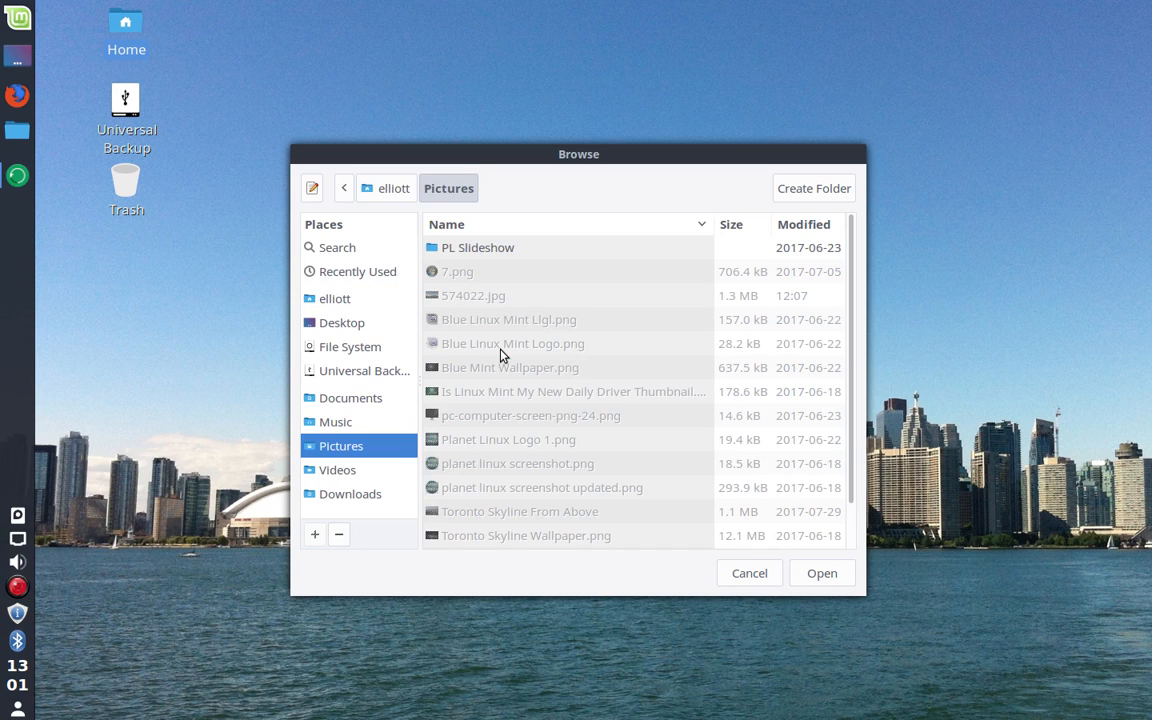
mouse_move(343, 209)
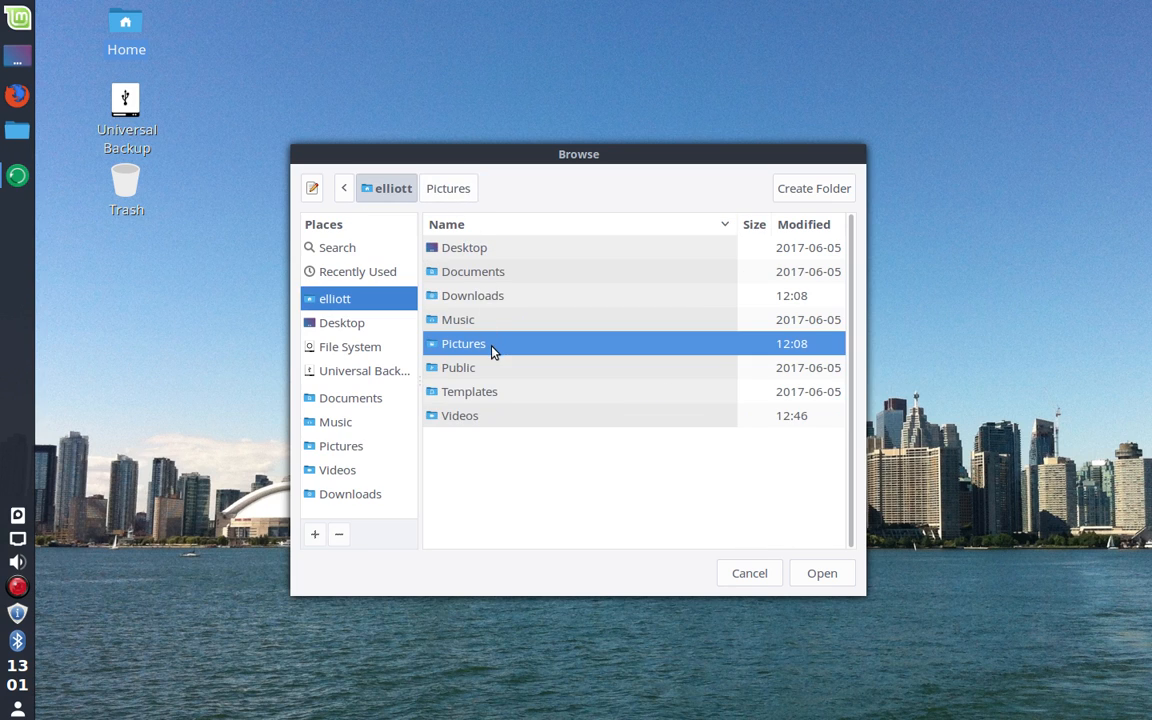
click(821, 572)
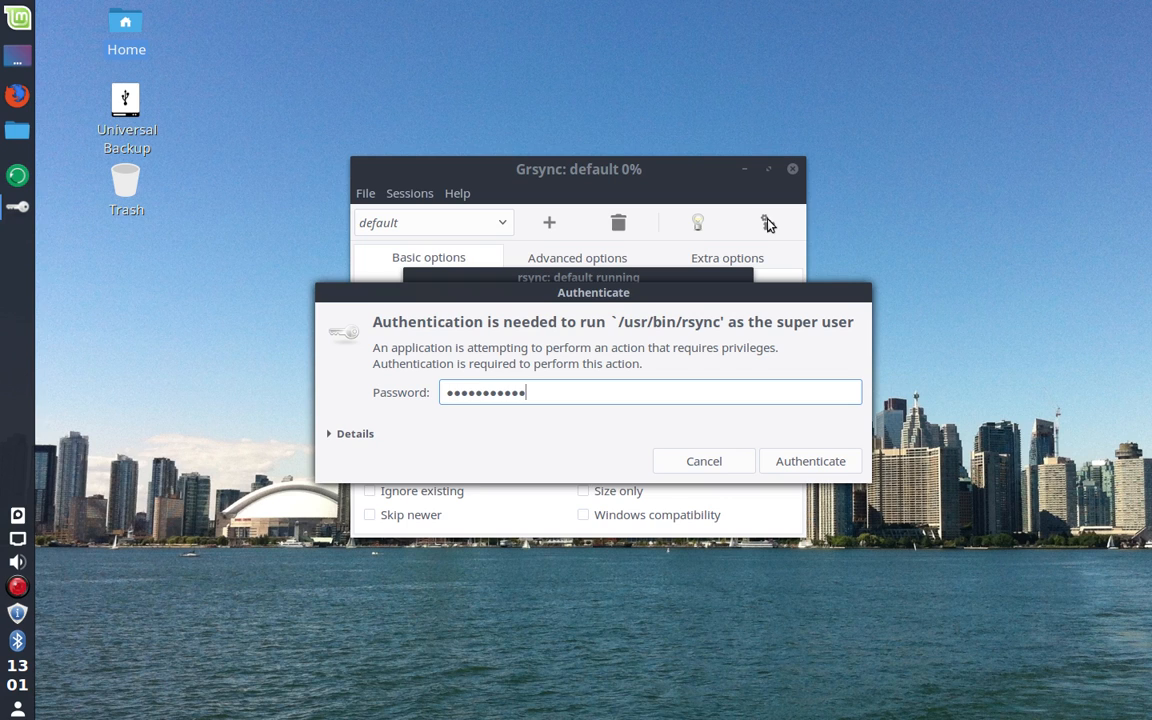
Authenticate the rsync run with the admin password, then close the completed transfer report.
click(810, 461)
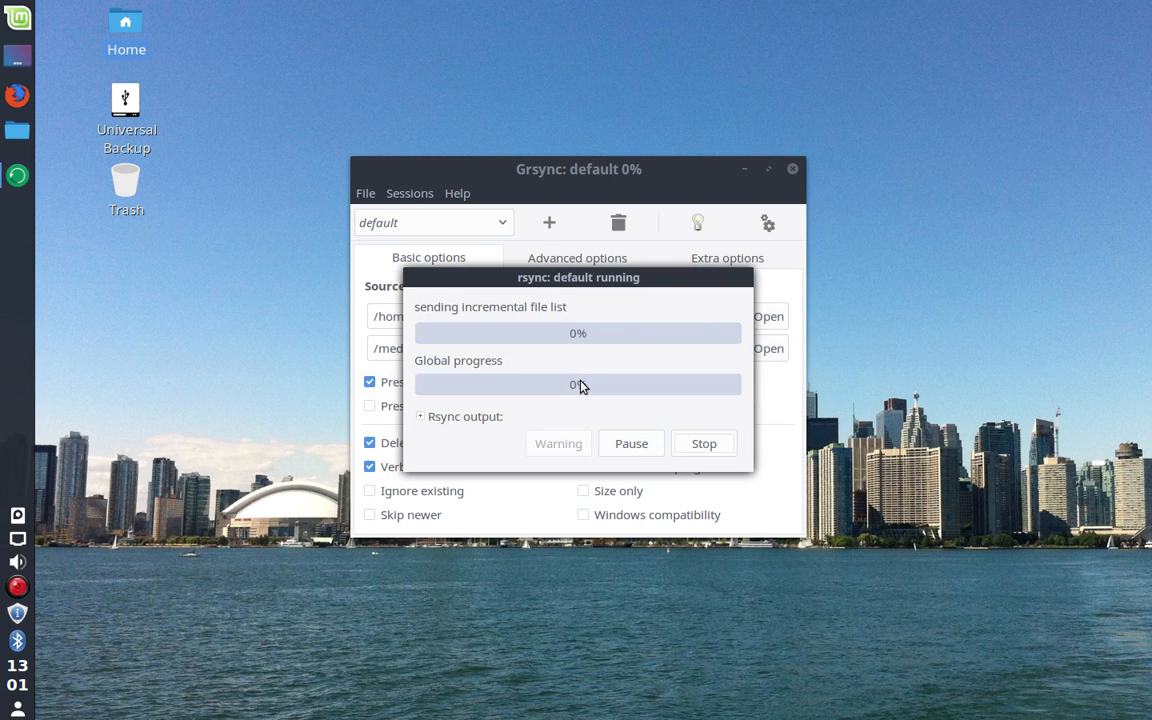
mouse_move(570, 425)
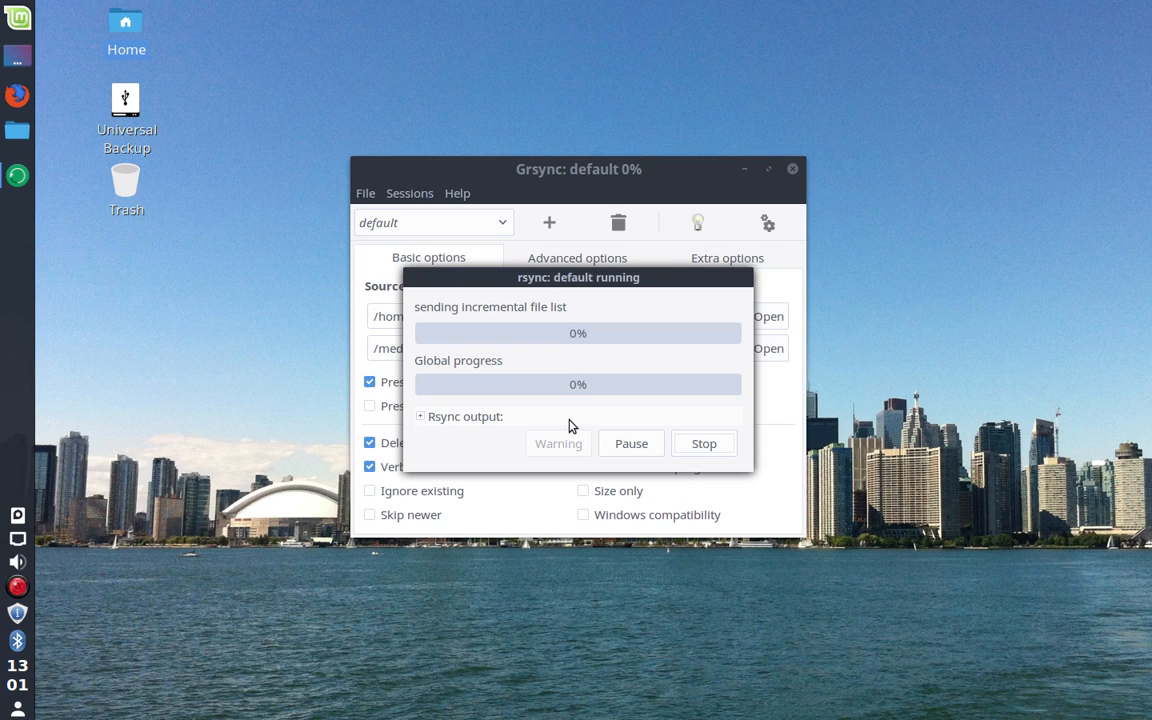
mouse_move(587, 413)
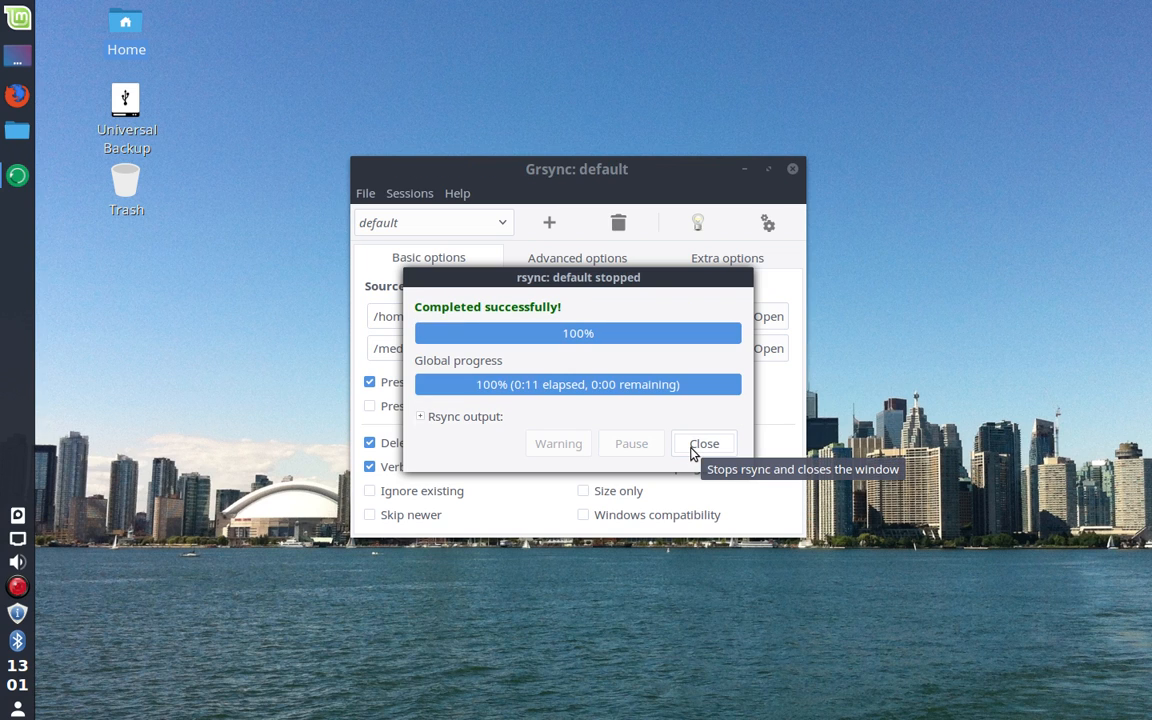
click(703, 443)
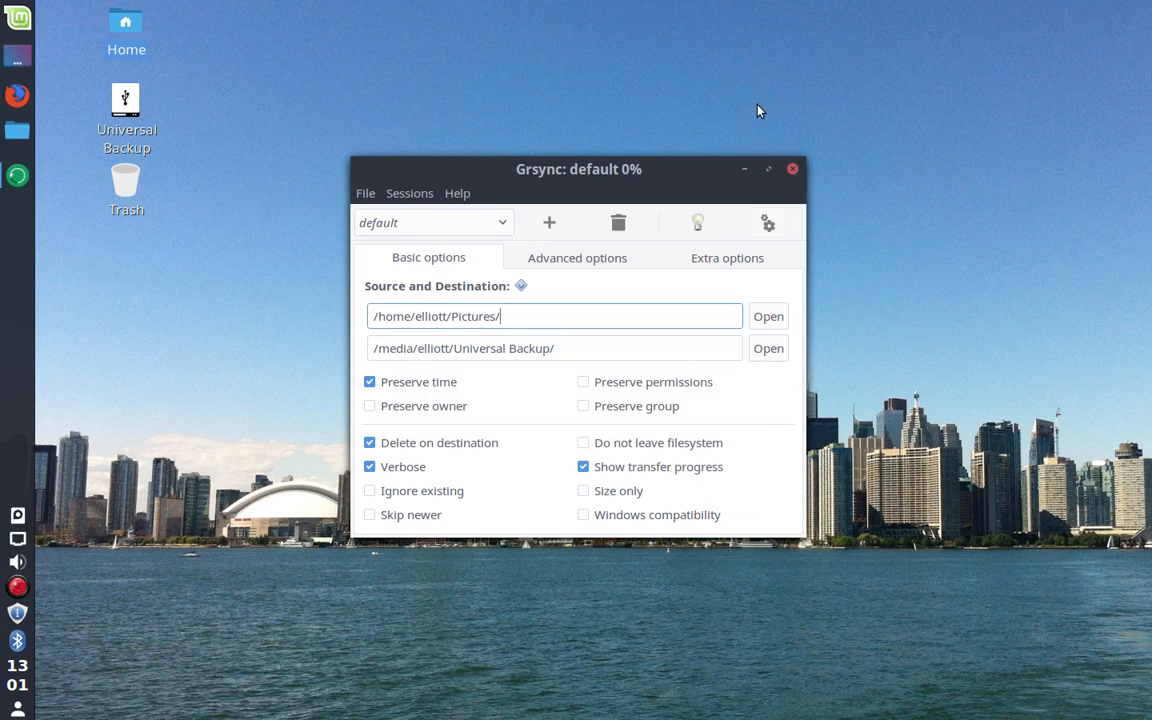
Open Universal Backup from the desktop and permanently delete all 15 loose items.
click(792, 168)
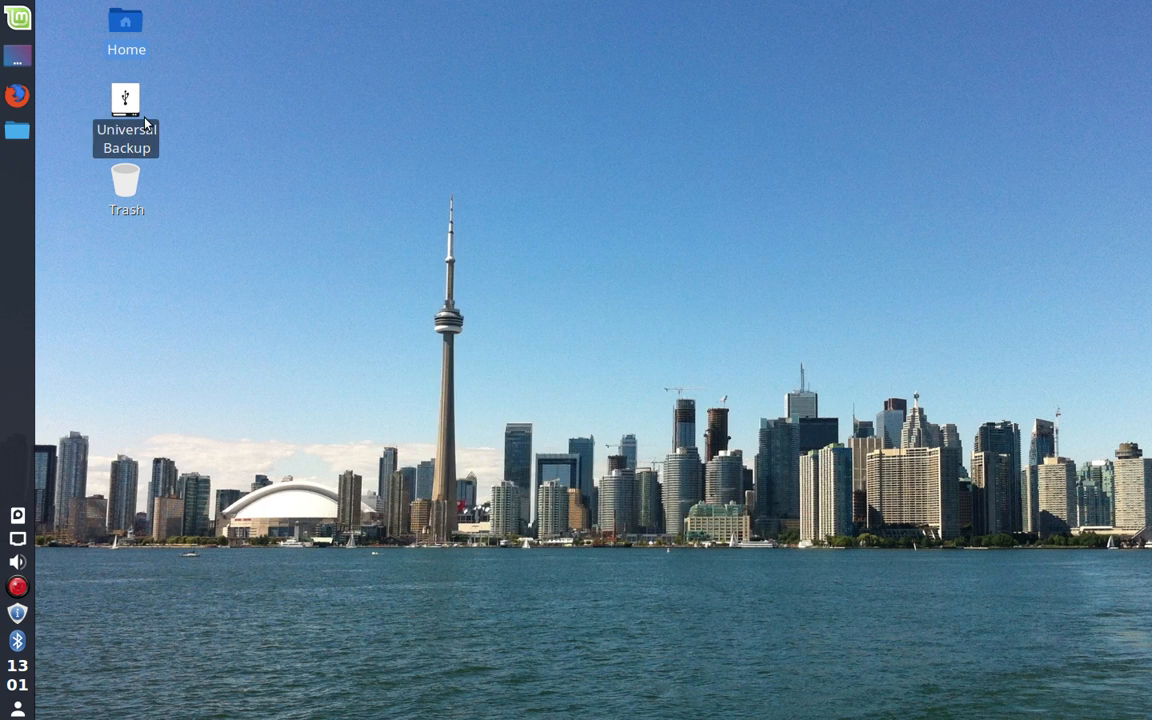
double_click(126, 98)
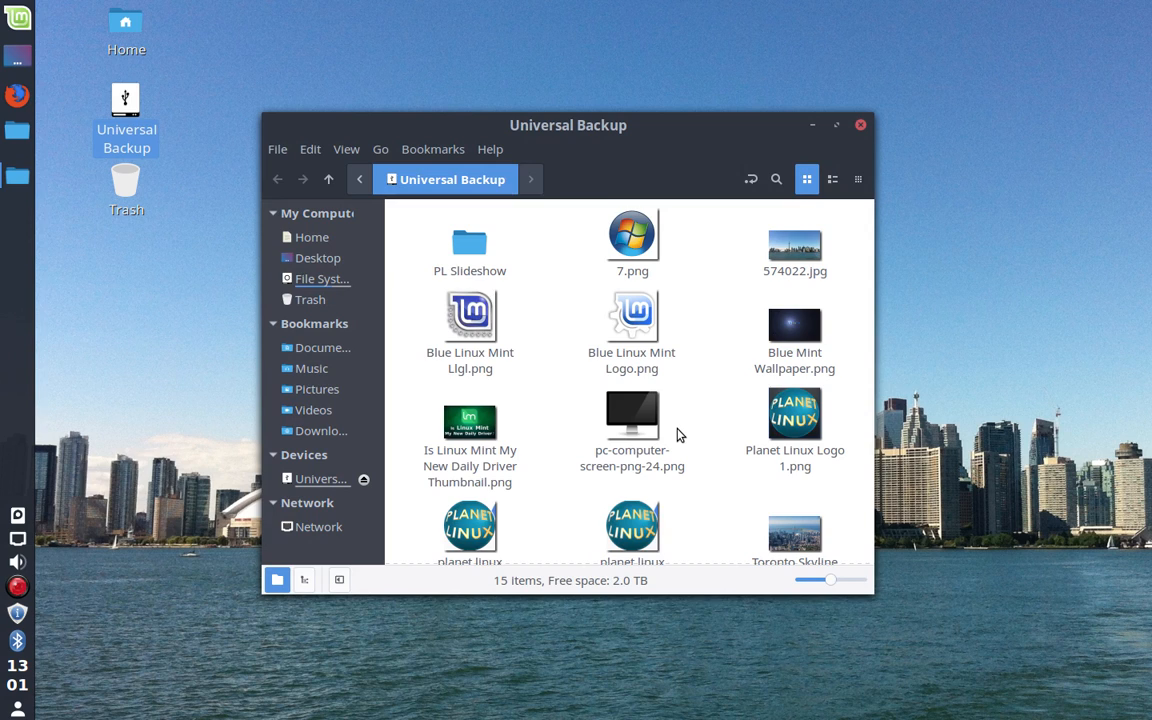
mouse_move(598, 320)
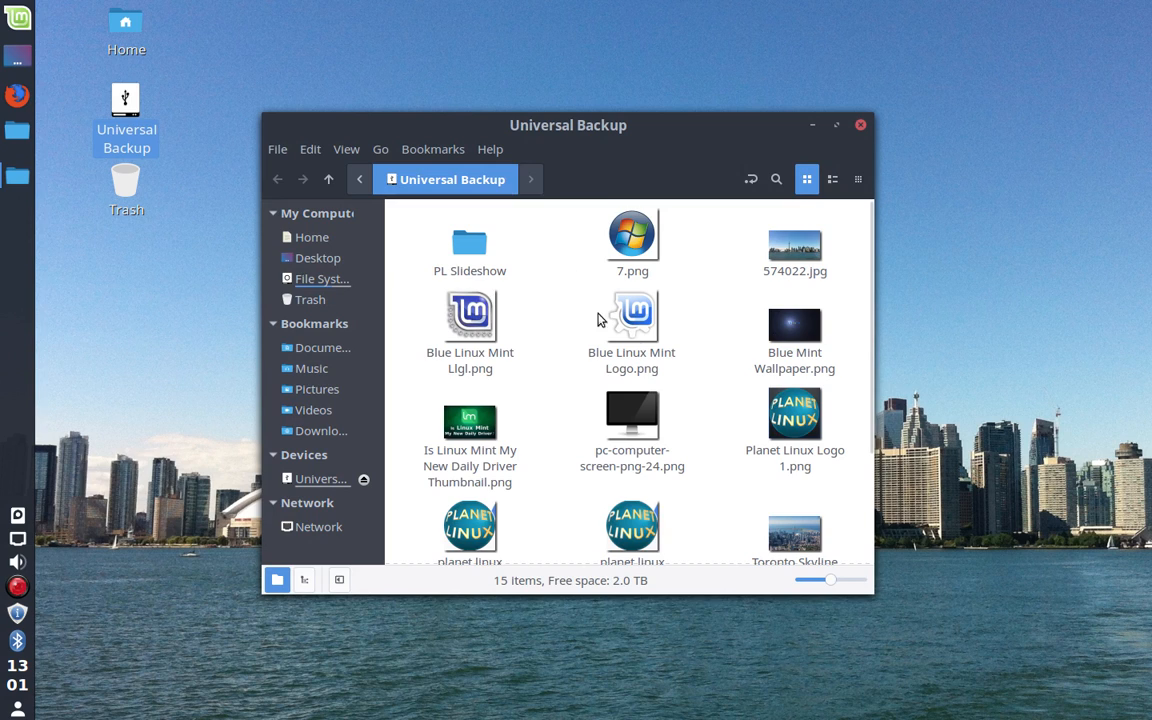
mouse_move(677, 388)
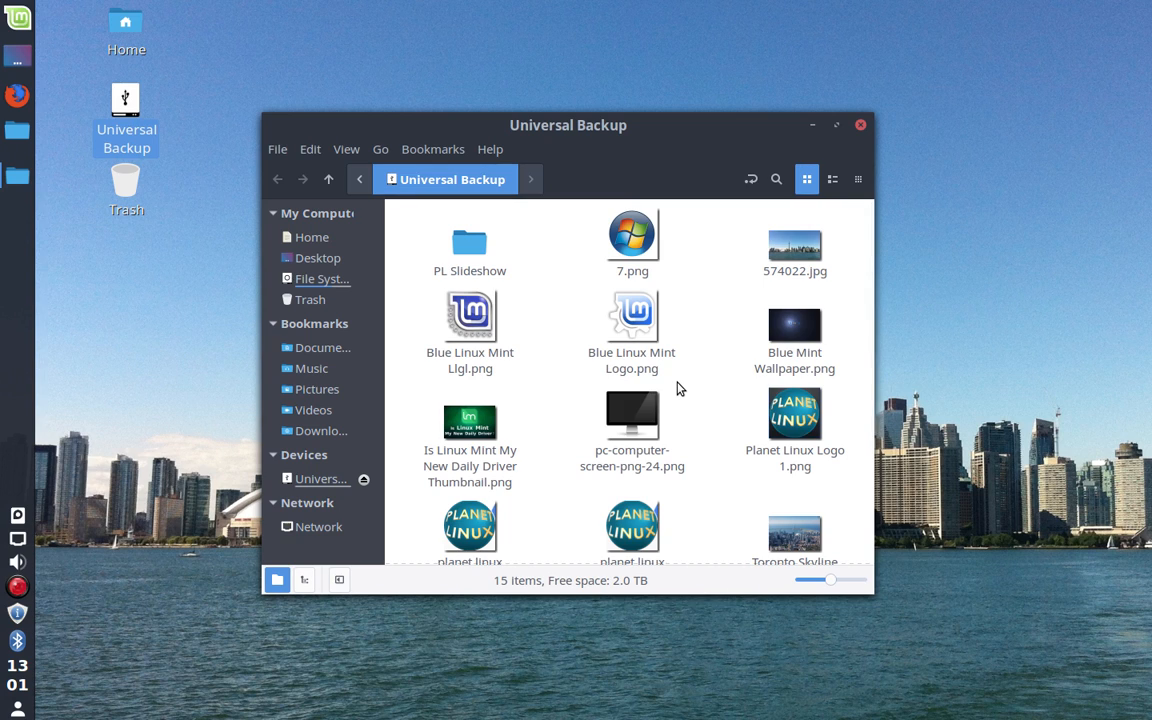
mouse_move(725, 422)
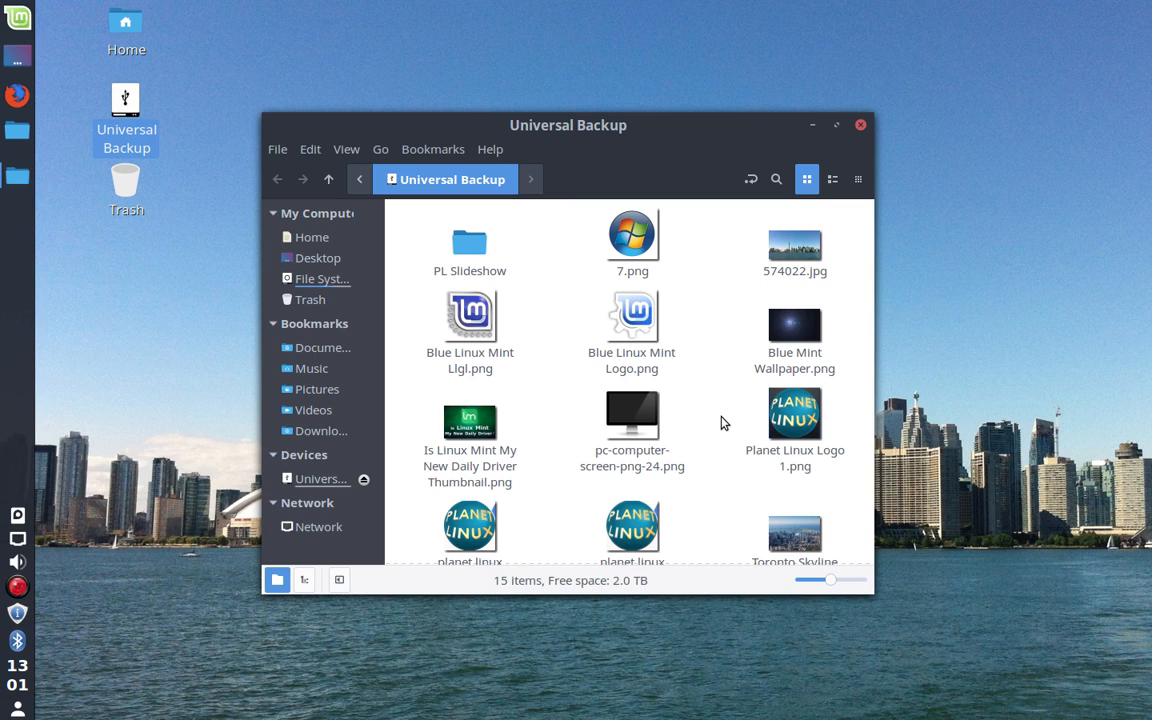
key(ctrl+a)
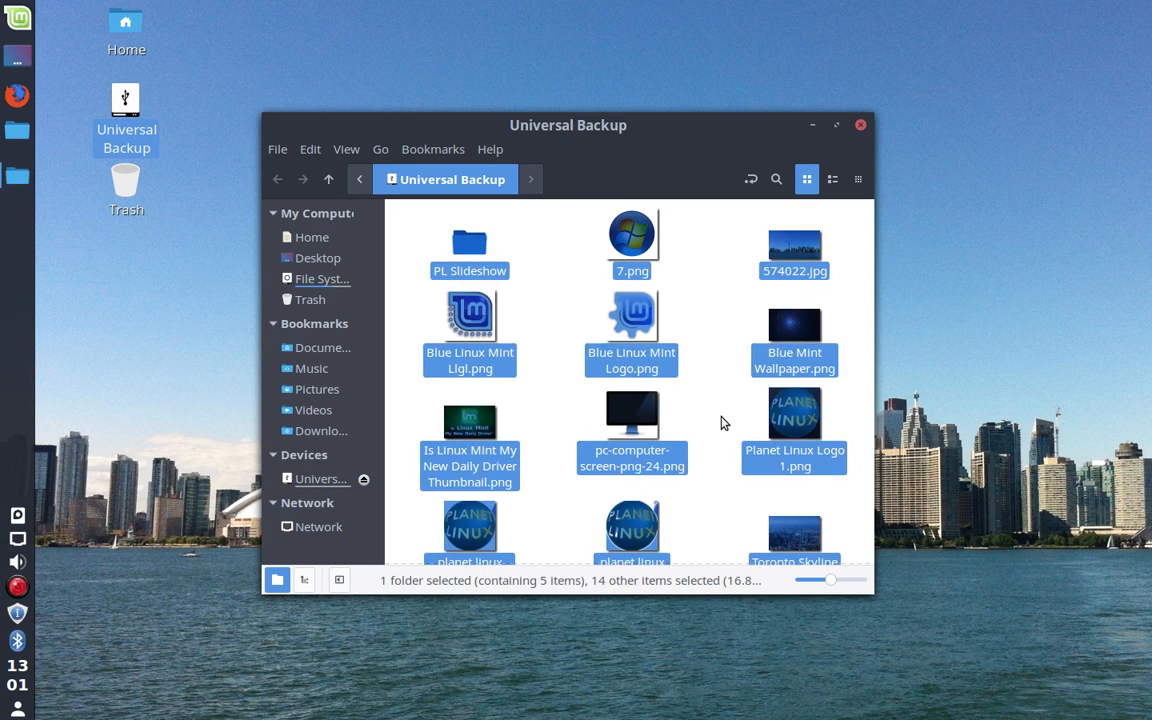
right_click(725, 421)
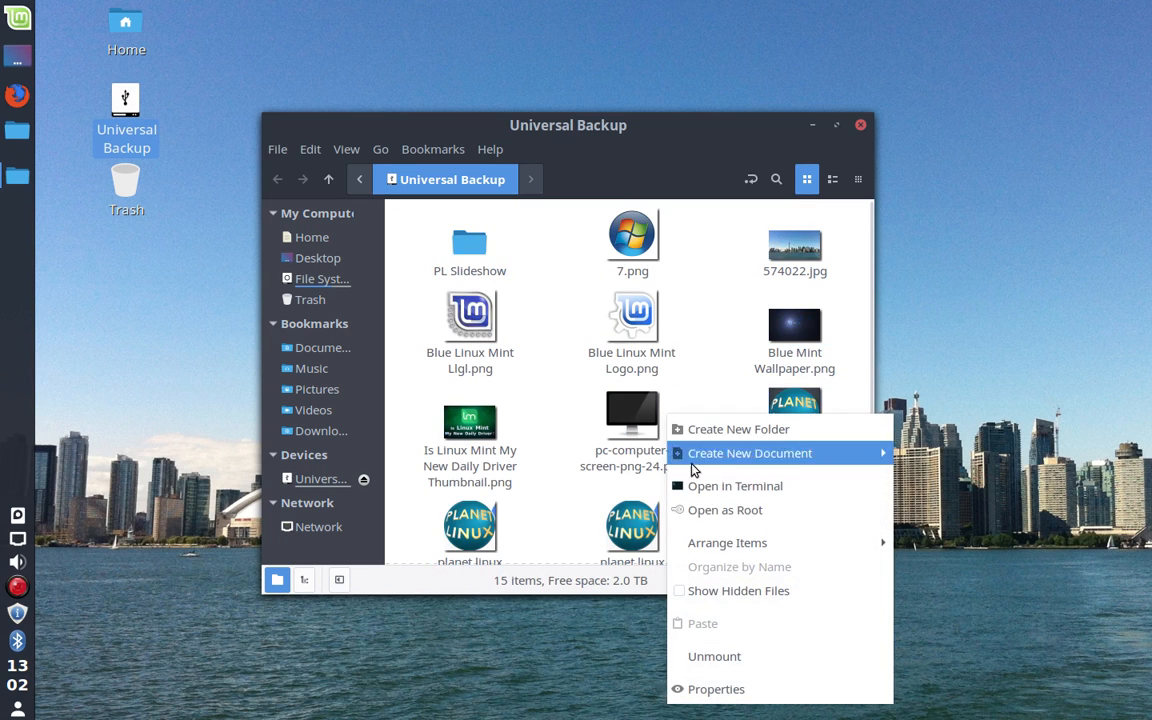
mouse_move(770, 632)
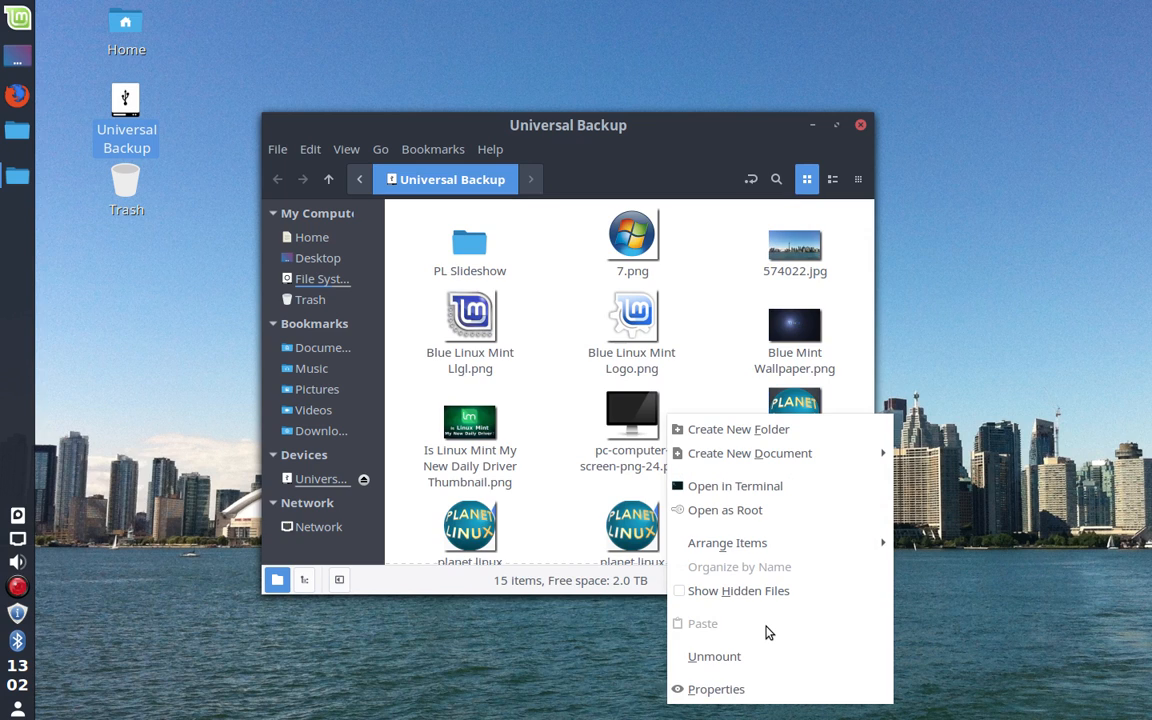
click(595, 521)
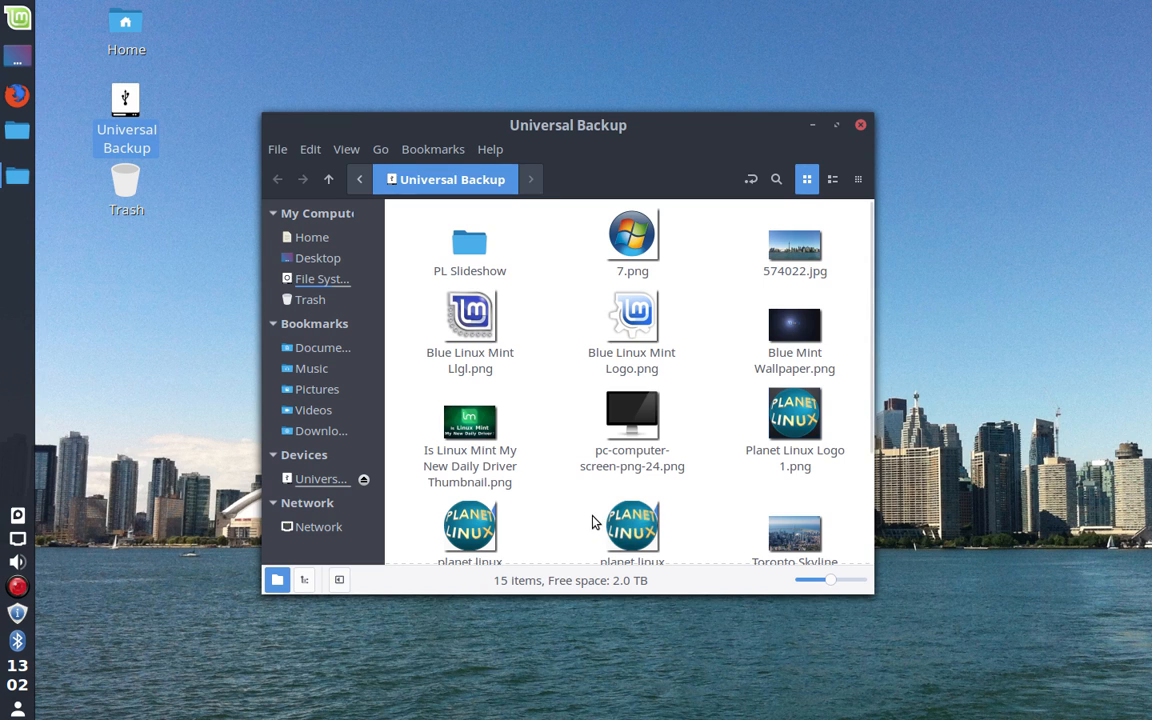
right_click(631, 410)
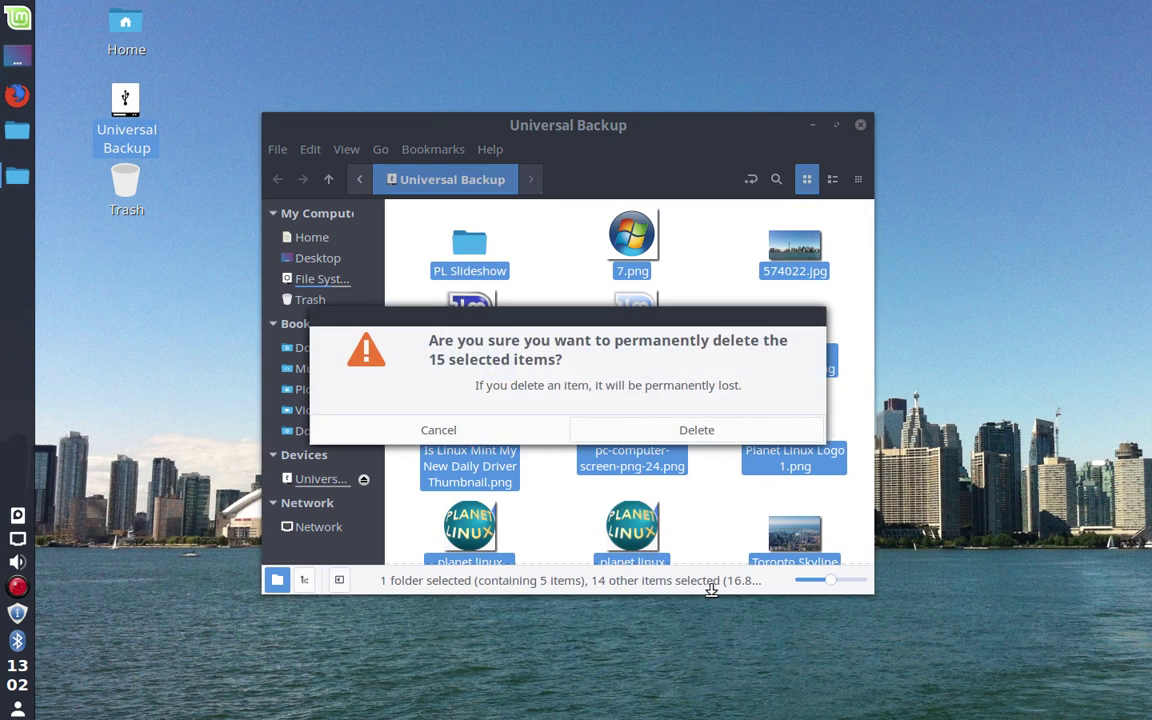
click(696, 429)
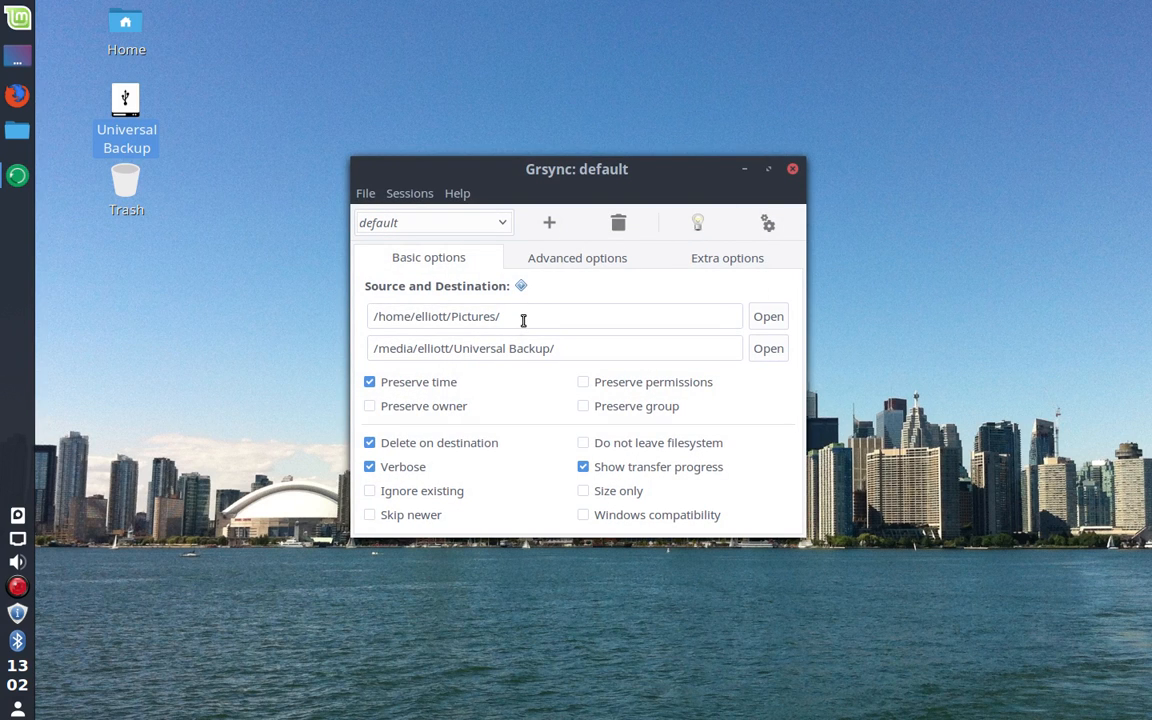
Change the source to /home/elliott/Pictures without the trailing slash, then run the sync as superuser.
click(522, 317)
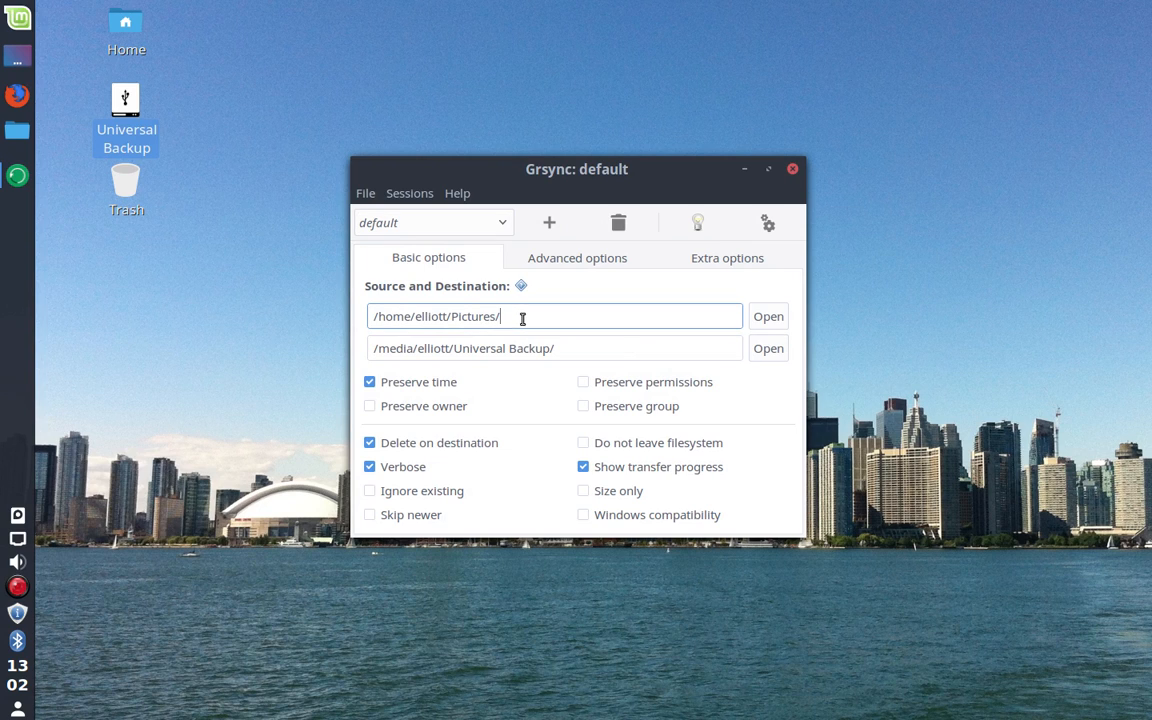
key(Backspace)
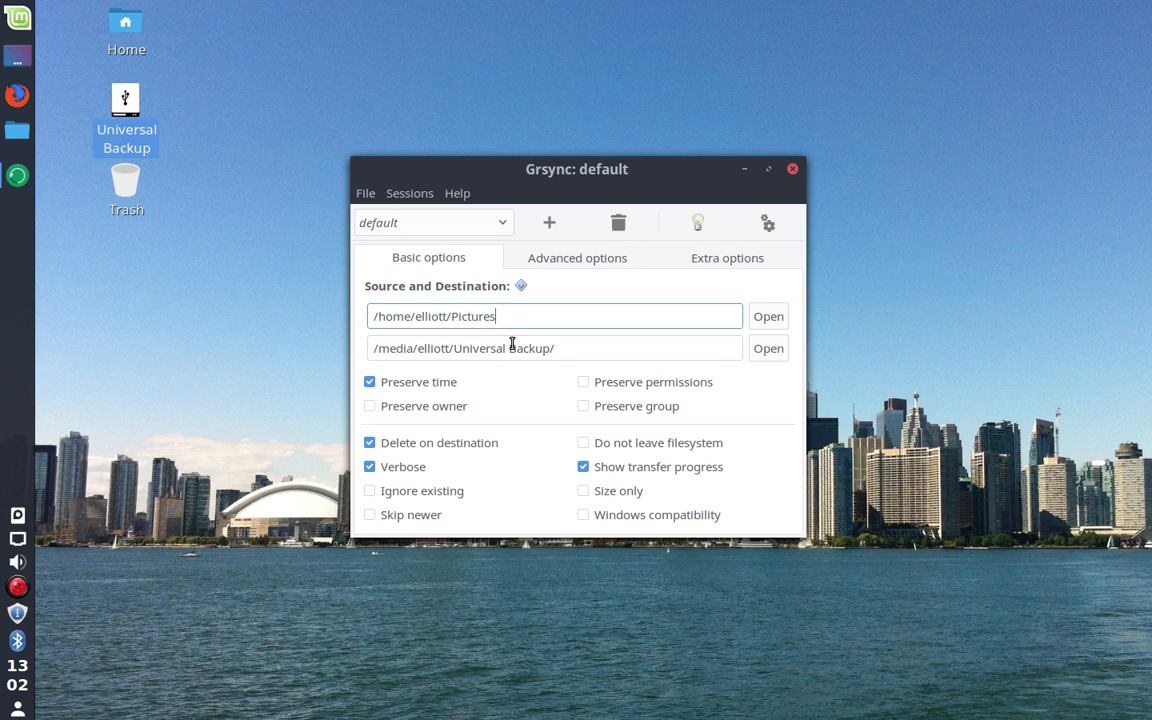
mouse_move(575, 324)
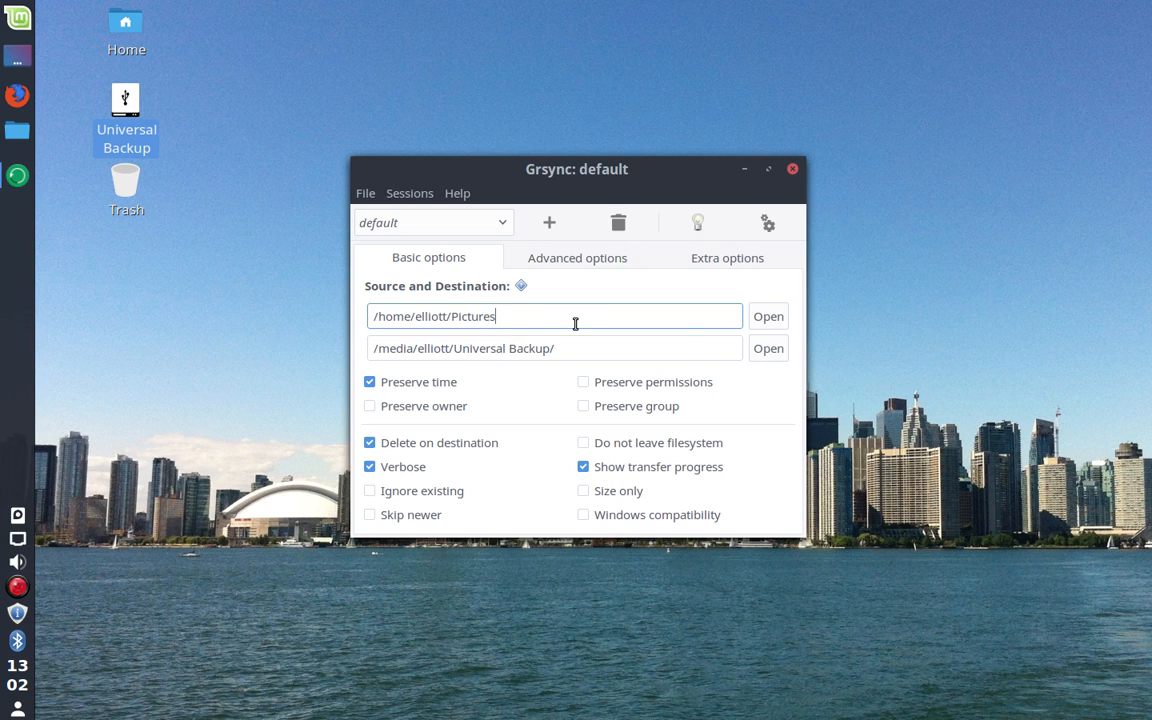
mouse_move(690, 260)
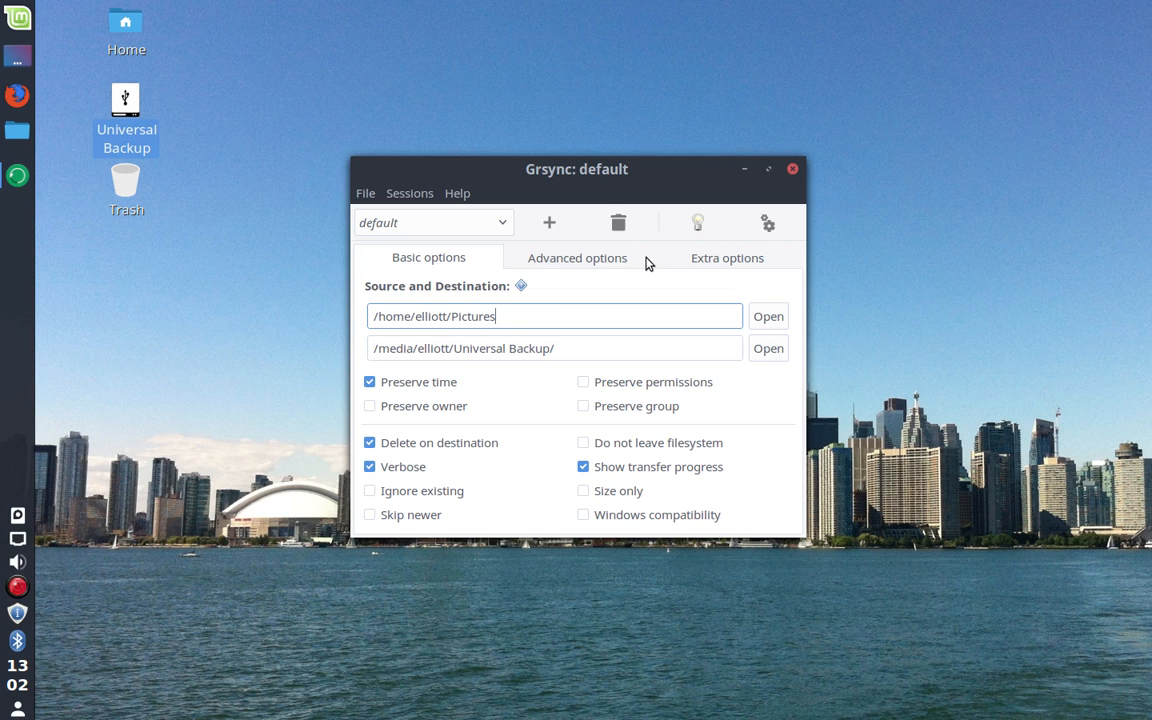
click(765, 222)
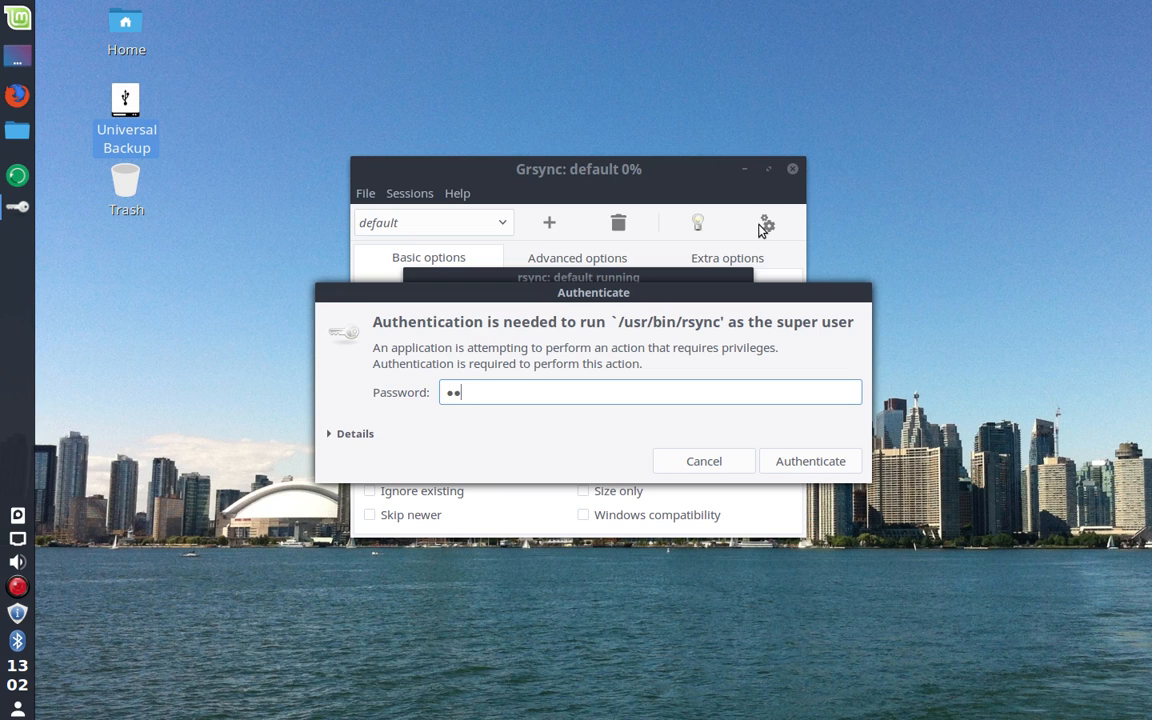
text(password)
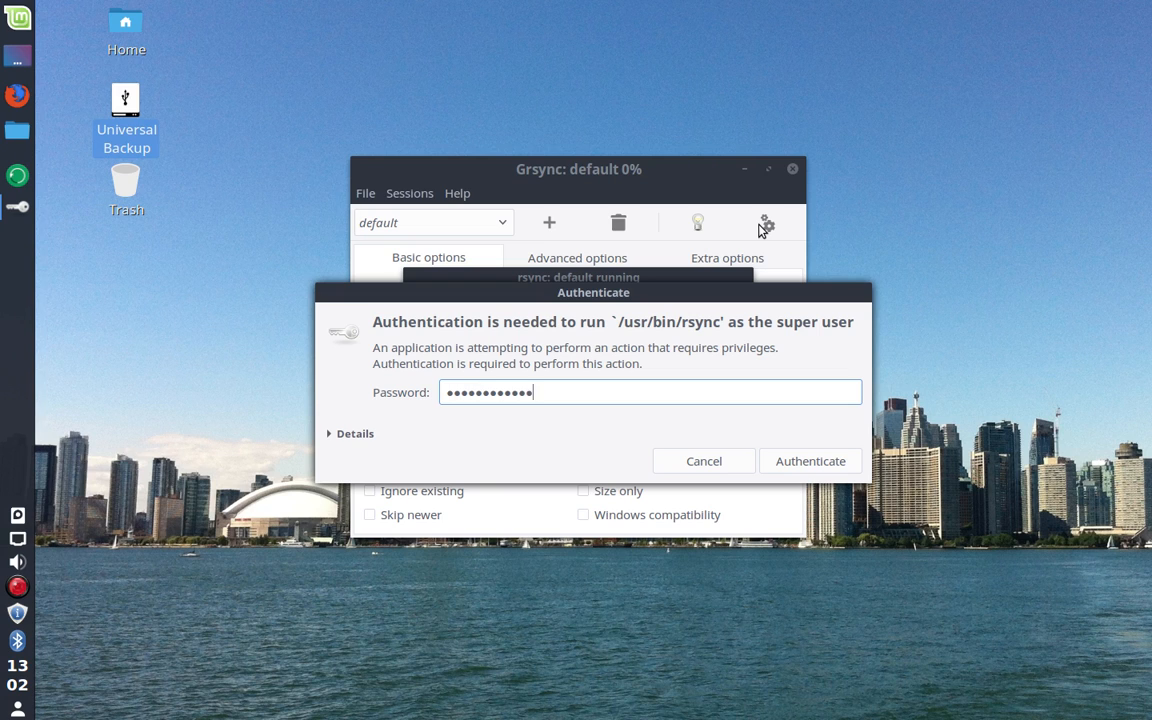
click(810, 461)
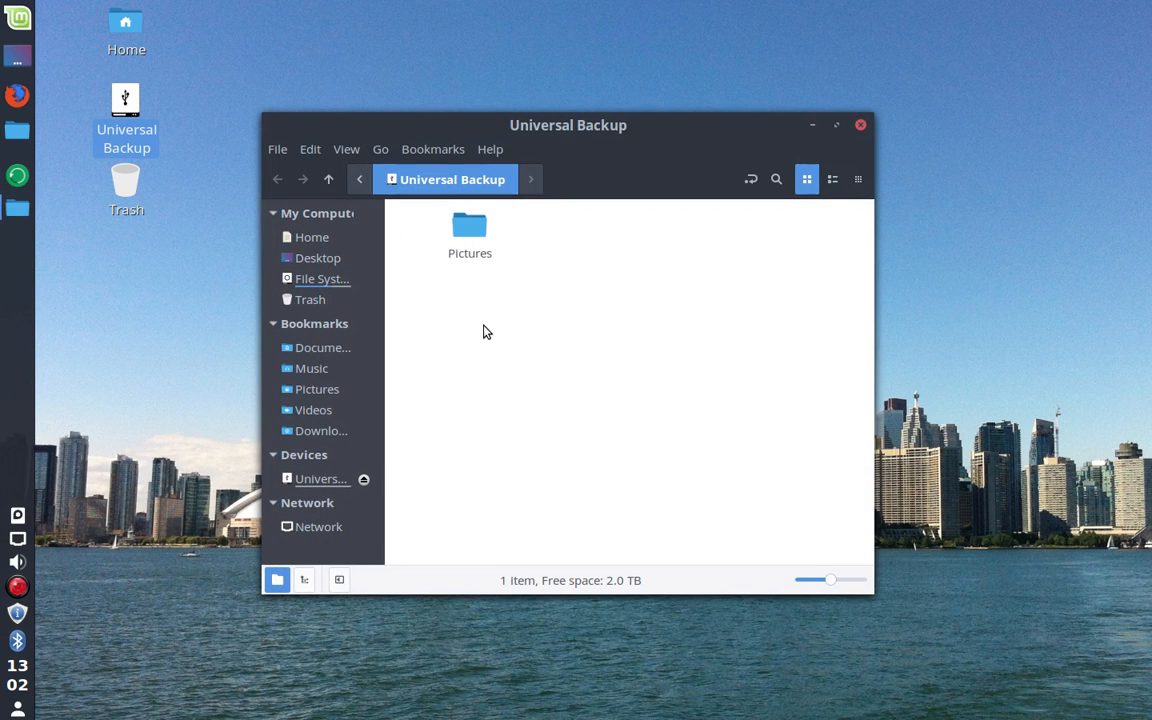
Open the Pictures folder on Universal Backup to view its 15 images and PL Slideshow.
double_click(469, 230)
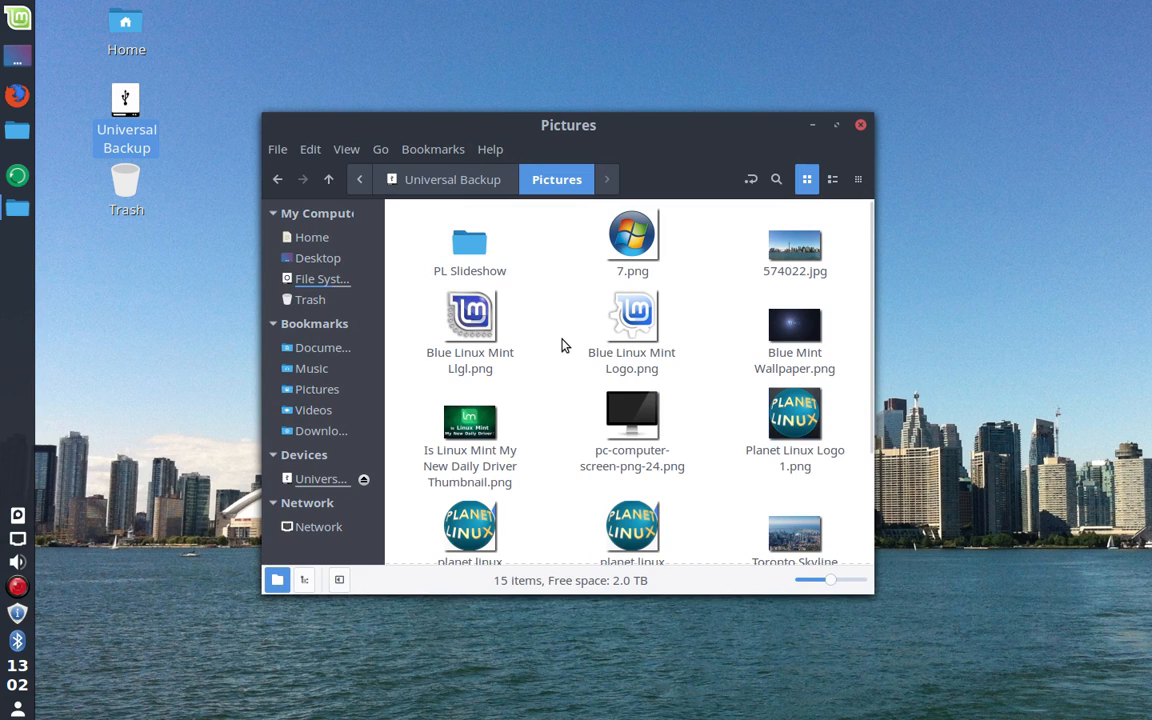
mouse_move(549, 315)
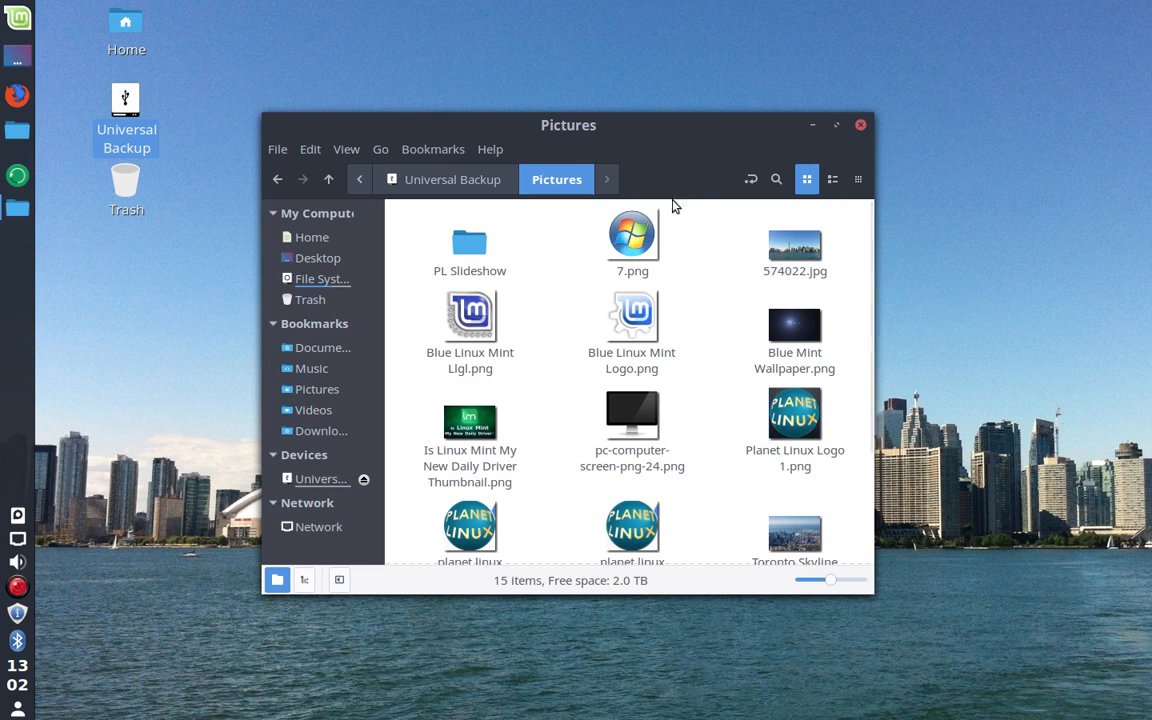
mouse_move(781, 128)
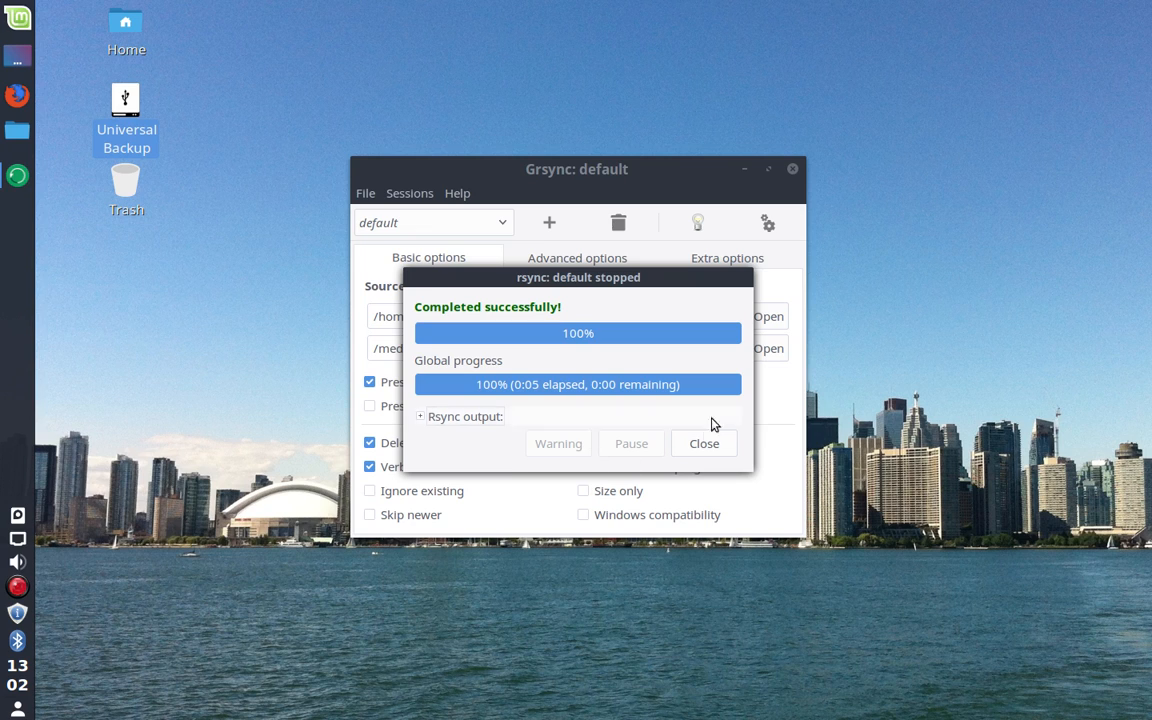
Close the 'Completed successfully!' rsync report to return to Grsync's main window.
click(703, 443)
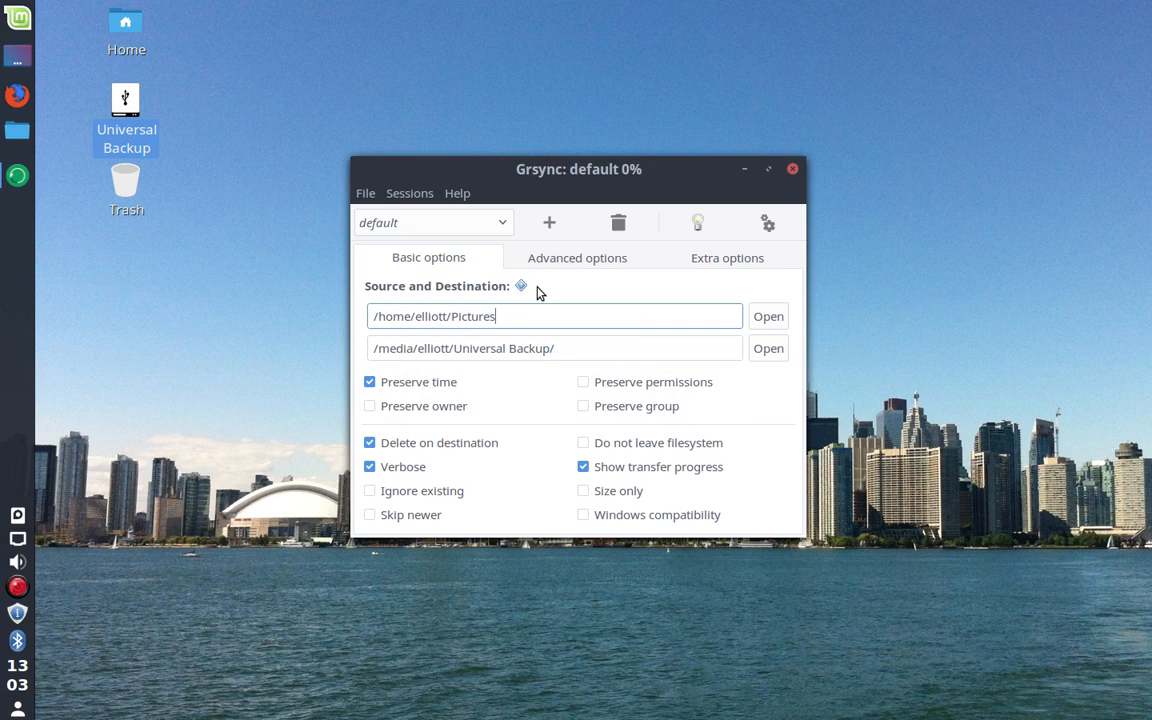
mouse_move(657, 525)
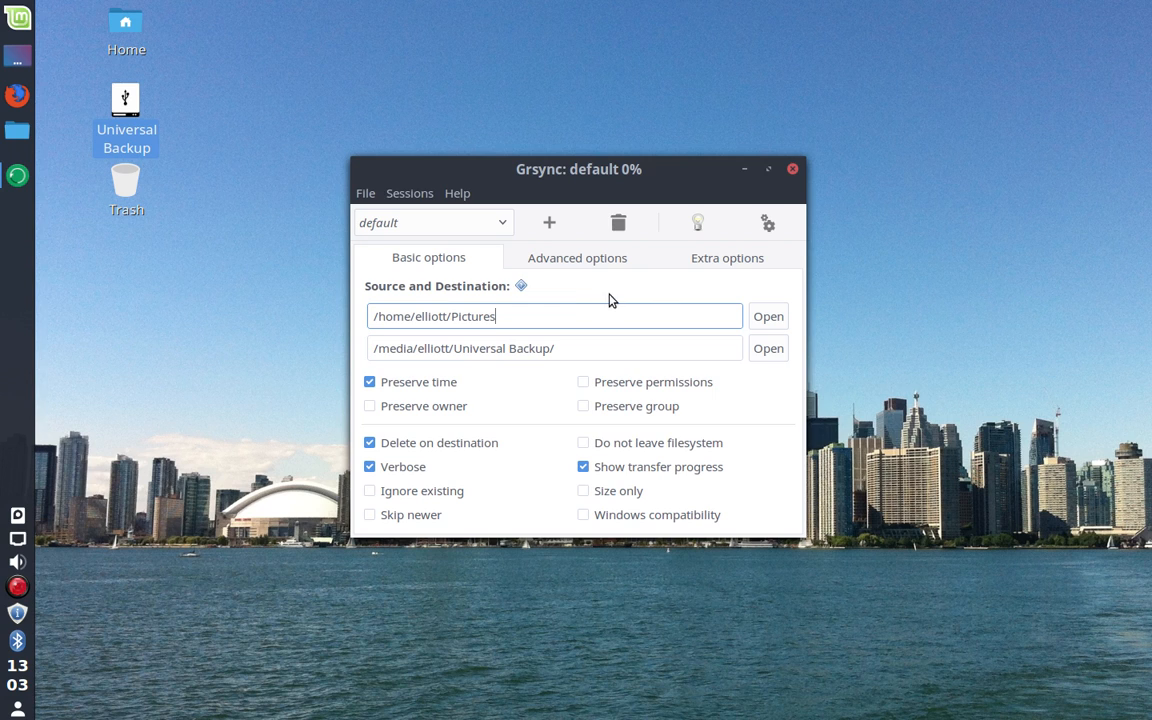
mouse_move(683, 159)
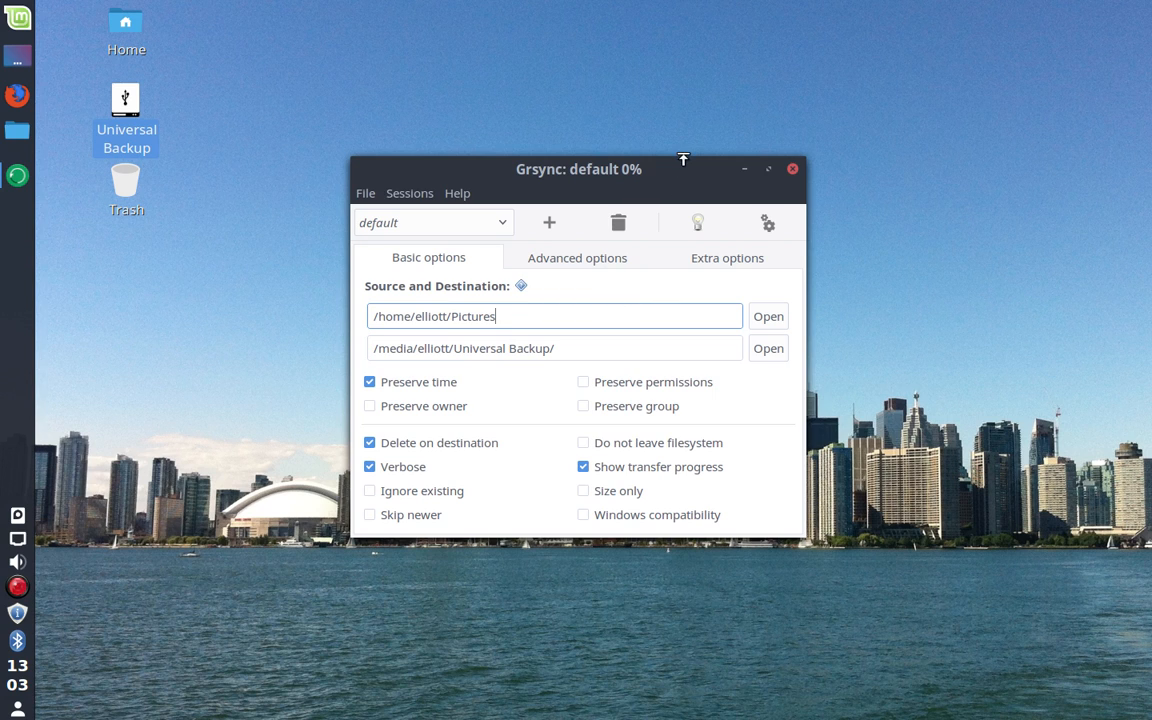
mouse_move(156, 82)
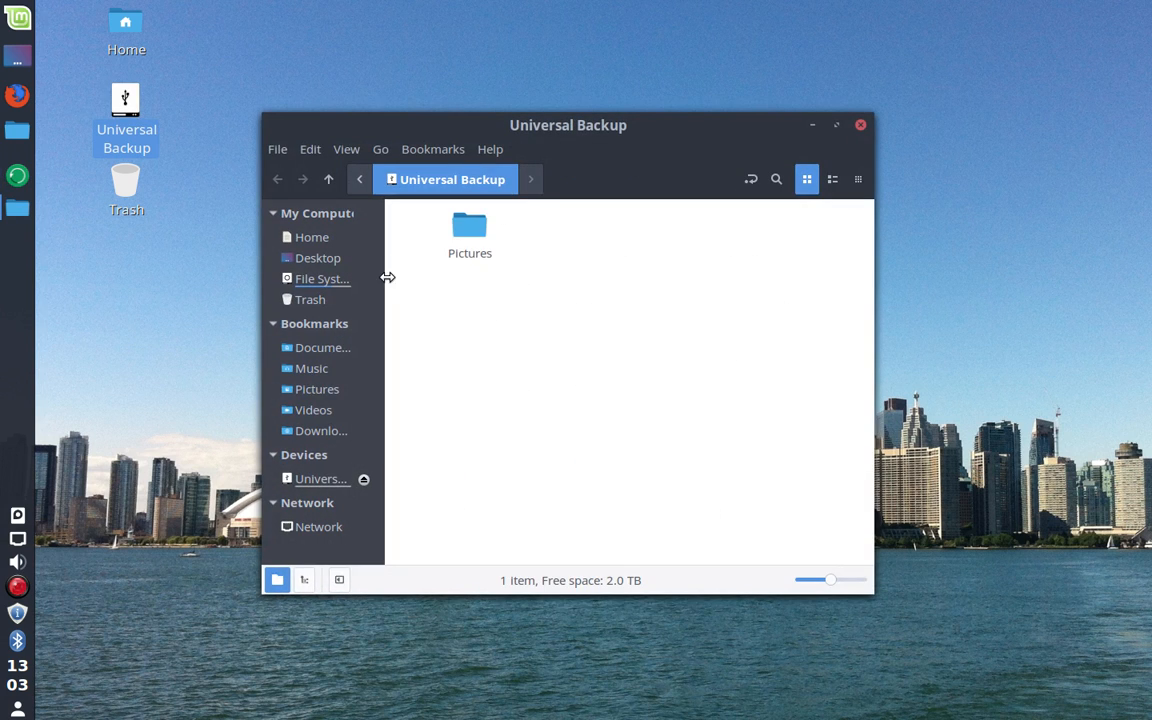
Preview backed-up images in Pictures, including Toronto Skyline From Above.
double_click(469, 235)
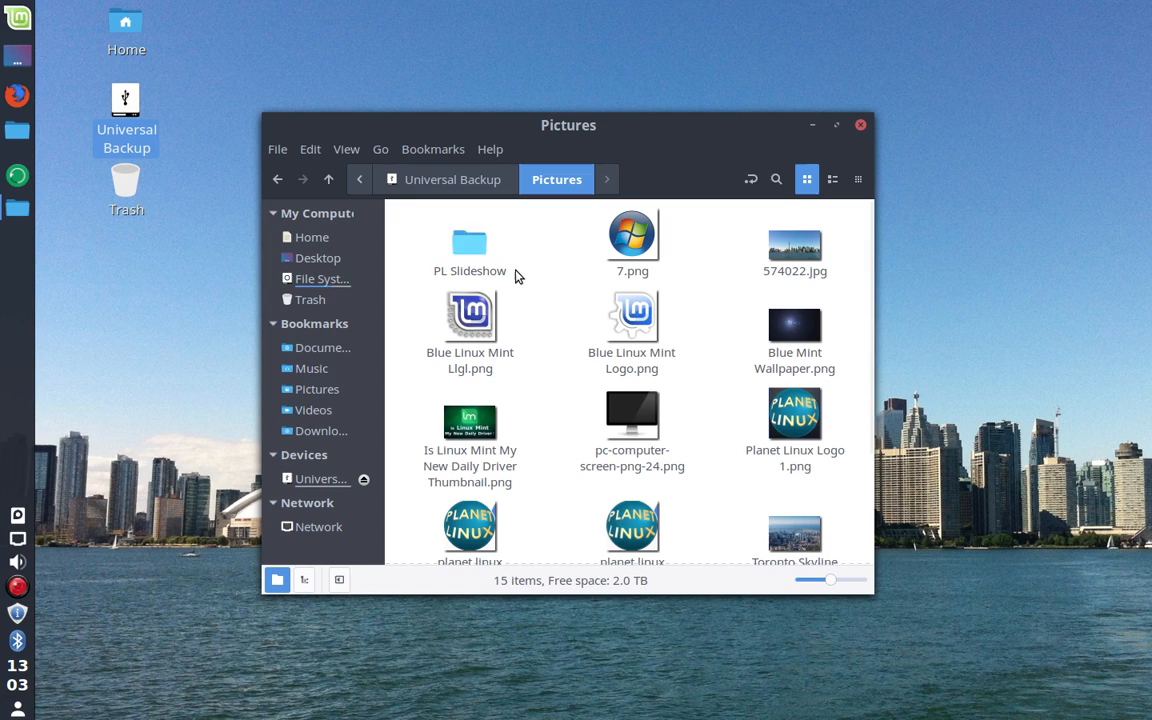
mouse_move(667, 443)
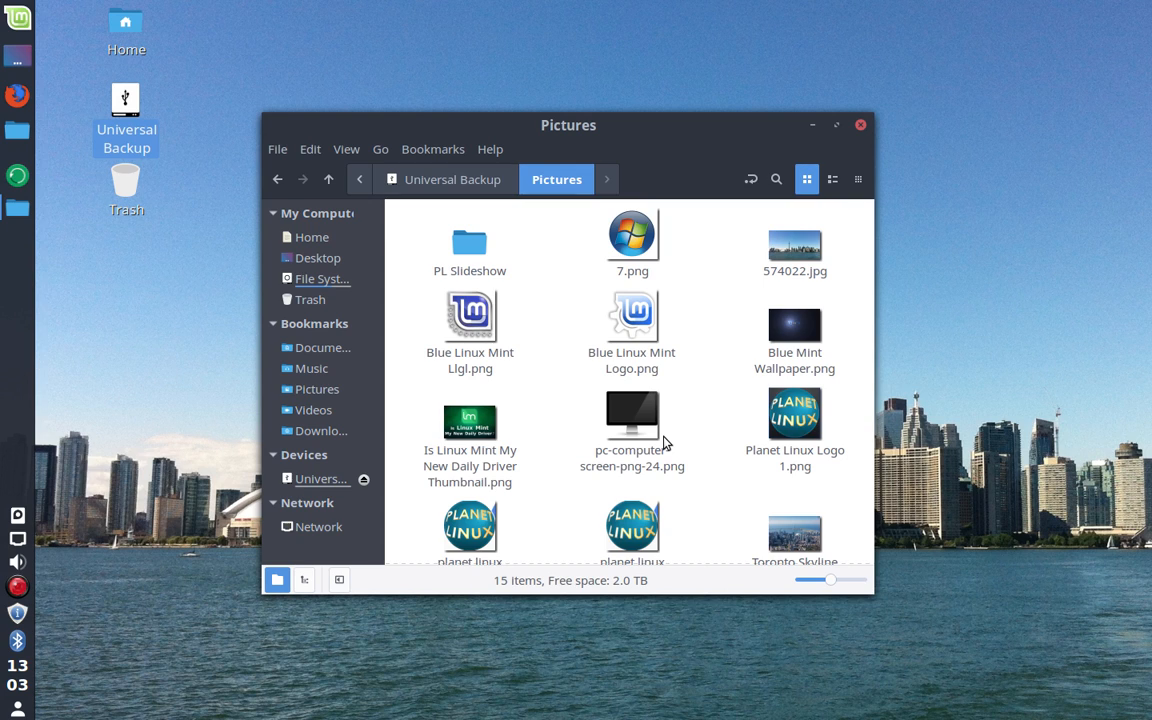
mouse_move(632, 235)
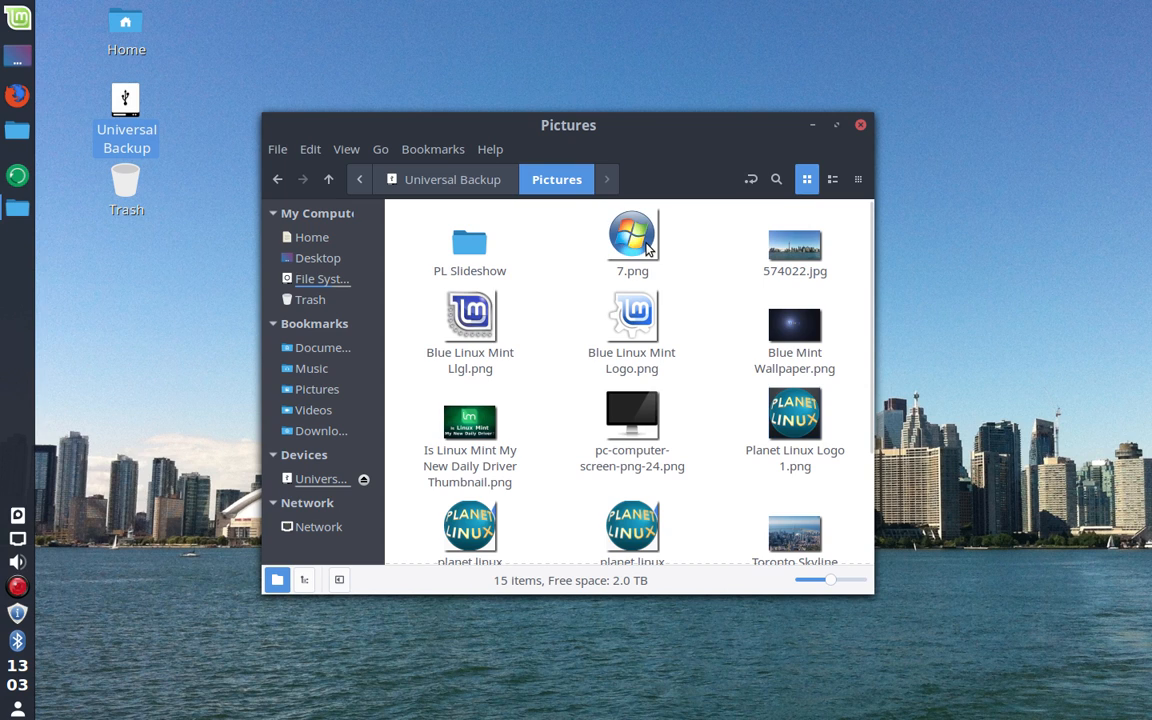
double_click(794, 324)
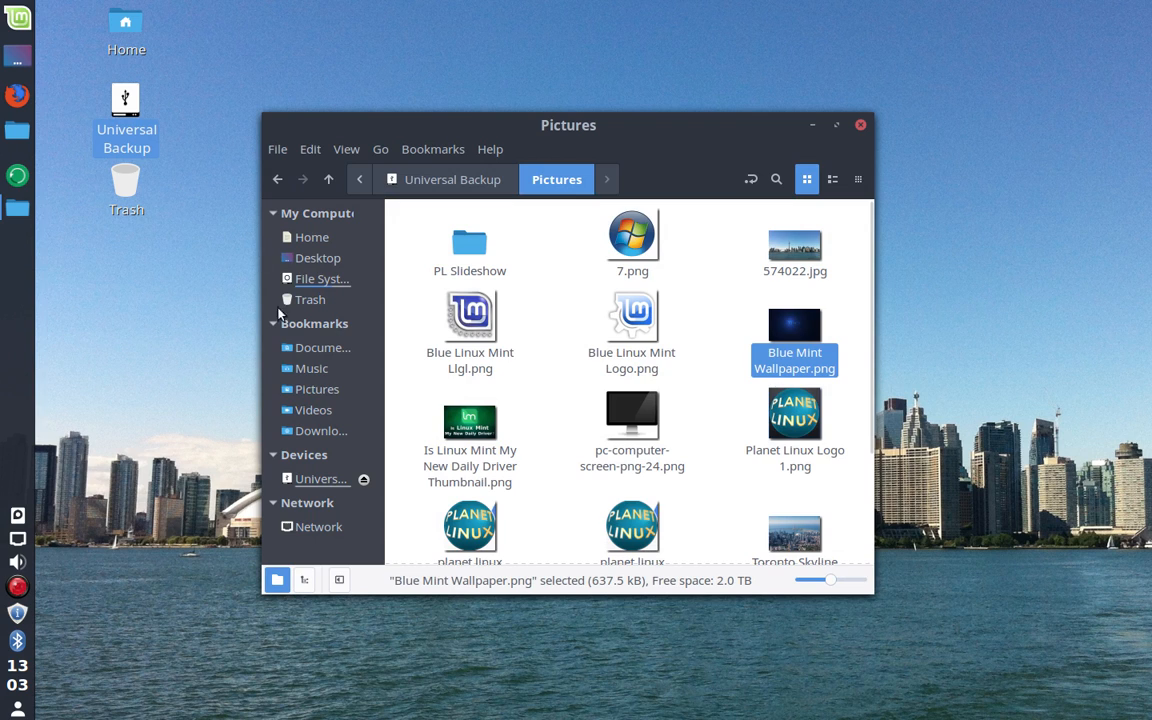
scroll(down, 3)
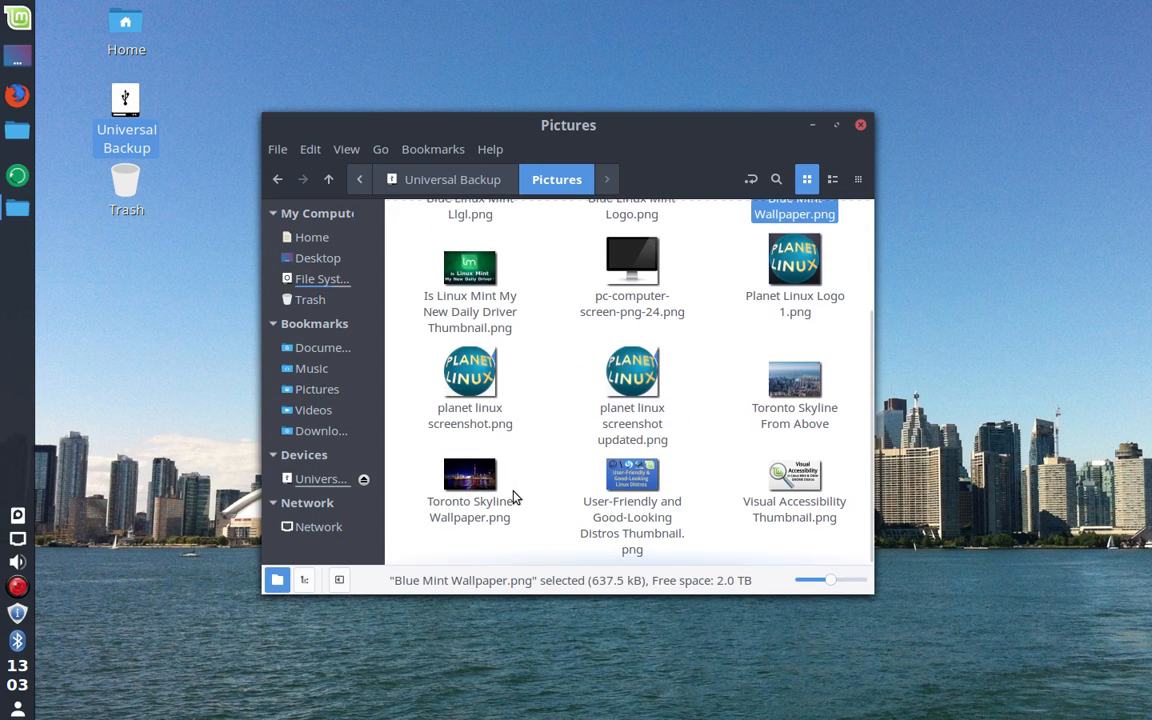
double_click(794, 378)
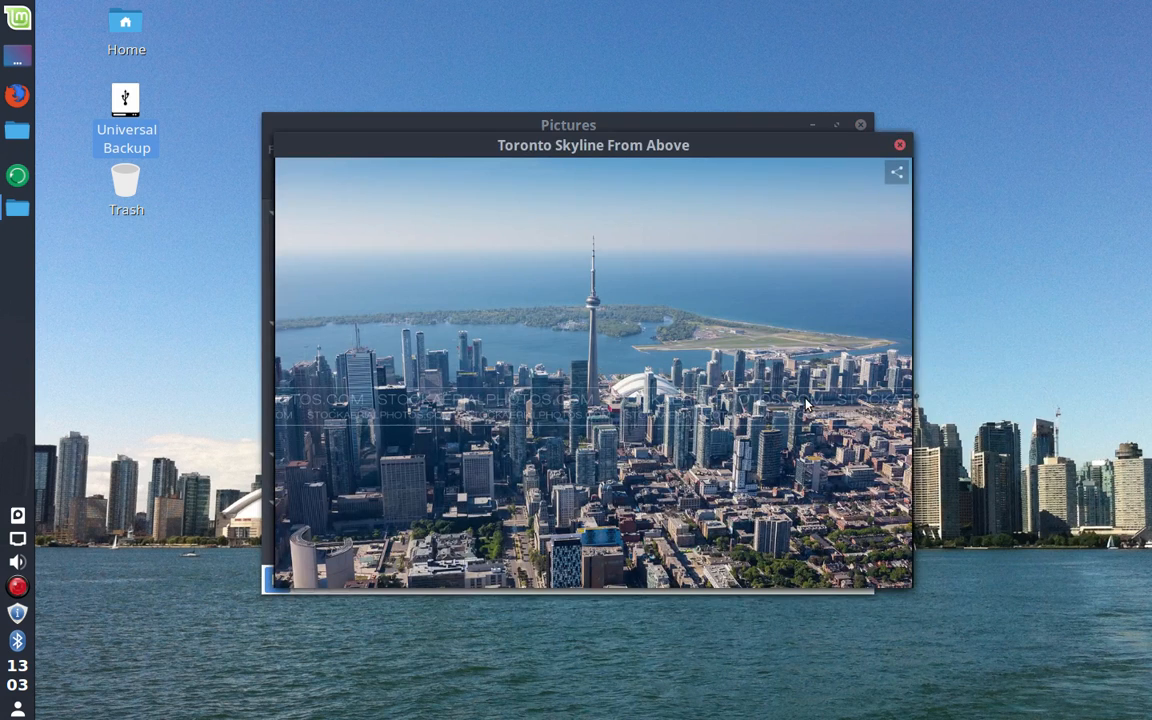
click(898, 144)
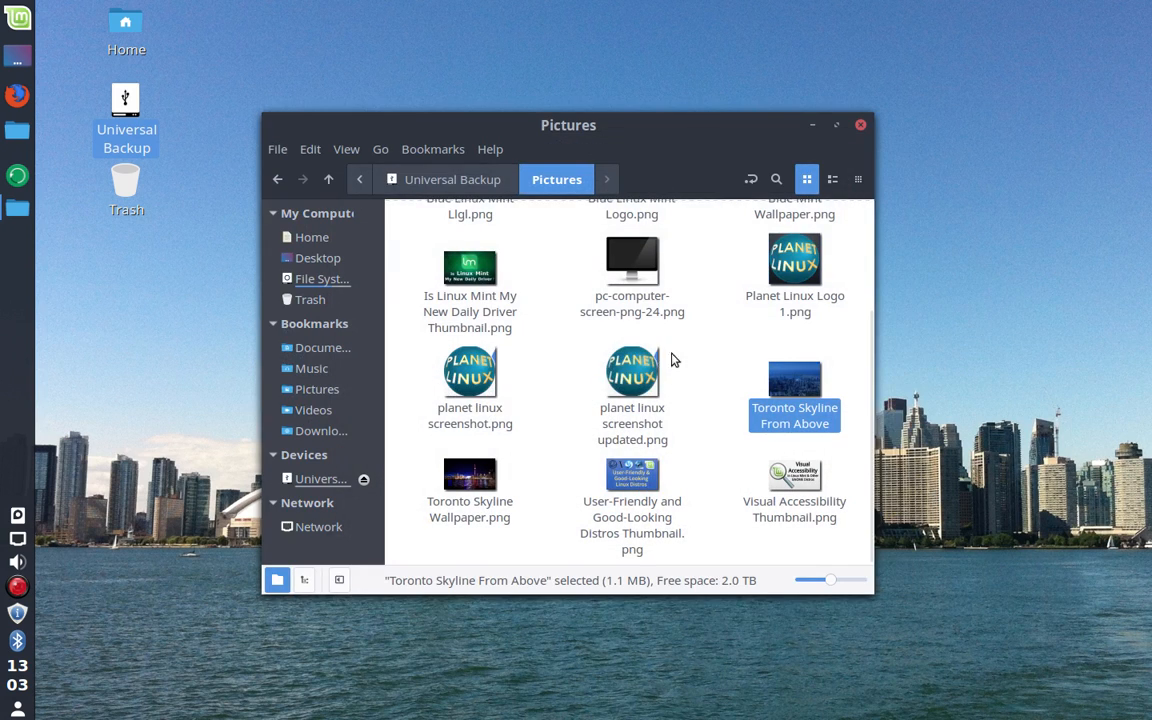
double_click(632, 373)
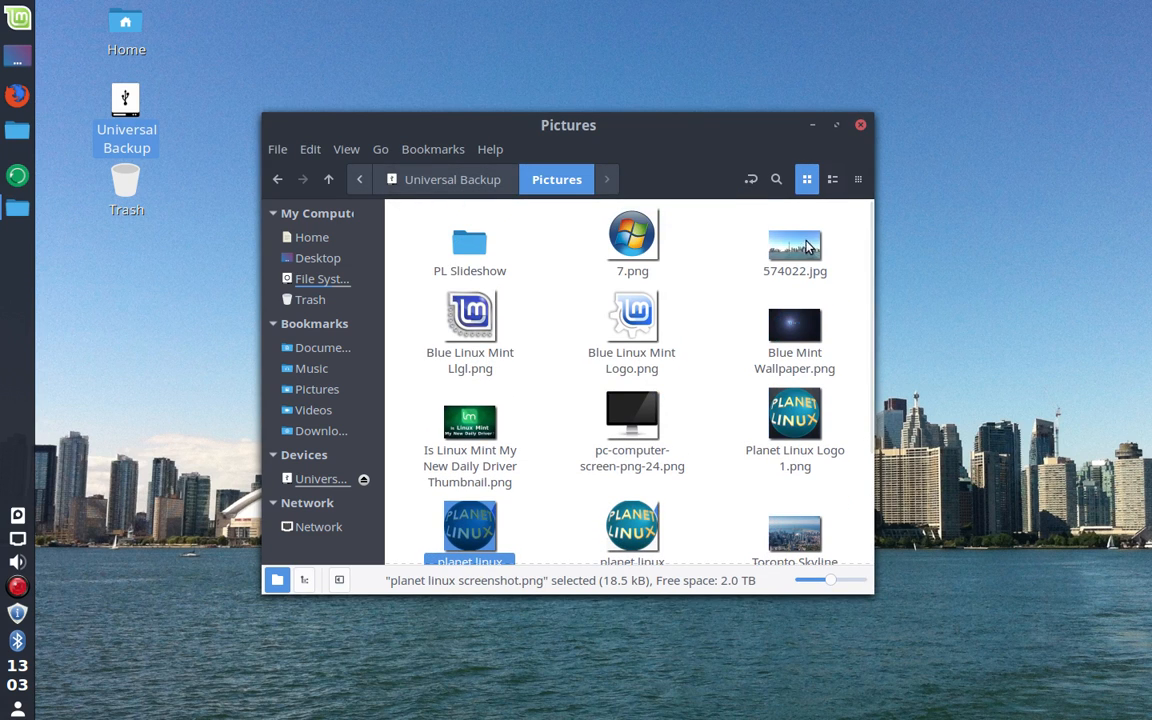
click(794, 245)
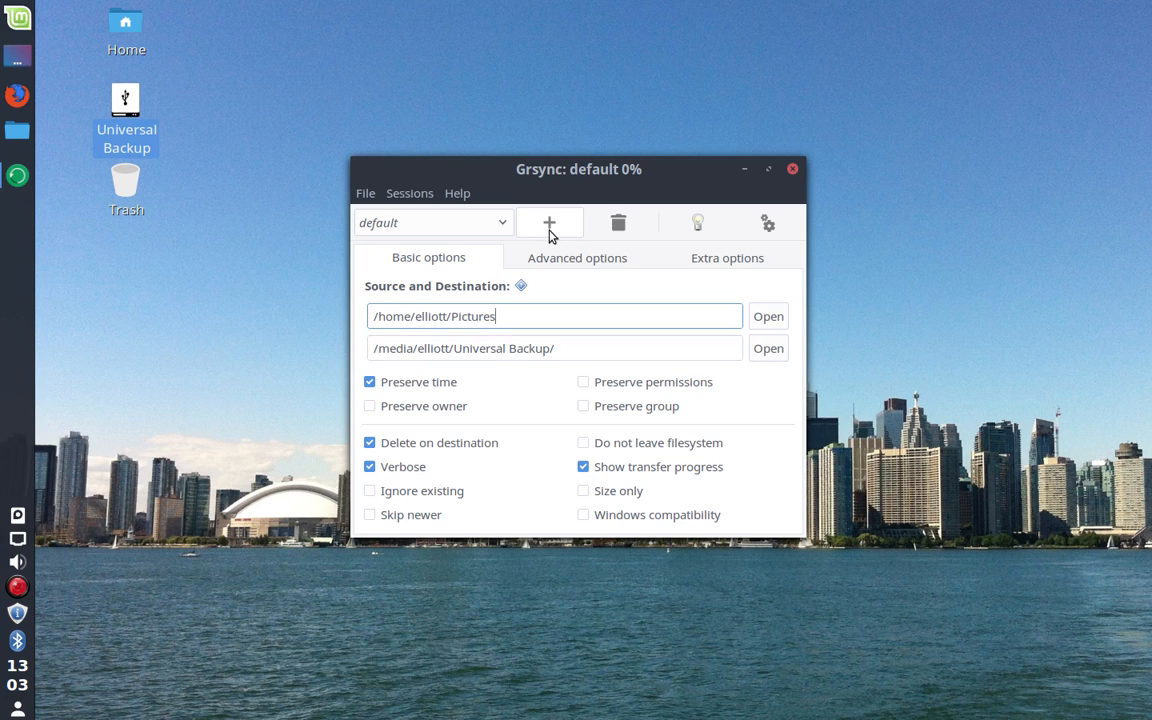
mouse_move(548, 222)
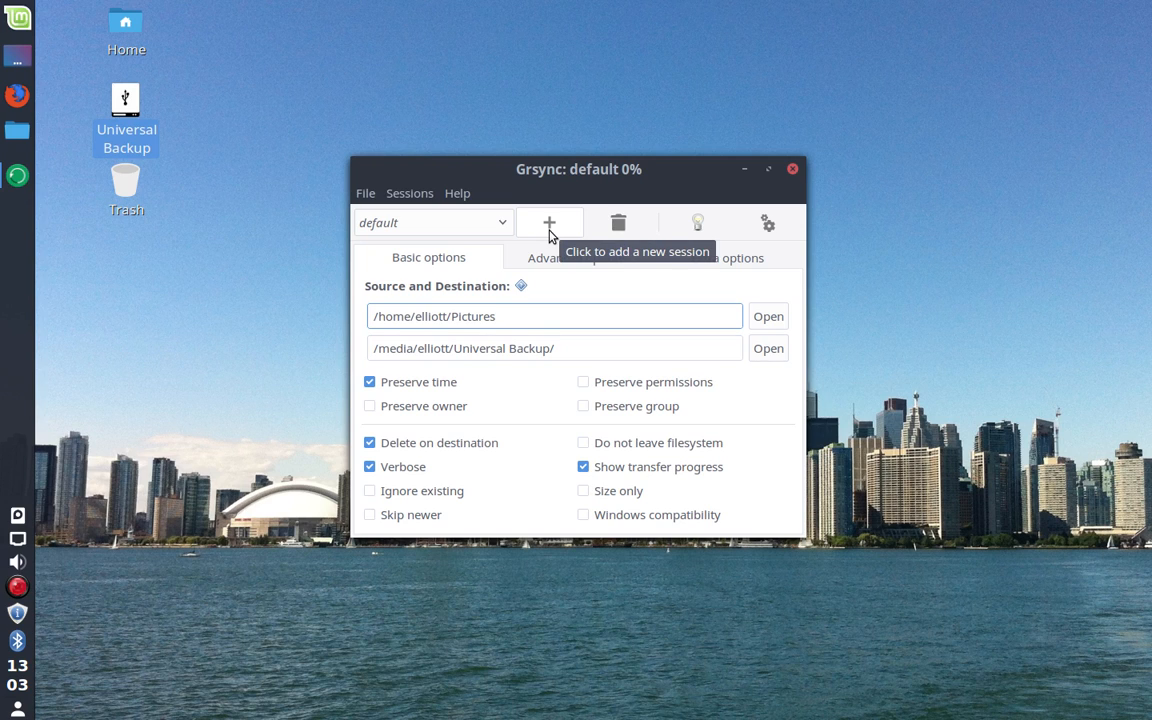
click(553, 315)
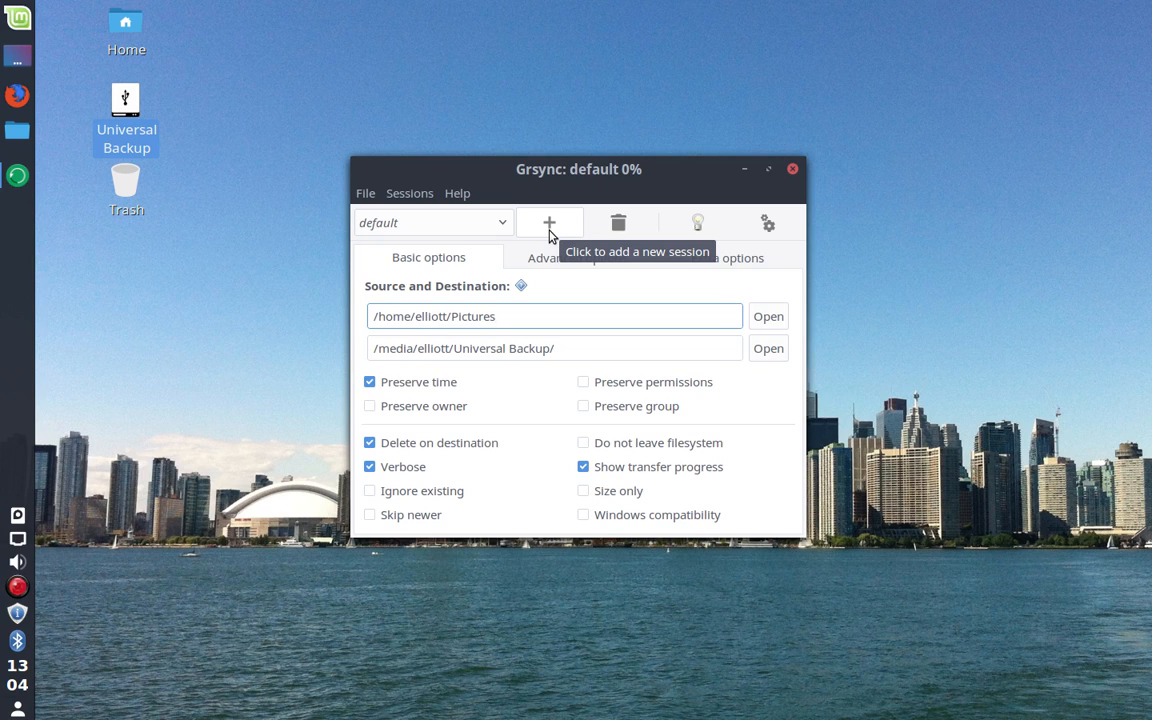
click(553, 316)
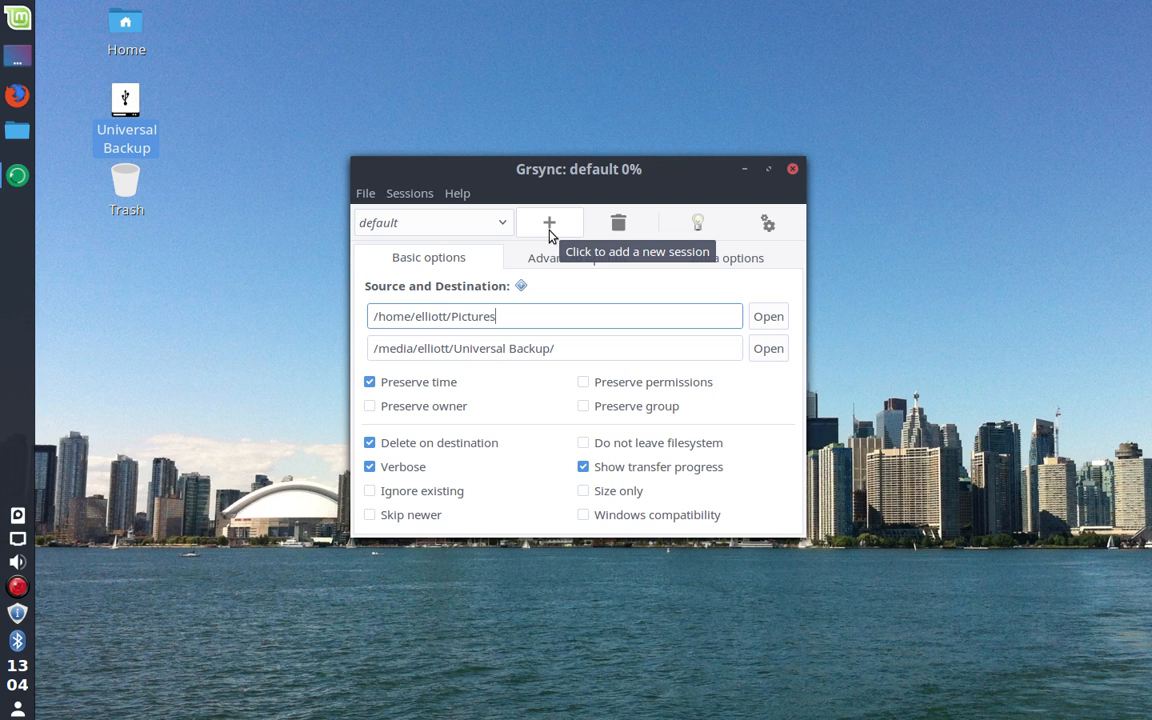
mouse_move(549, 222)
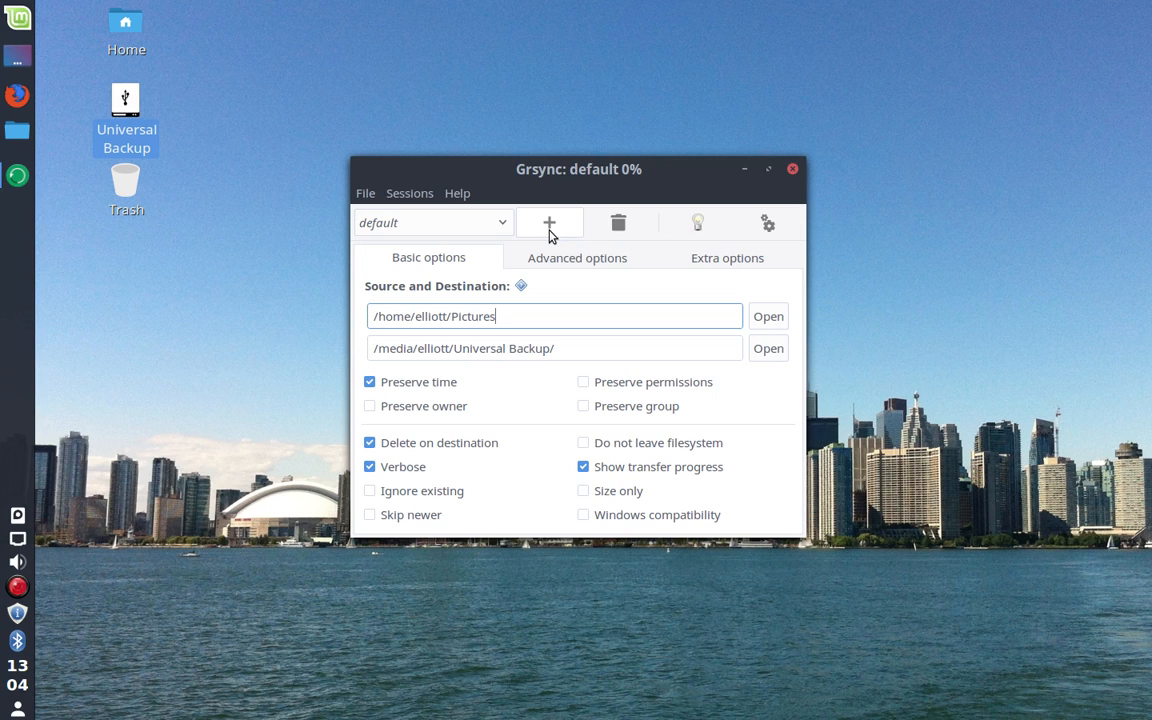